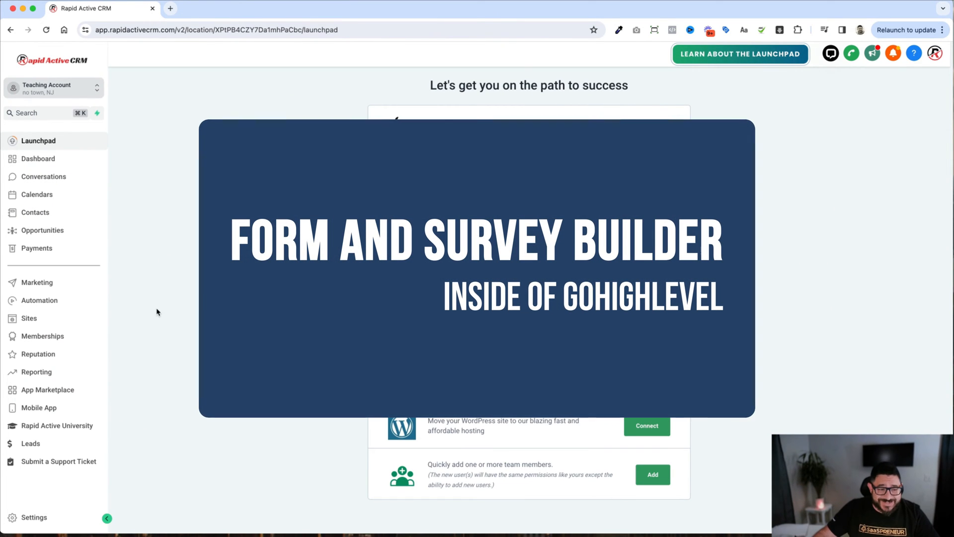
Open Sites > Forms and bring up the Start from Scratch and Template choices.
click(29, 318)
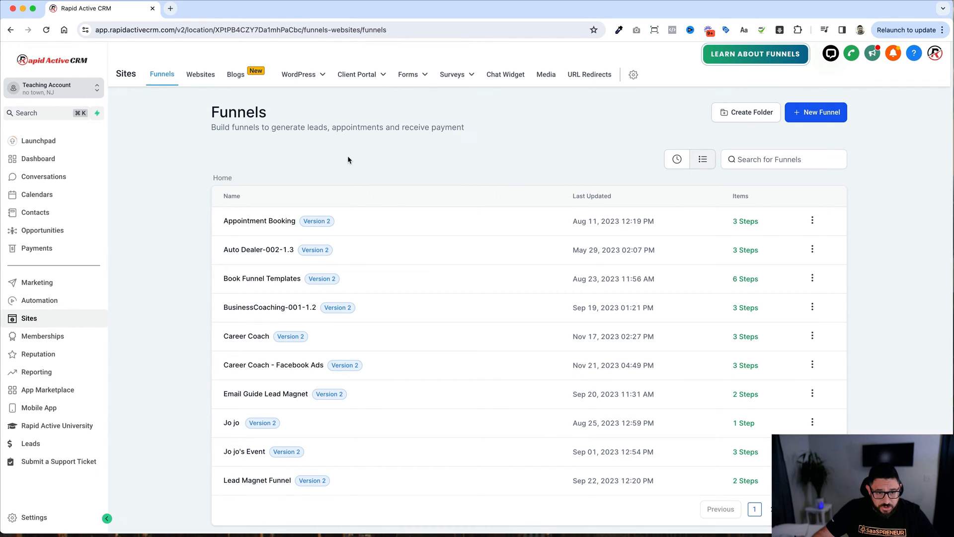
click(409, 74)
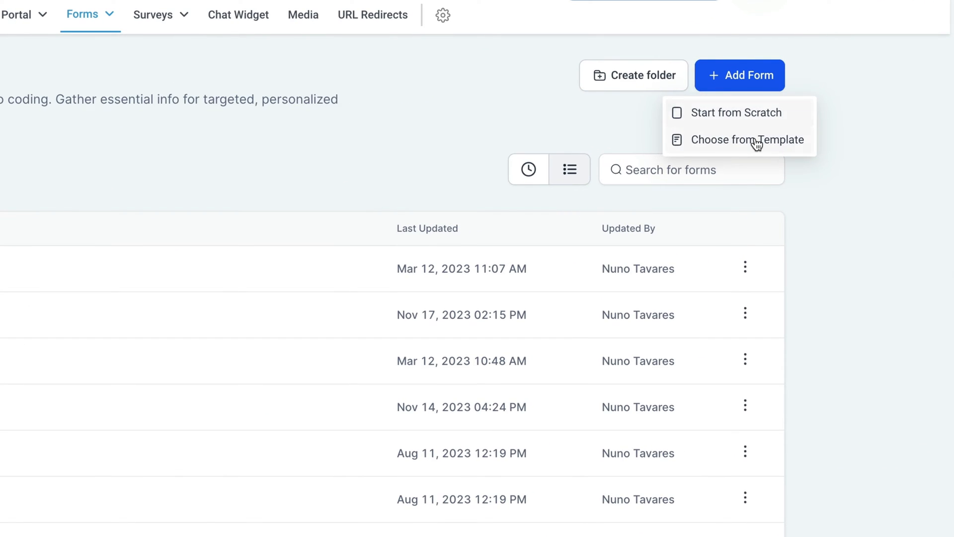
Build a new form from the Creative Brief template in the Template Library.
click(748, 139)
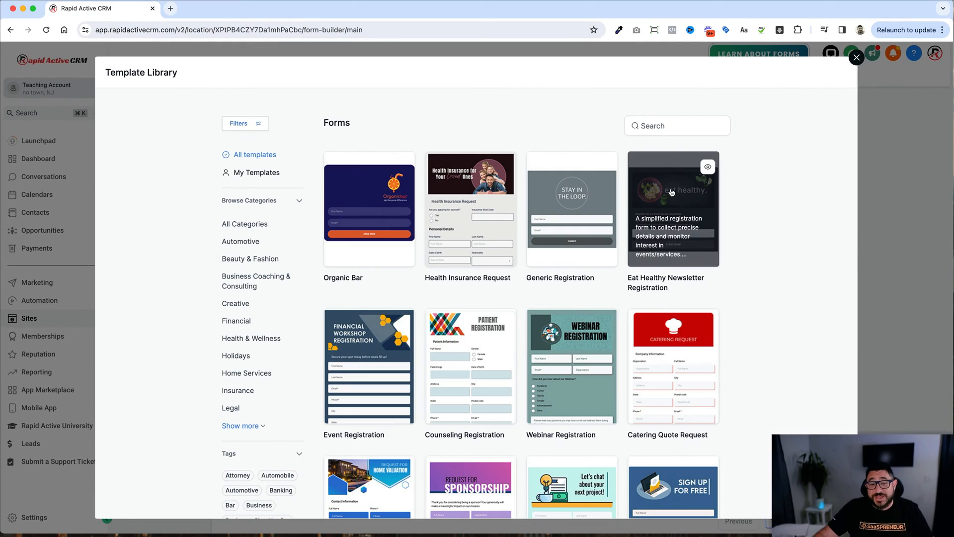
scroll(down, 3)
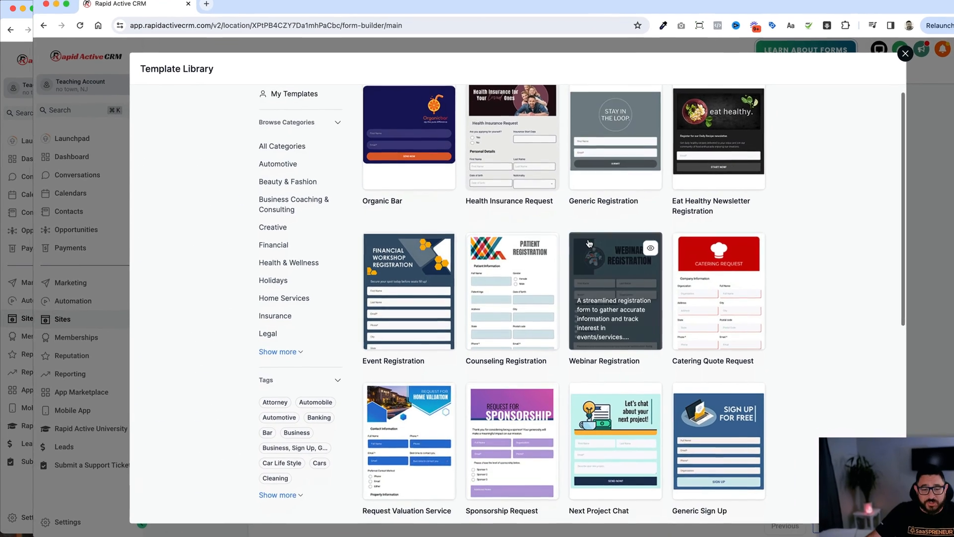
scroll(down, 3)
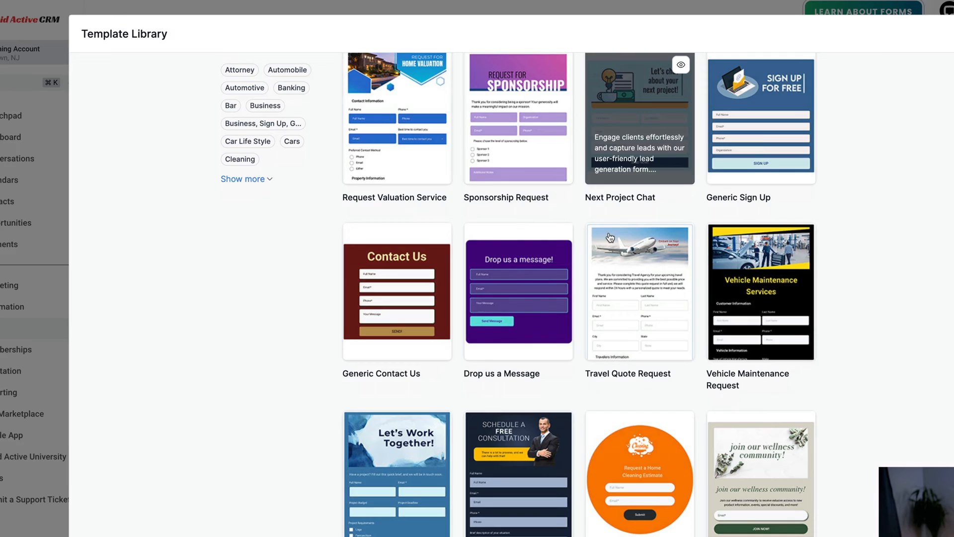
scroll(down, 3)
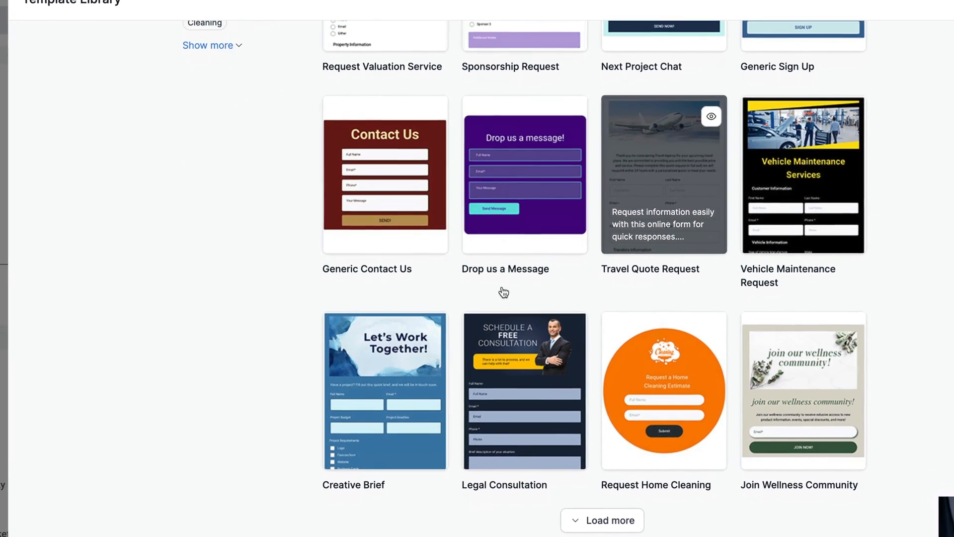
click(384, 391)
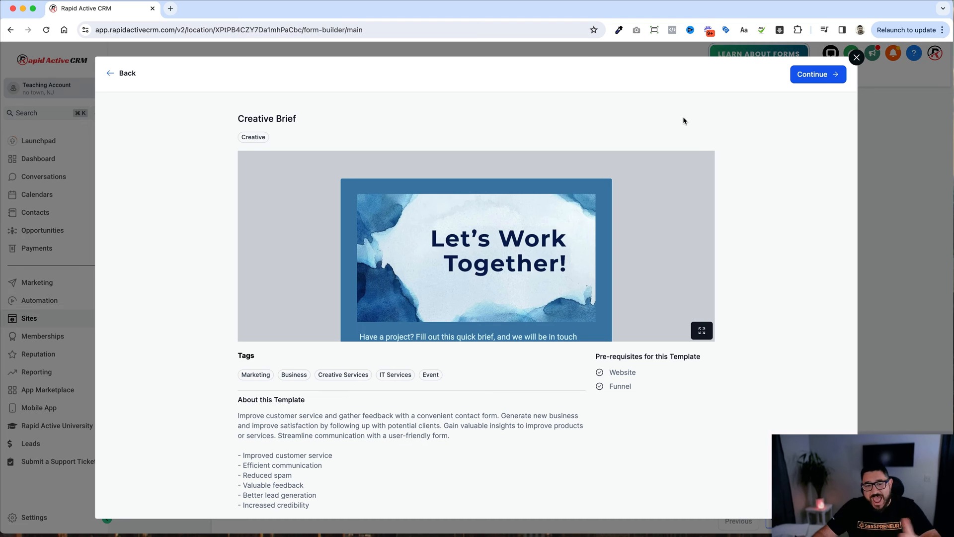
click(818, 74)
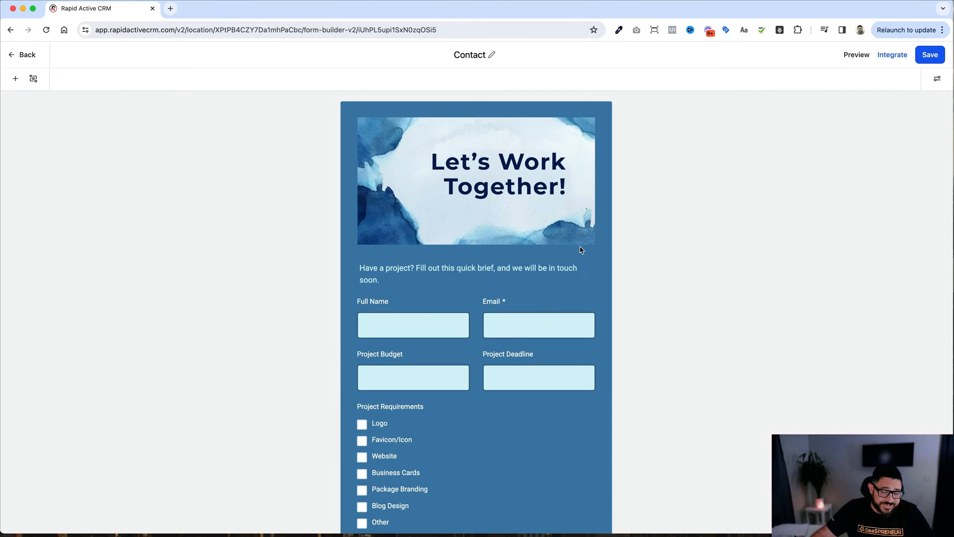
Turn off the Inline Form toggle so the Creative Brief fields stack in one column.
scroll(down, 3)
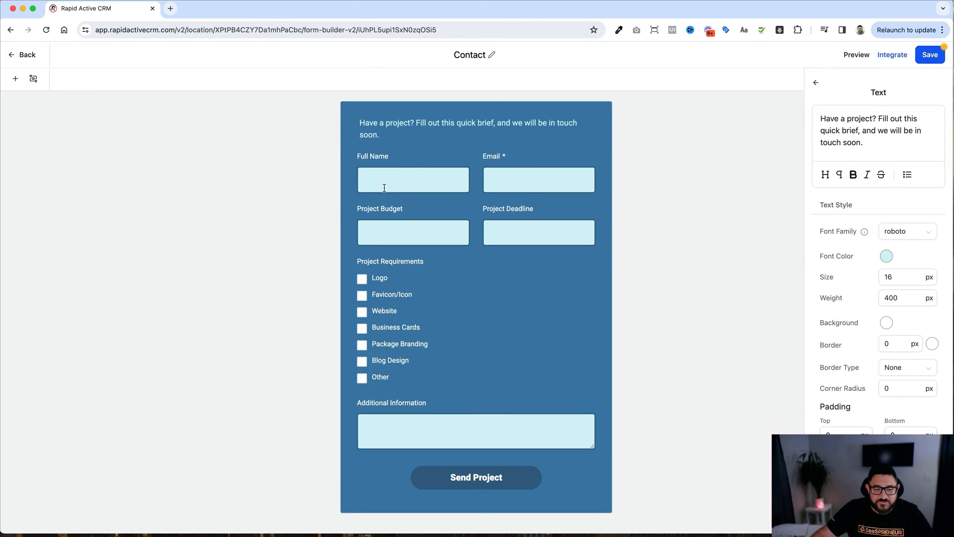
mouse_move(561, 276)
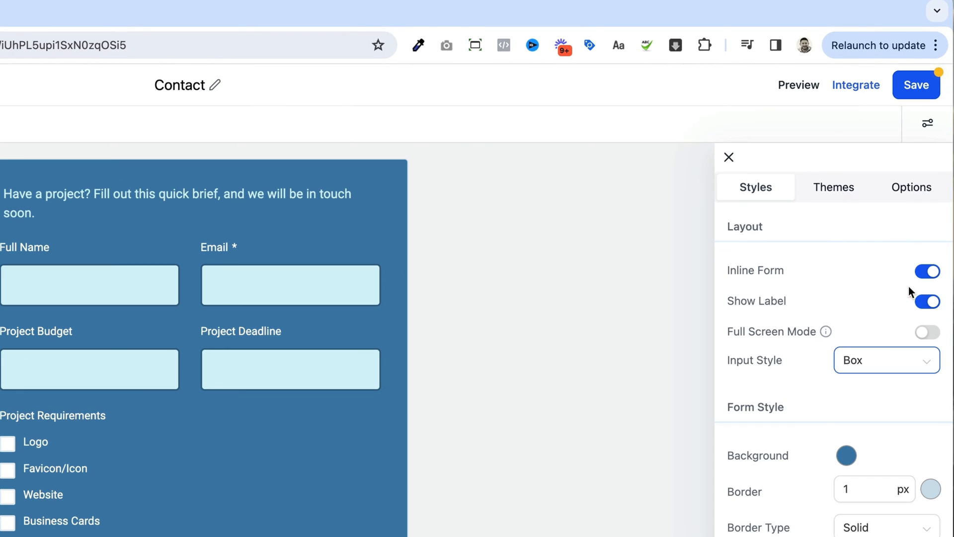
click(927, 271)
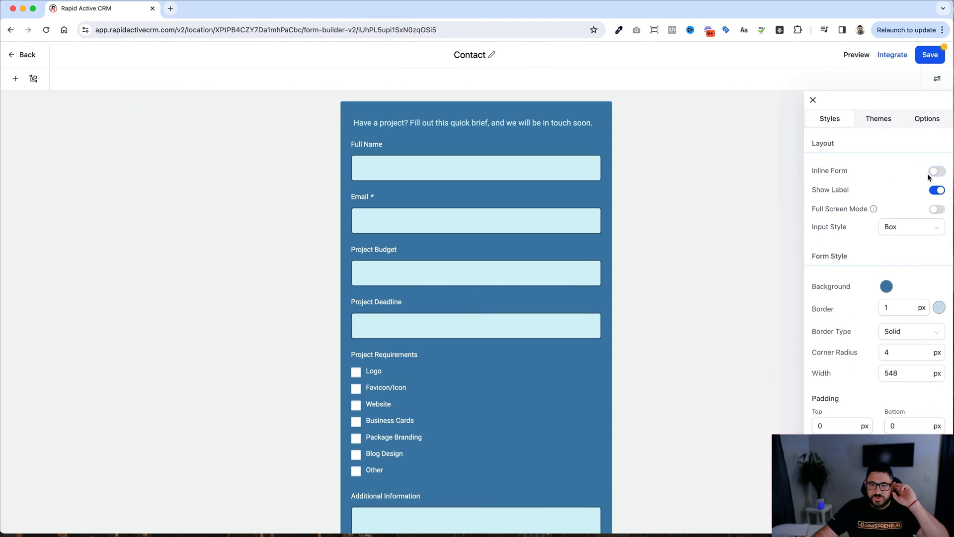
click(936, 171)
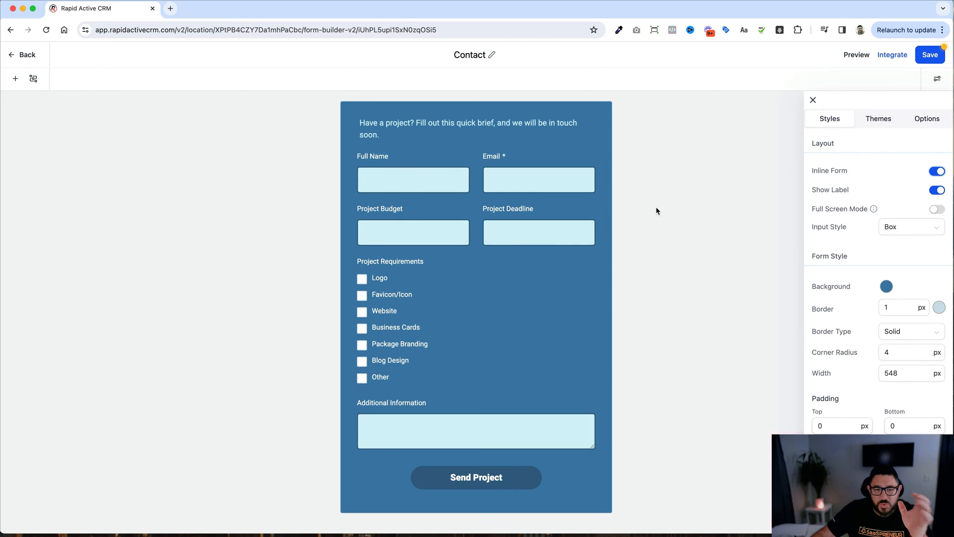
mouse_move(867, 173)
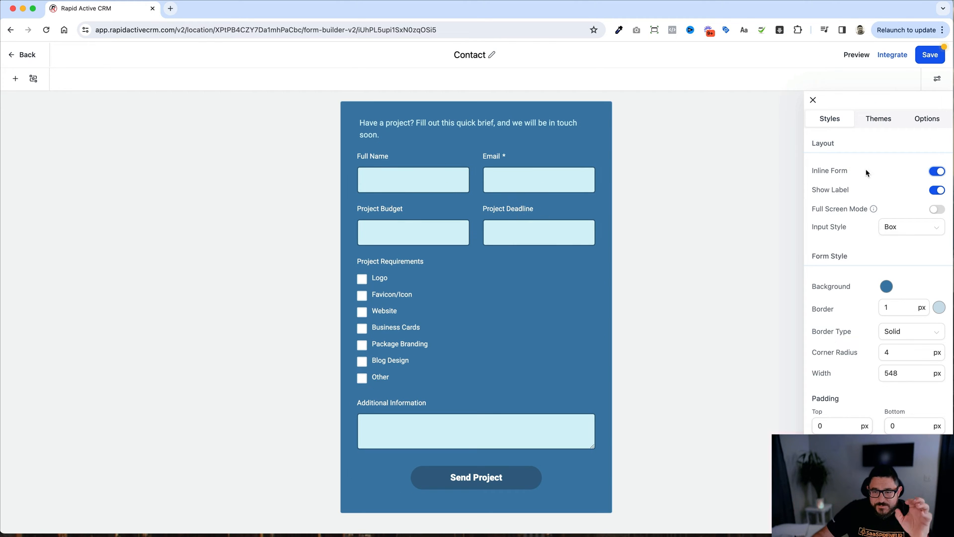
click(936, 171)
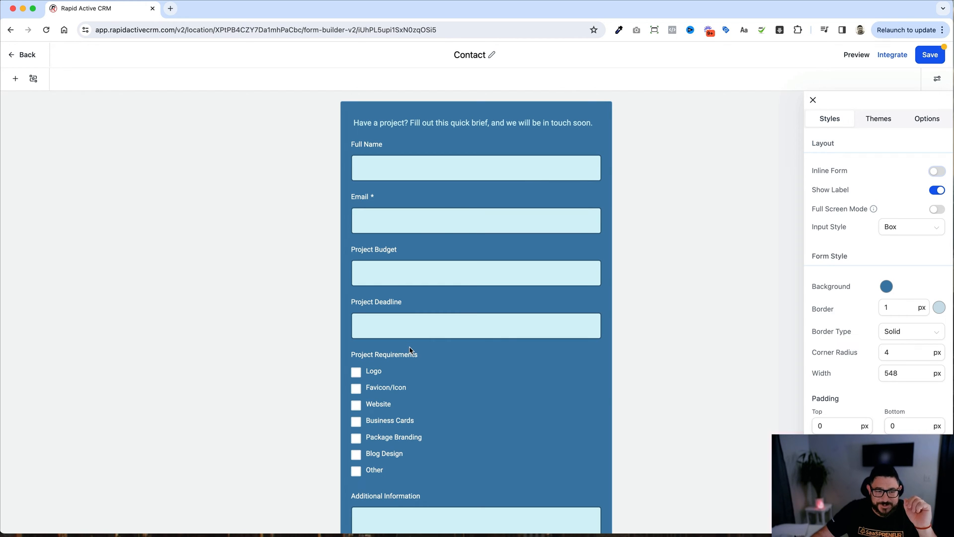
mouse_move(15, 79)
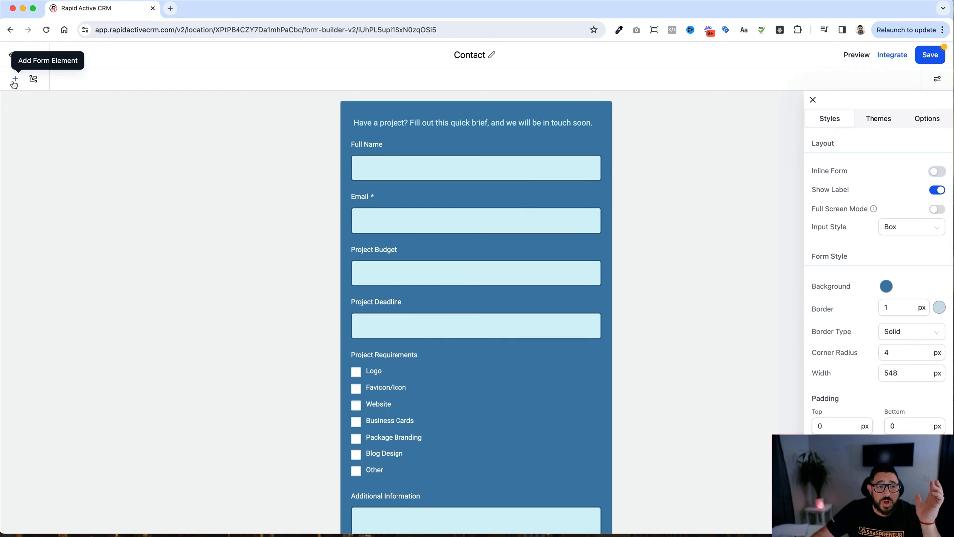
Open the Add Form Element panel and browse the Quick Add field types.
click(14, 79)
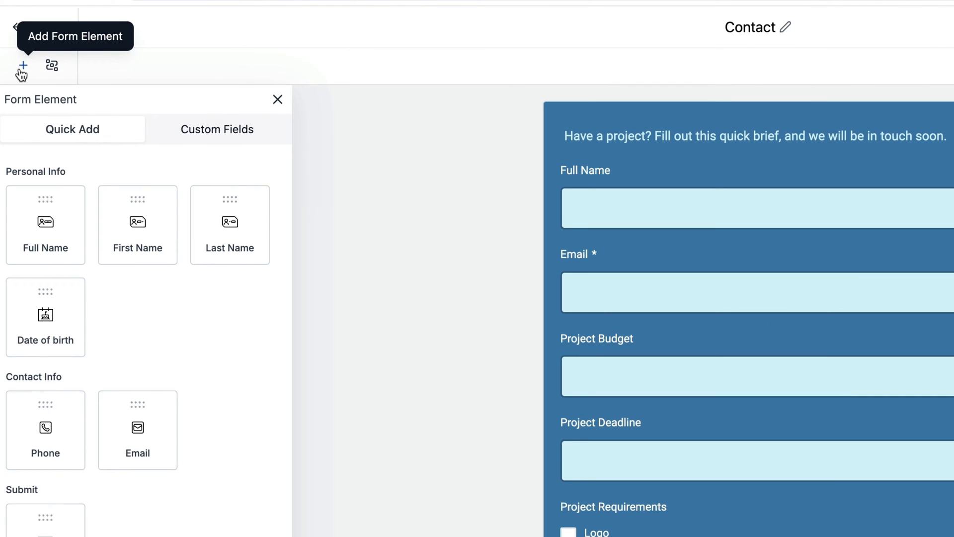
mouse_move(230, 225)
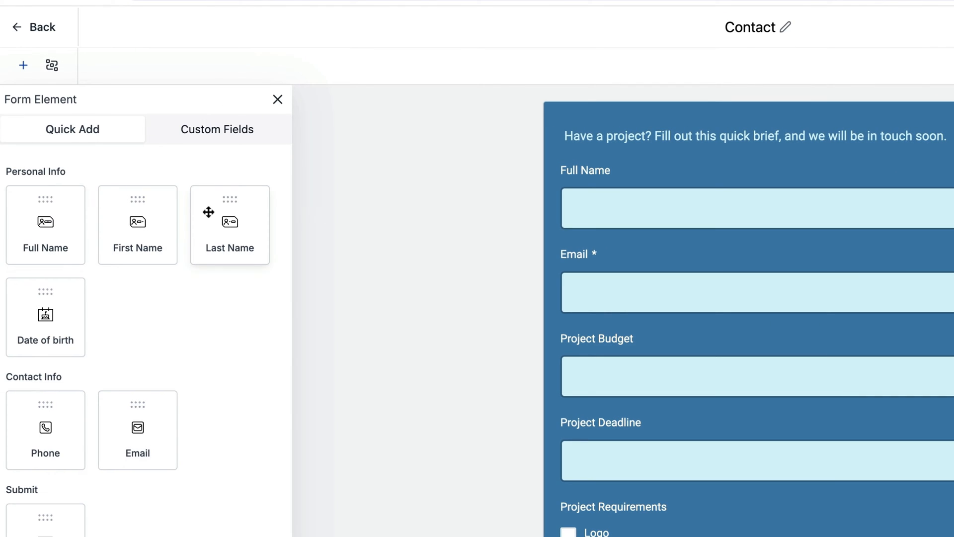
mouse_move(105, 394)
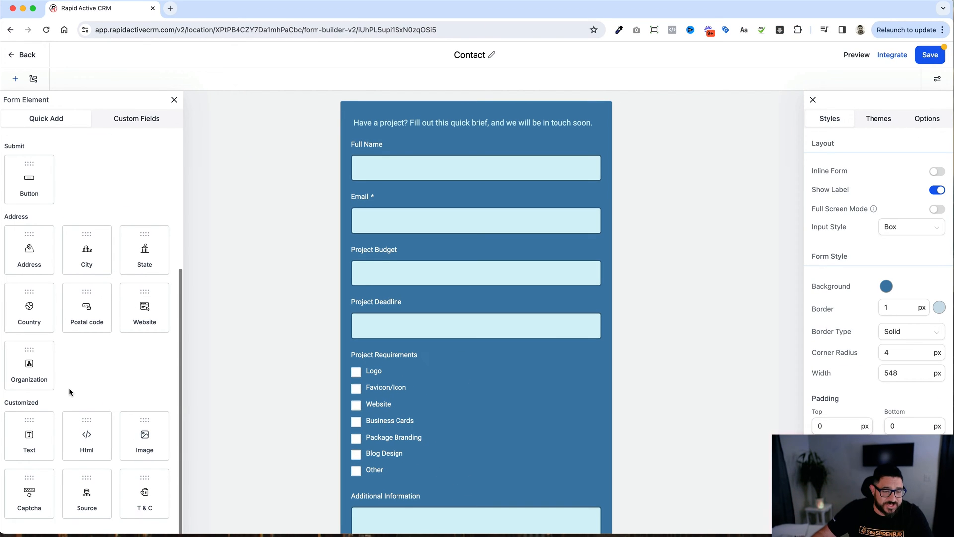
scroll(up, 3)
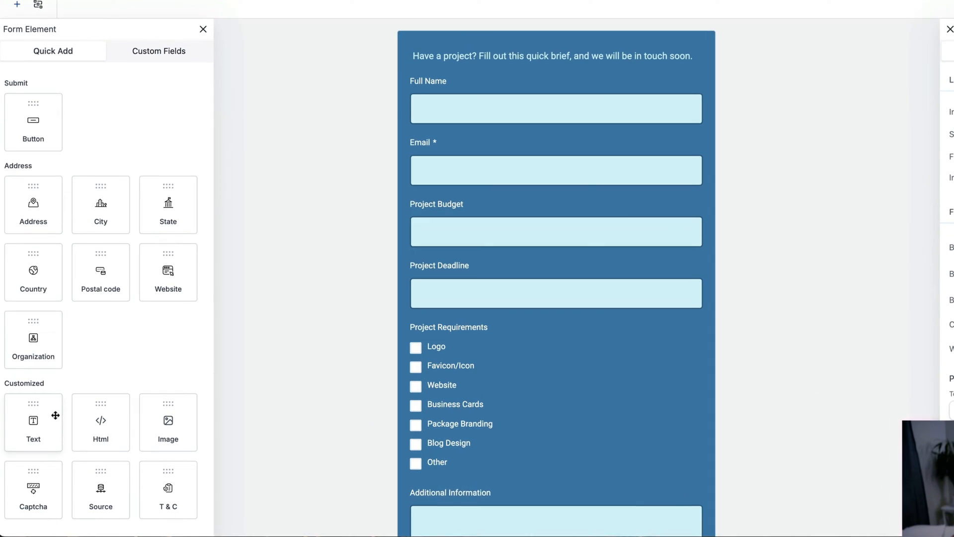
scroll(down, 3)
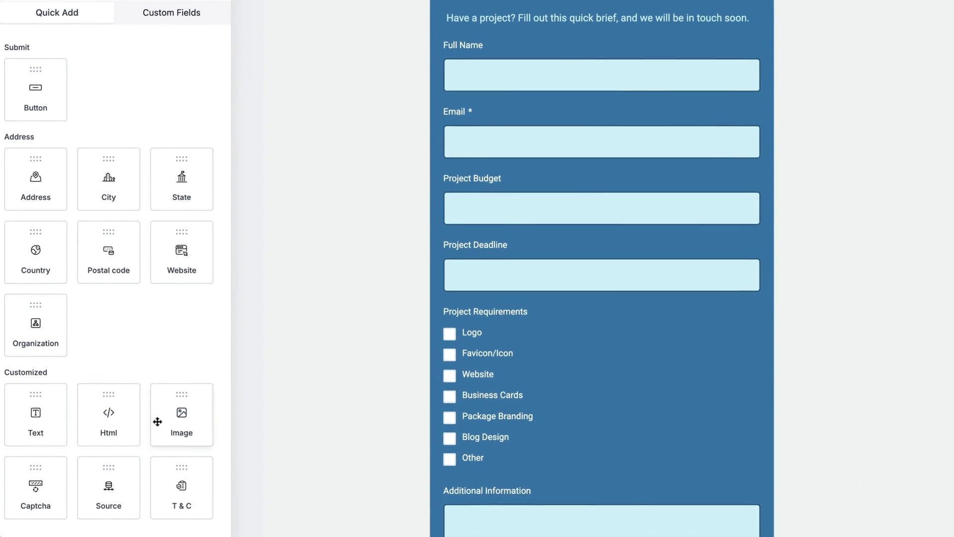
scroll(down, 3)
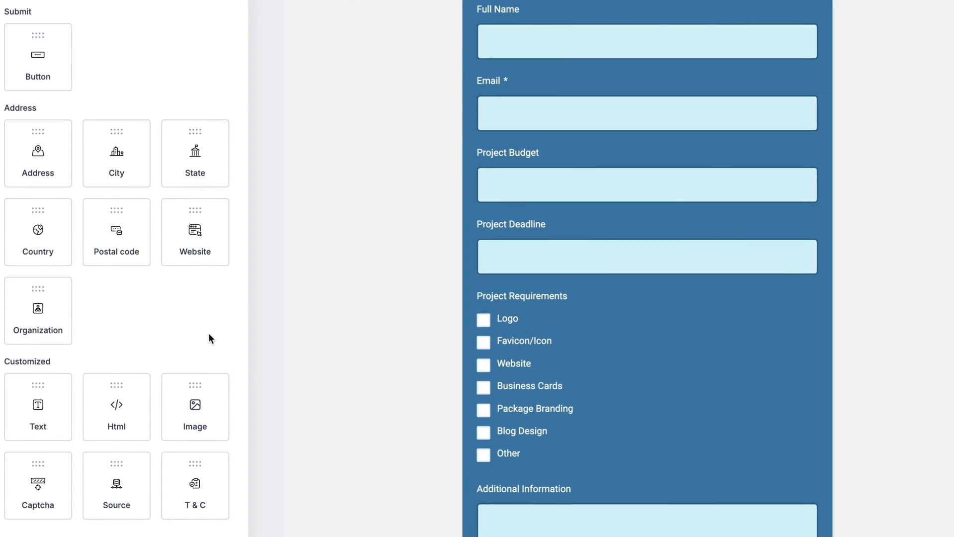
scroll(down, 3)
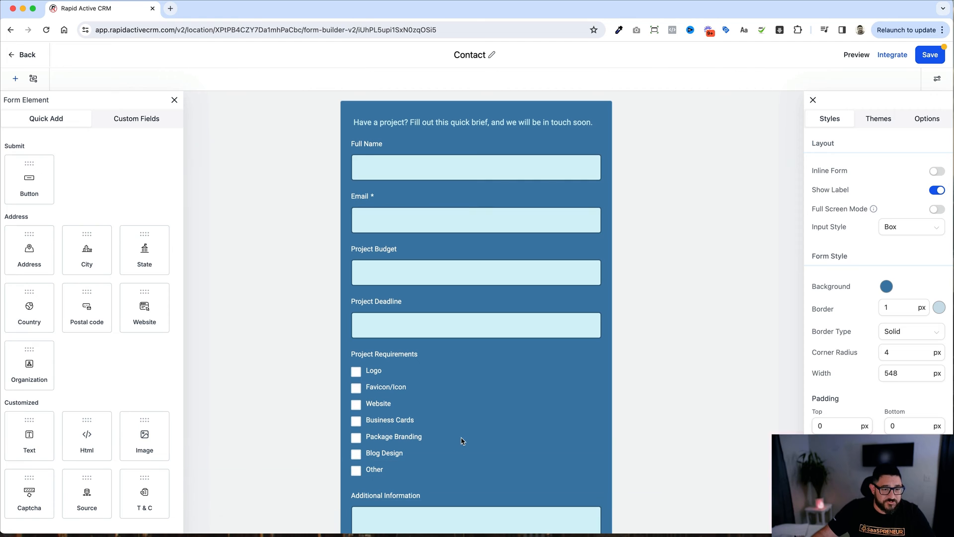
Make the terms-and-conditions agreement text white and adjust the terms link colour.
scroll(up, 3)
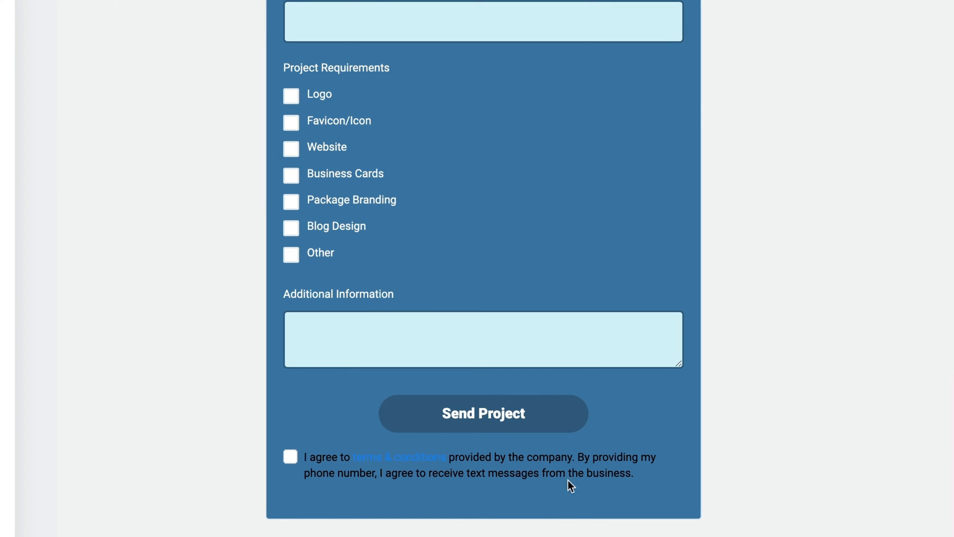
mouse_move(585, 483)
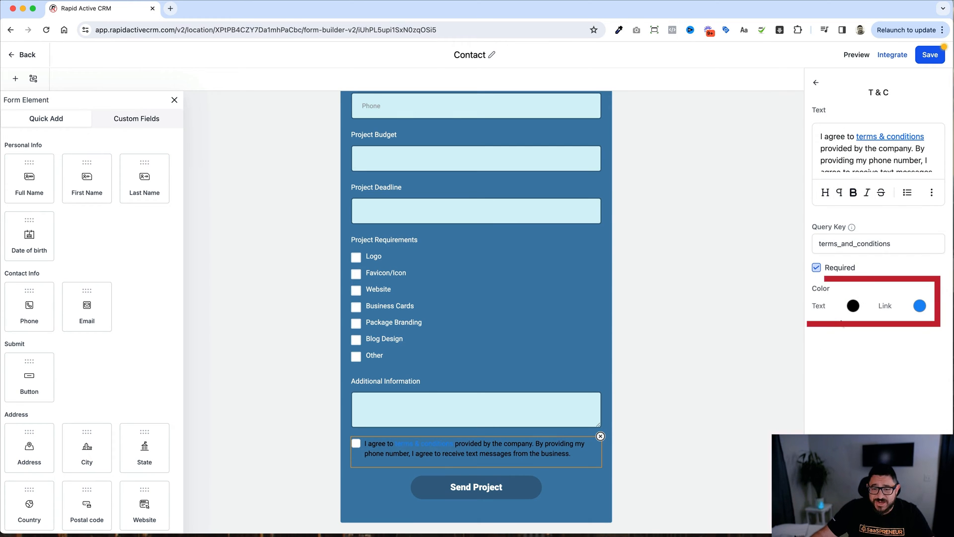
mouse_move(554, 296)
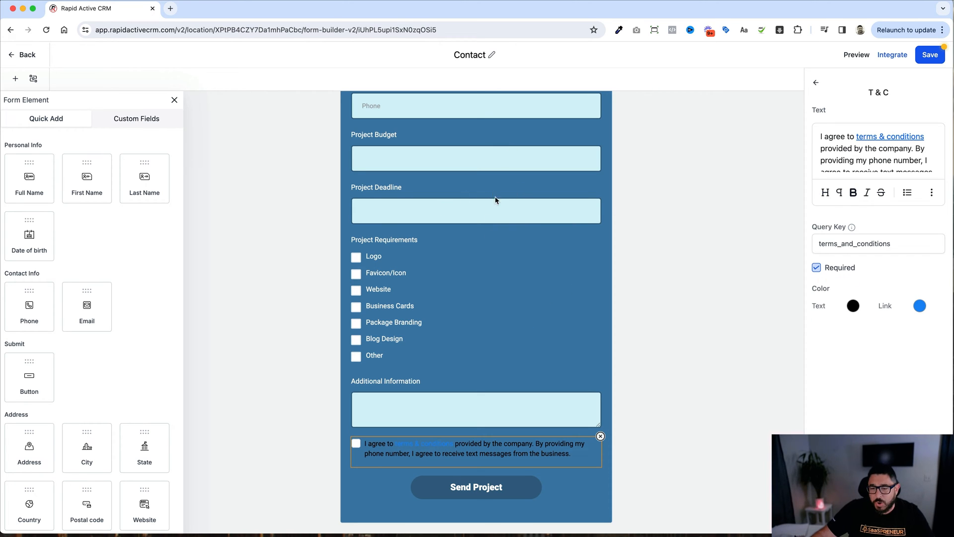
click(853, 305)
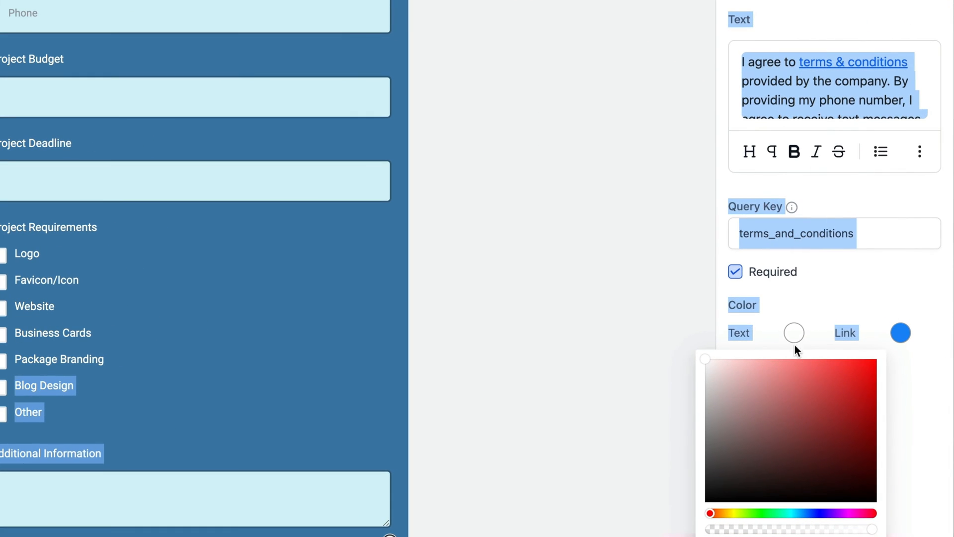
click(901, 333)
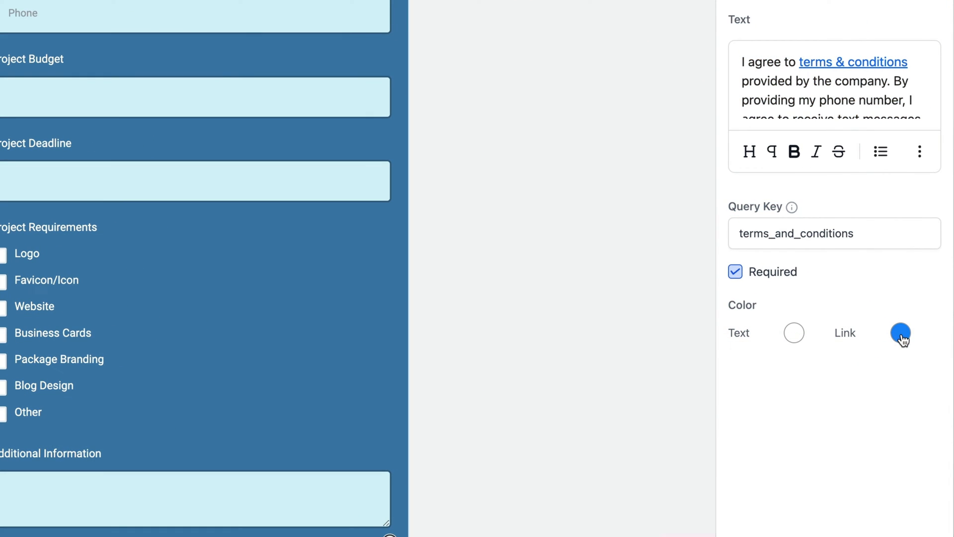
click(900, 333)
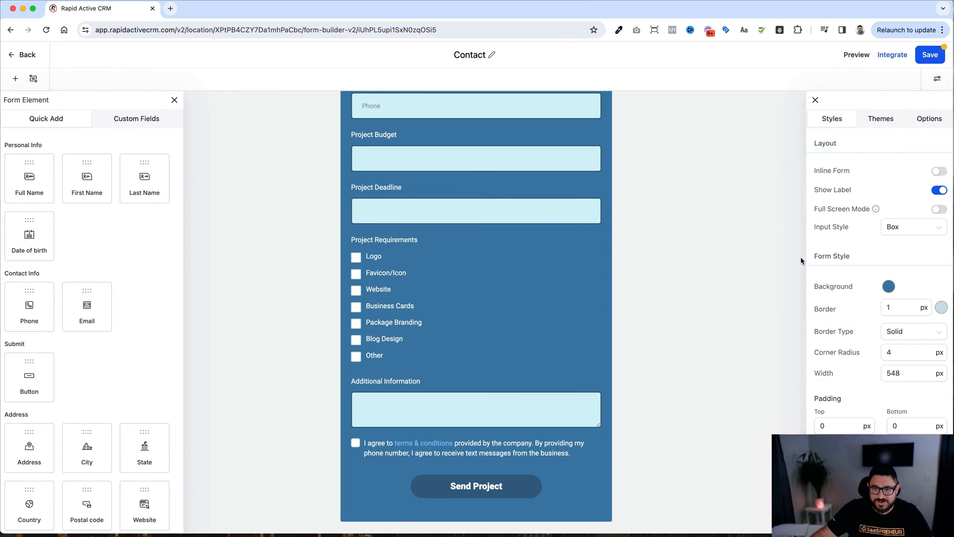
click(930, 54)
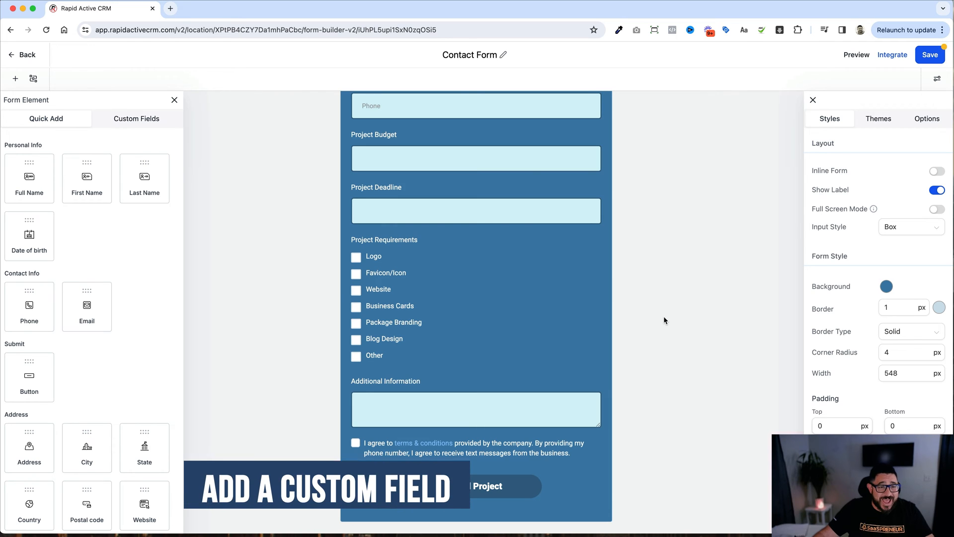
mouse_move(231, 146)
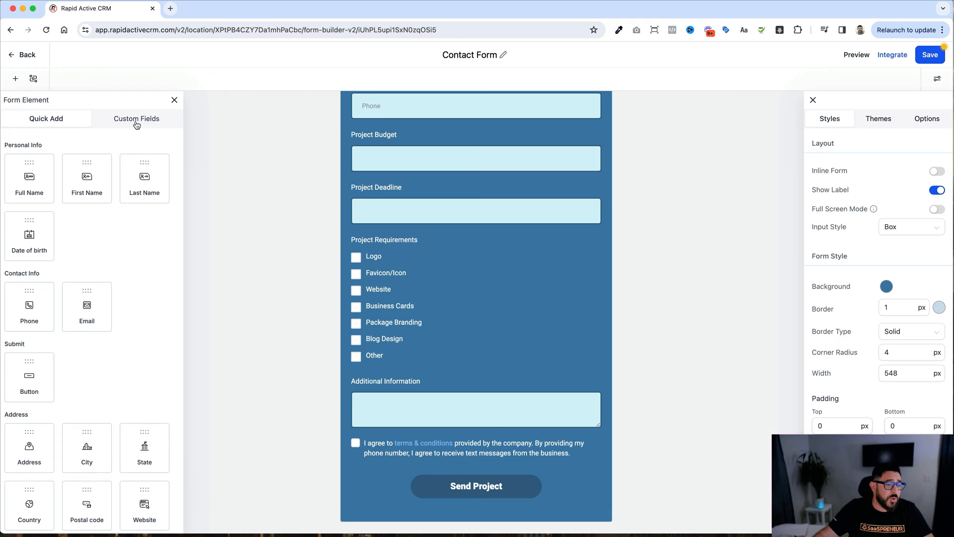
Start a new custom field of type Single Line from the Custom Fields list.
click(136, 119)
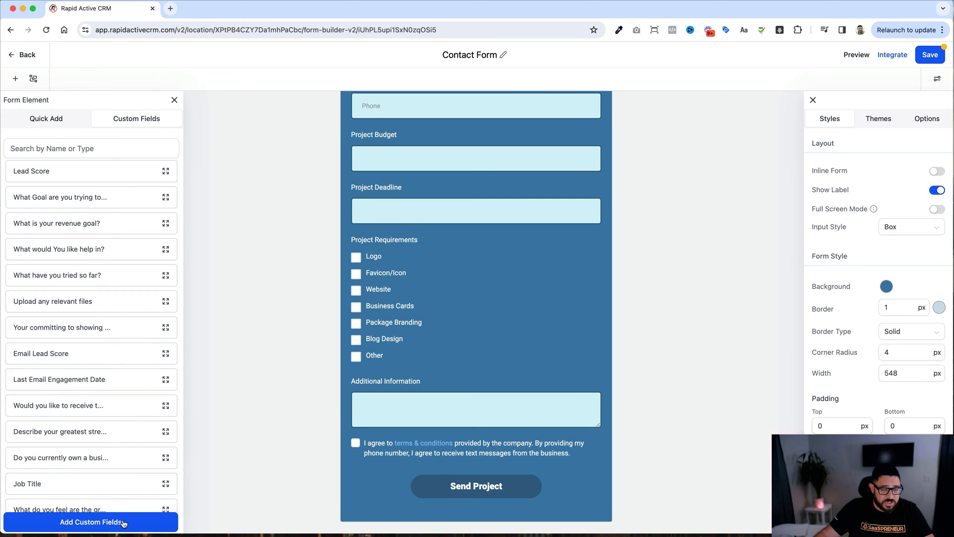
click(90, 522)
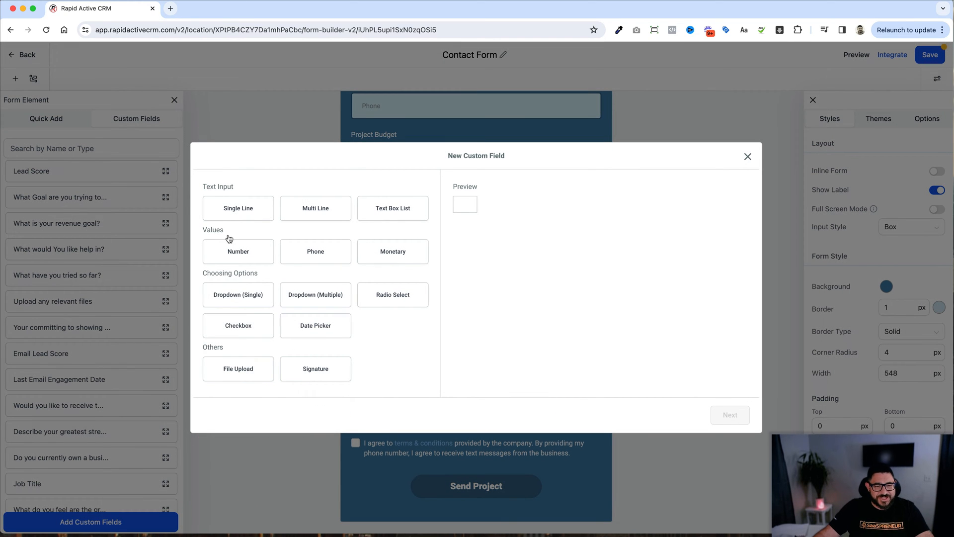
click(238, 208)
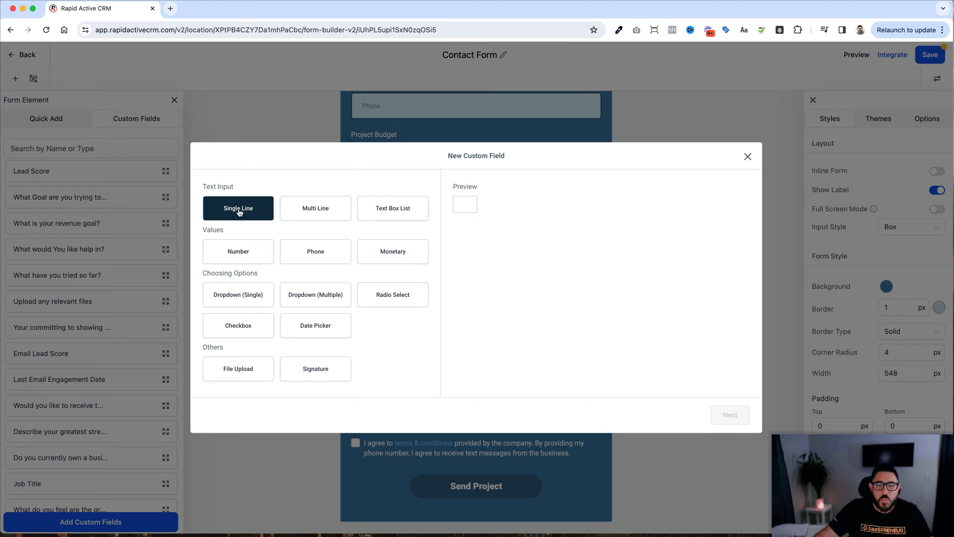
click(238, 208)
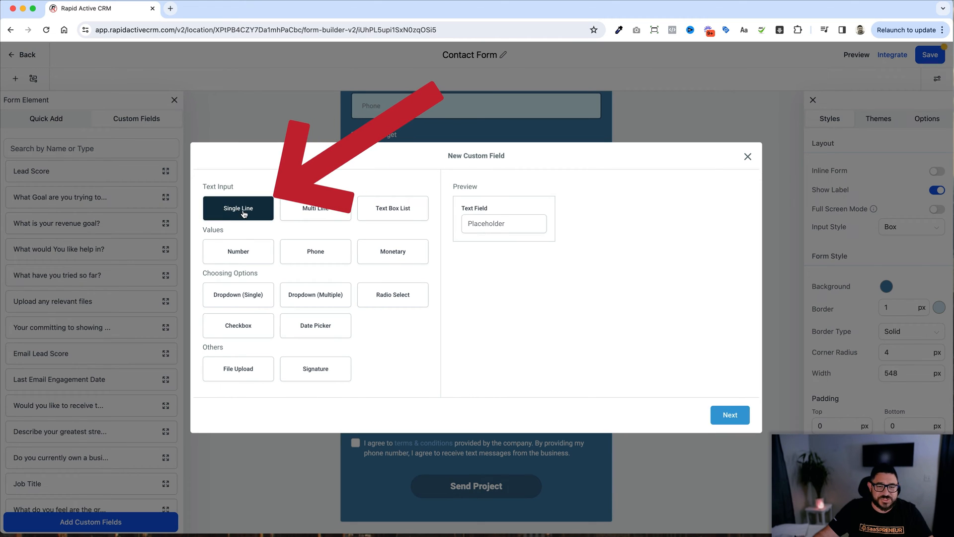
click(729, 414)
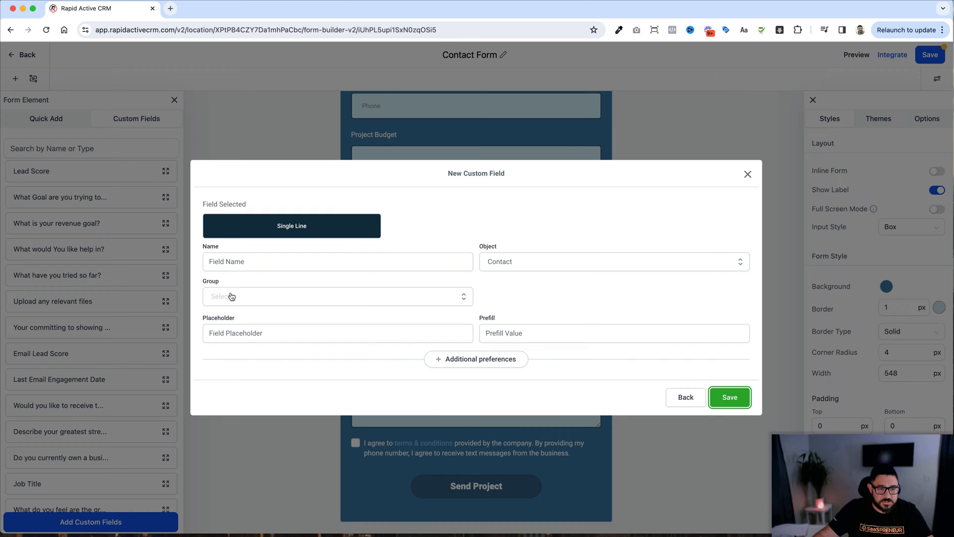
Name the field 'What is Your Budget', group it under Additional Info, and save.
text(What)
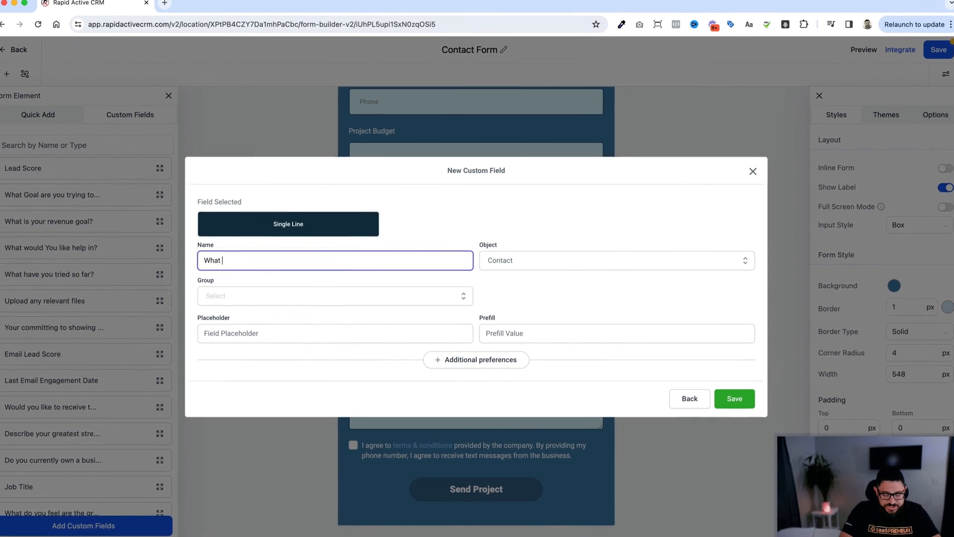
text(is Your Budget)
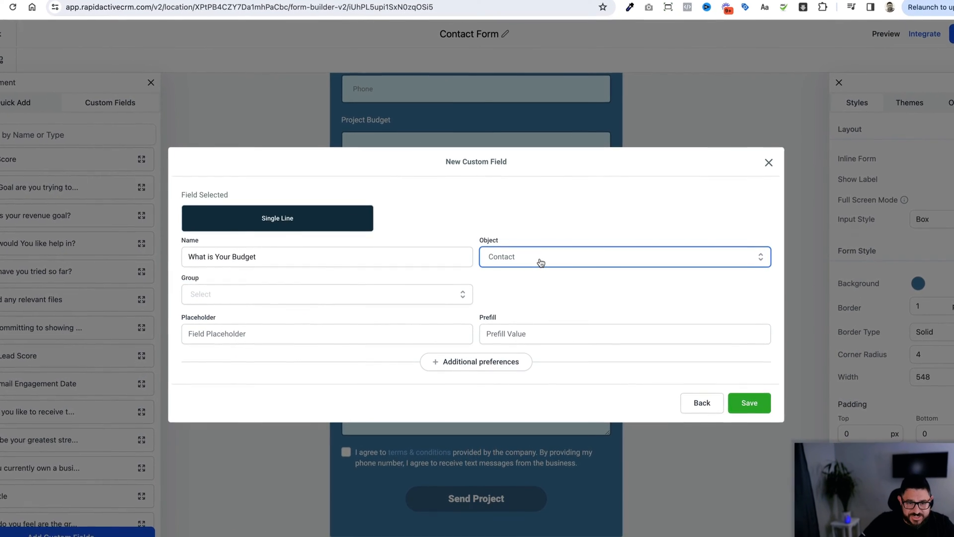
click(622, 257)
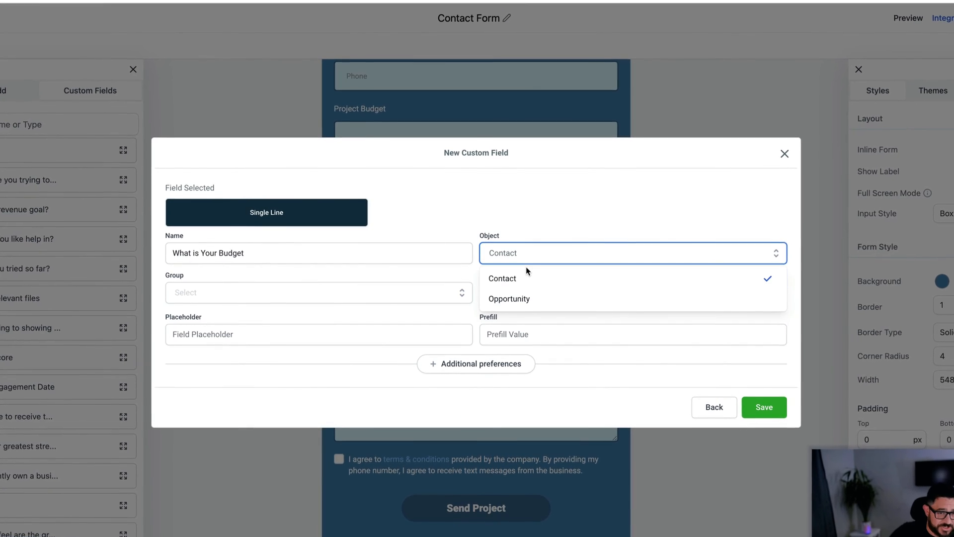
click(316, 292)
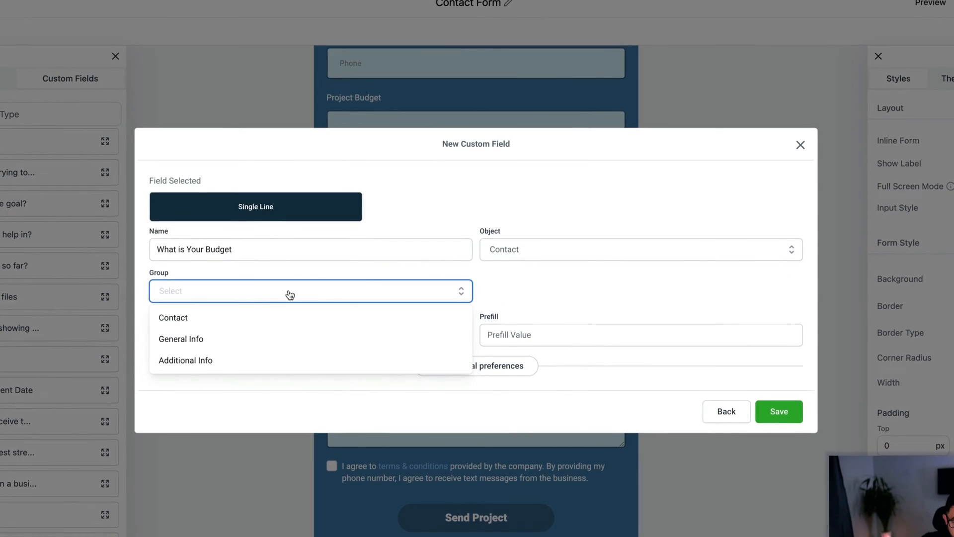
click(185, 360)
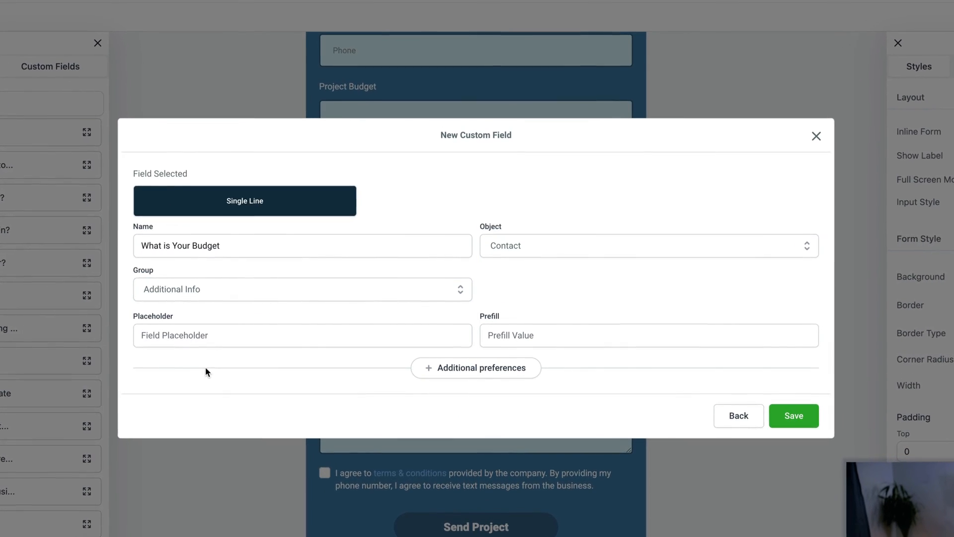
click(301, 290)
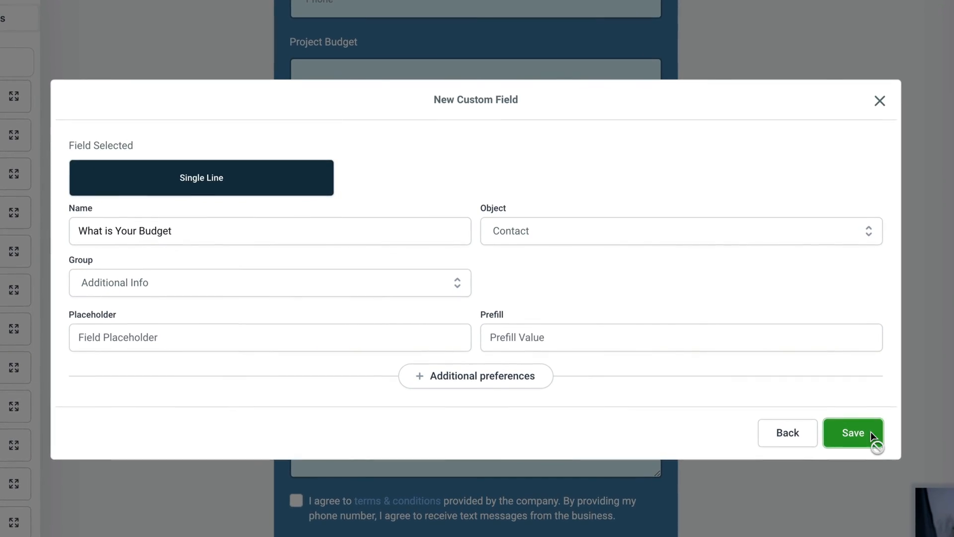
click(853, 433)
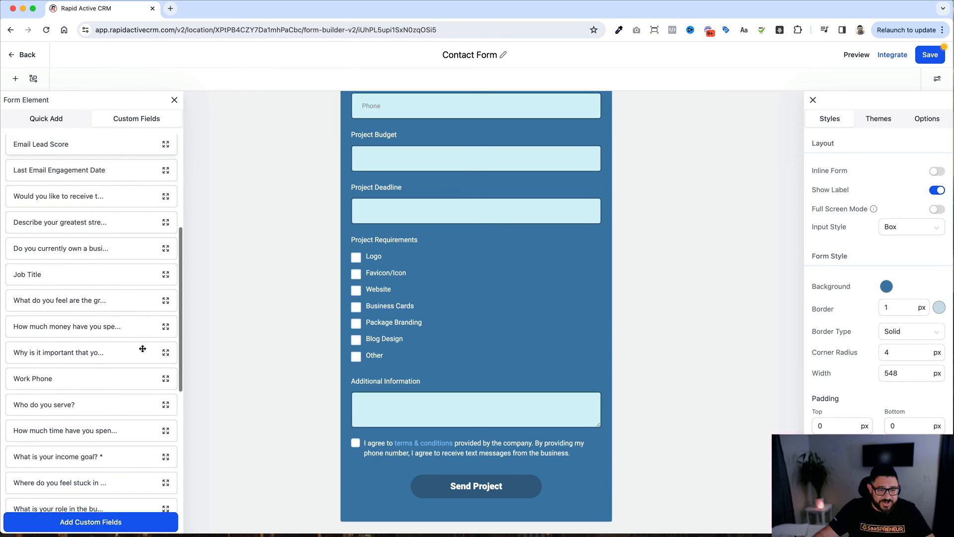
Check the What is Your Budget field below Project Requirements and show the Themes gallery.
scroll(down, 3)
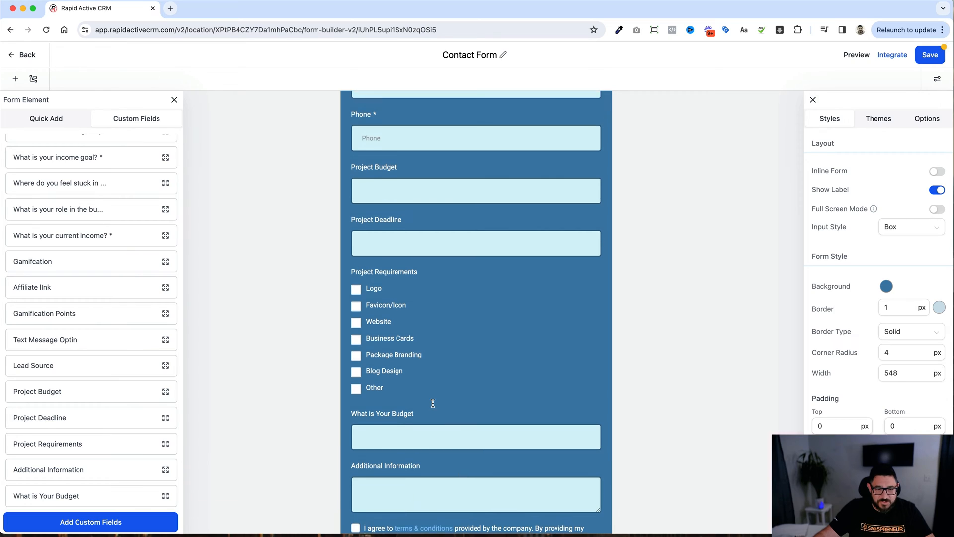
scroll(up, 3)
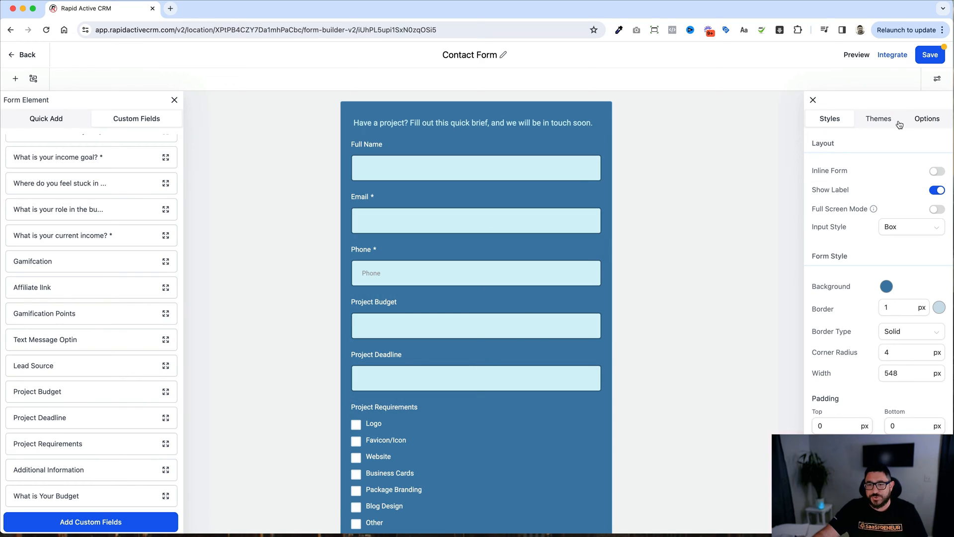
click(879, 119)
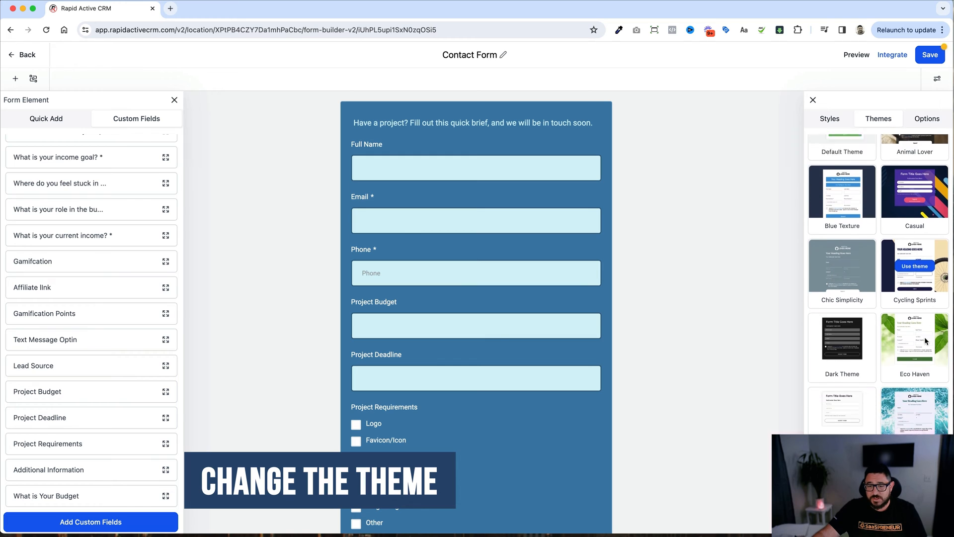
Show the form's Options with the On Submit URL box and Facebook Pixel event settings.
scroll(up, 3)
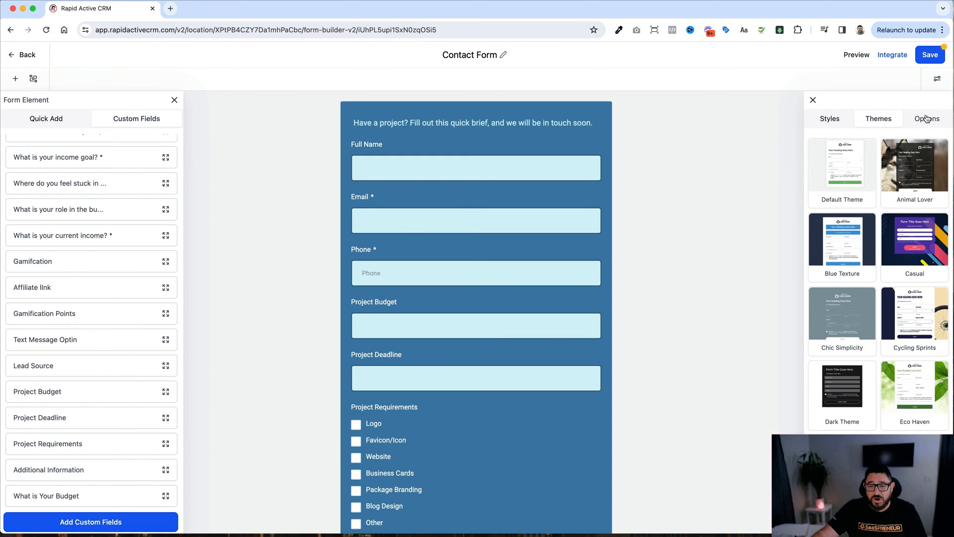
click(927, 118)
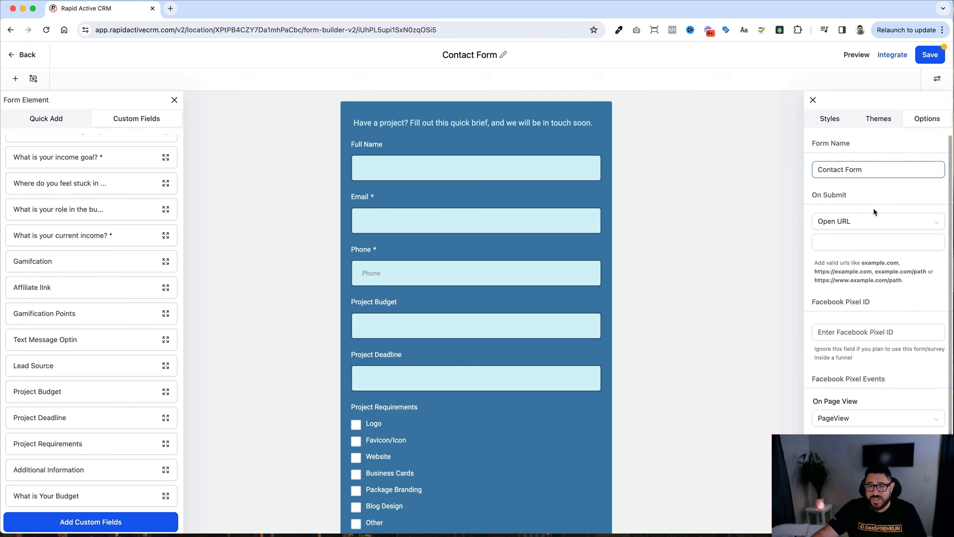
click(878, 242)
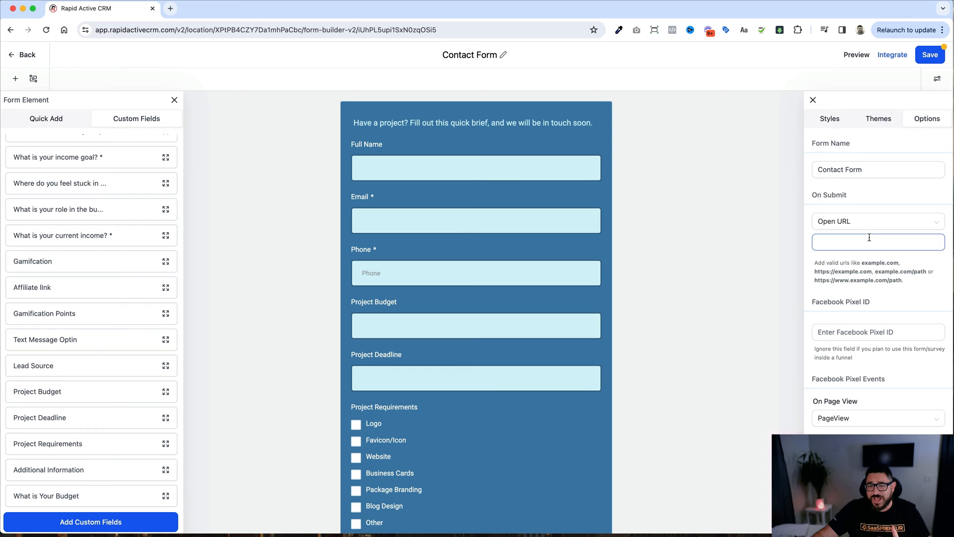
scroll(down, 3)
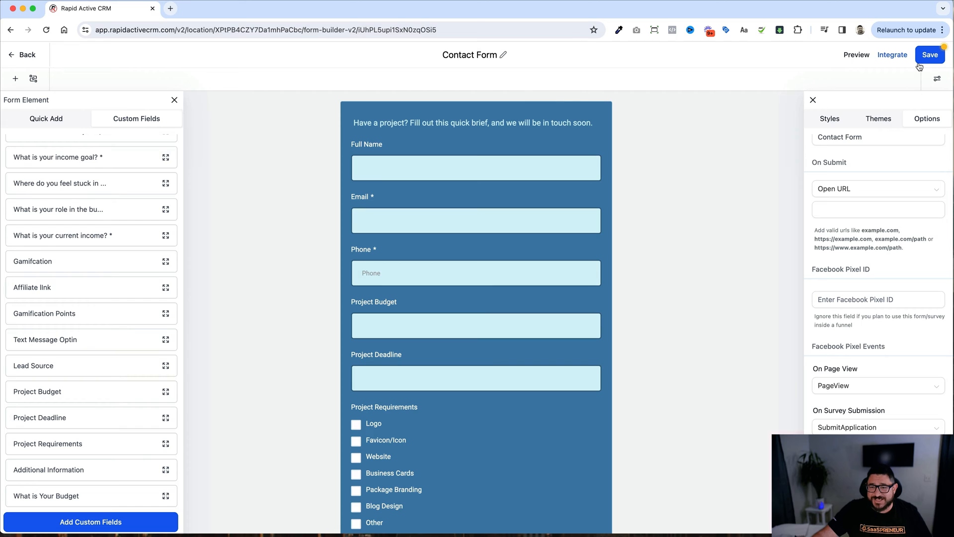
click(930, 54)
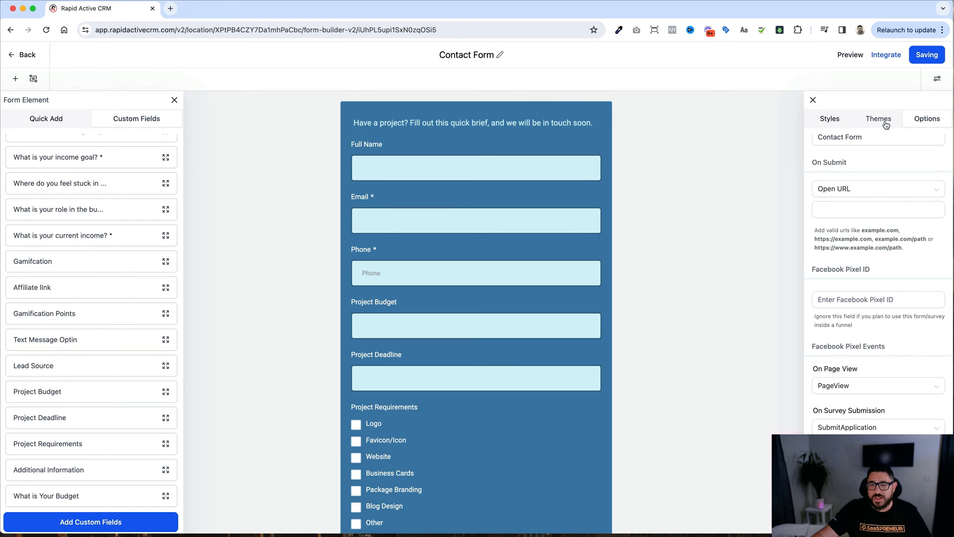
click(878, 118)
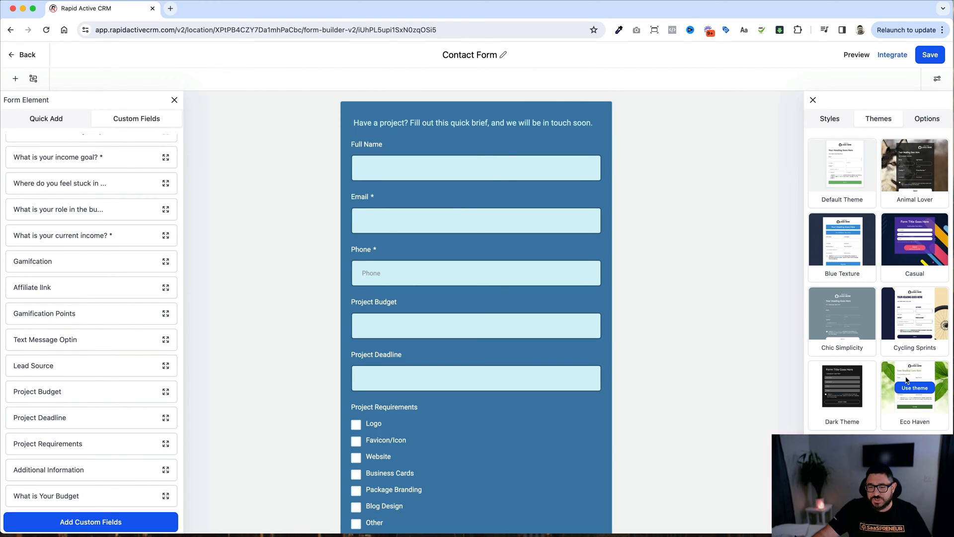
click(914, 388)
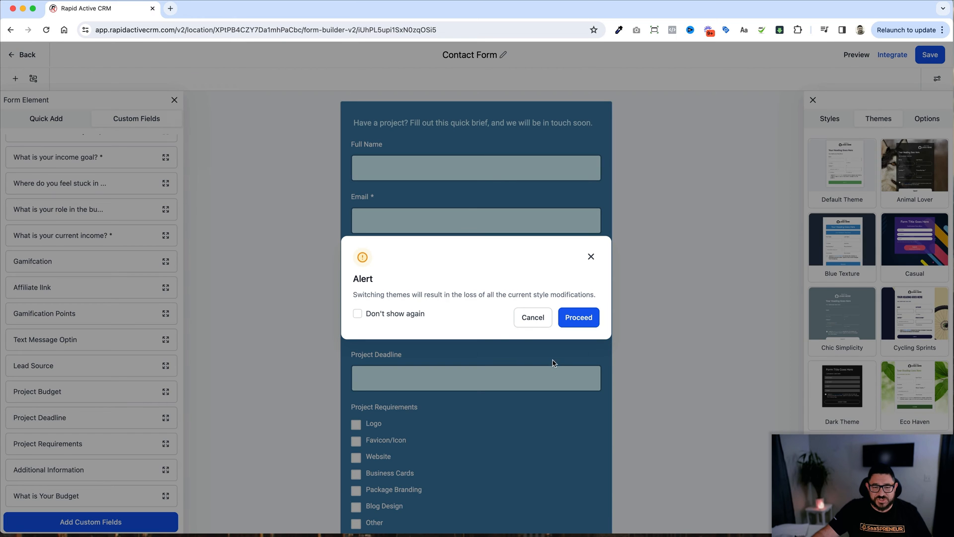
click(578, 317)
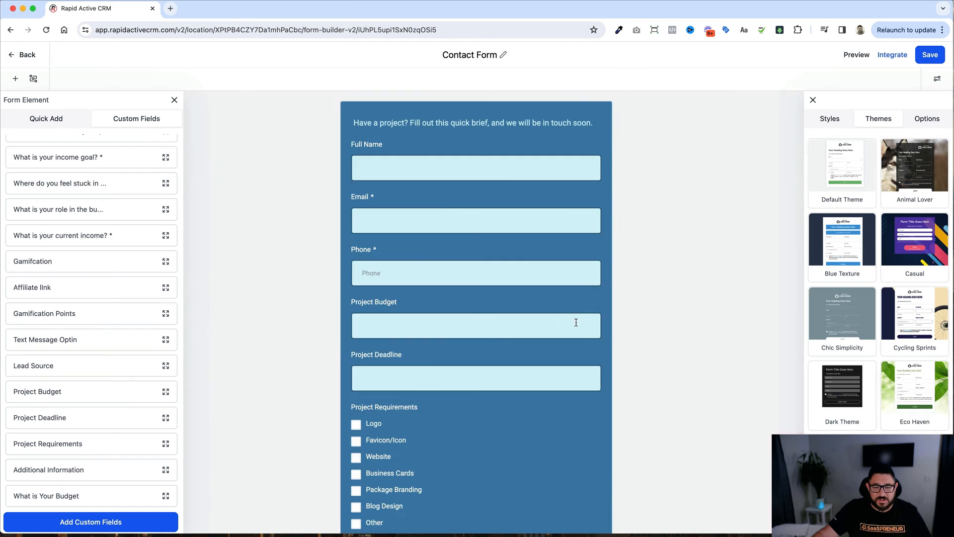
click(914, 386)
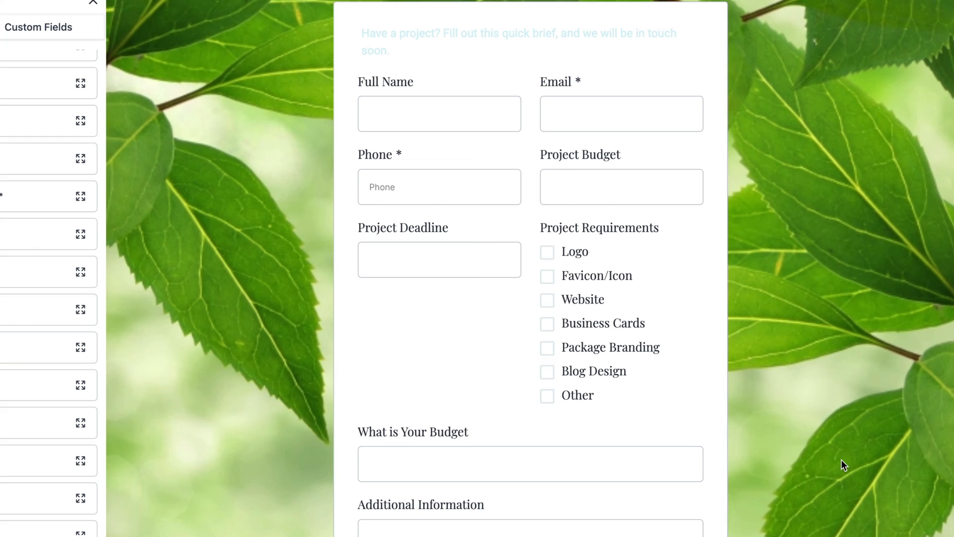
scroll(down, 3)
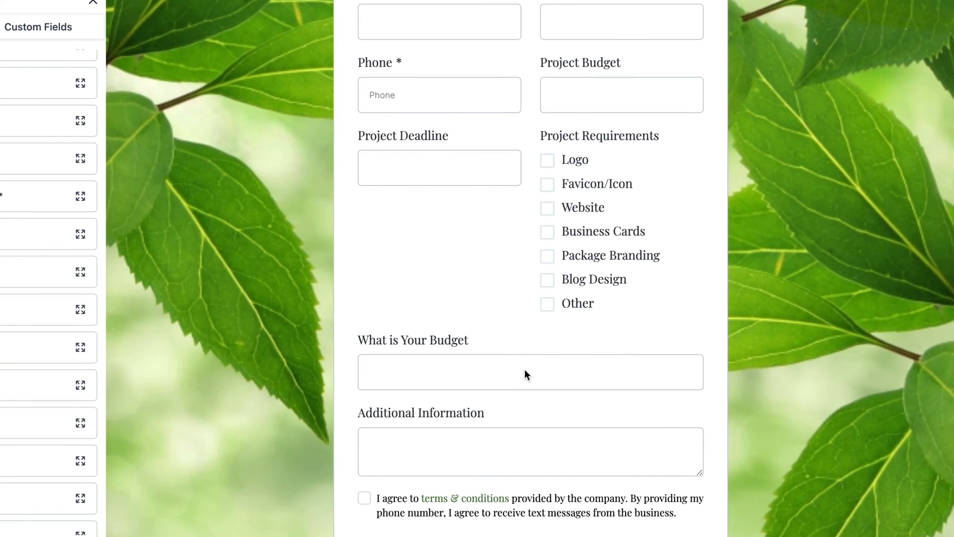
scroll(up, 3)
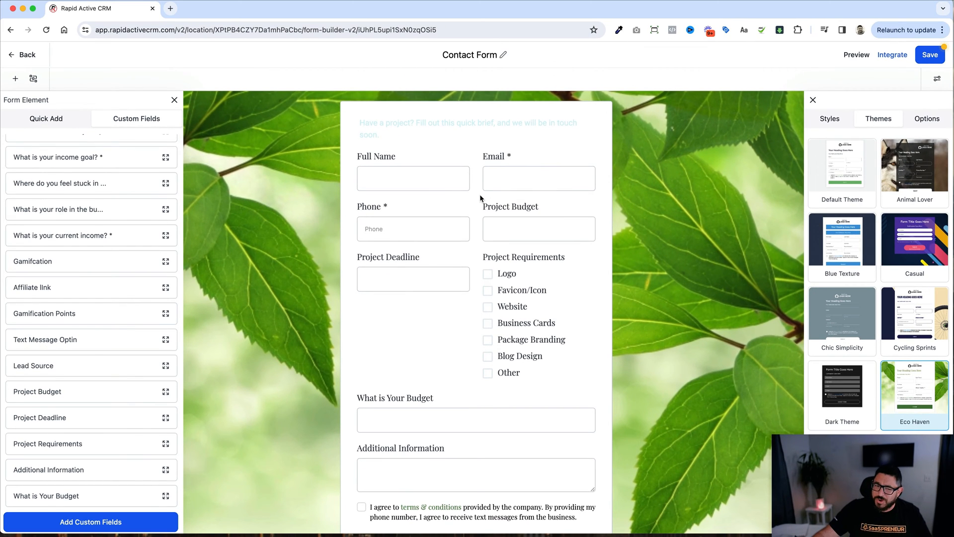
mouse_move(780, 401)
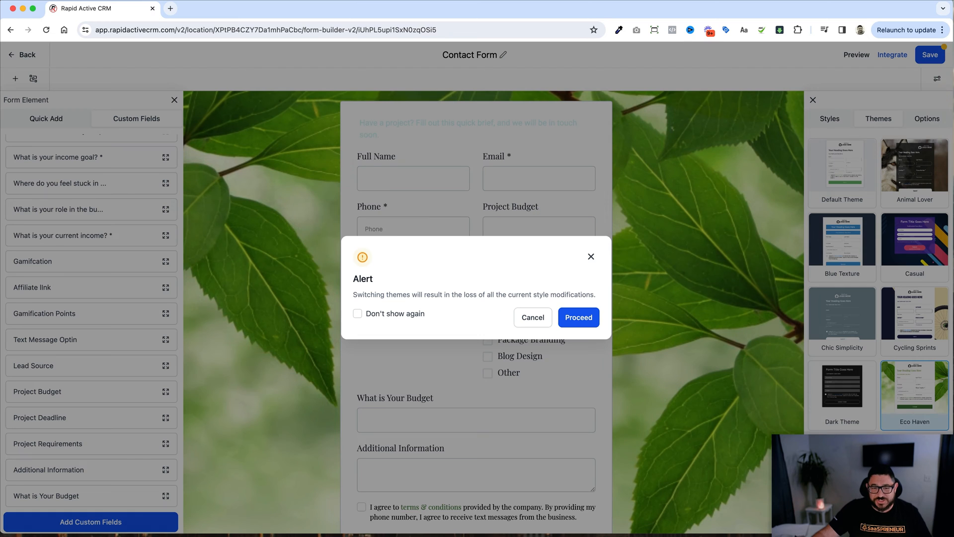
click(578, 317)
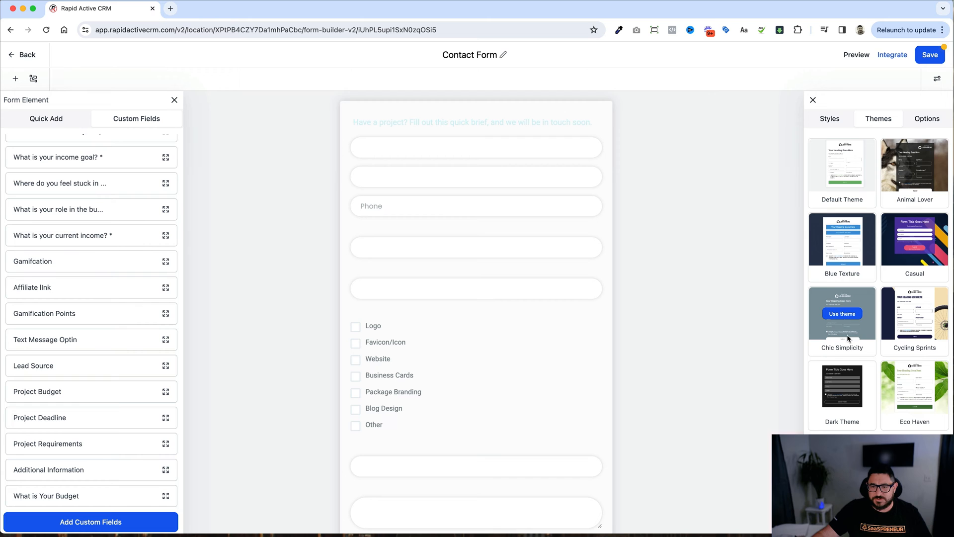
scroll(down, 3)
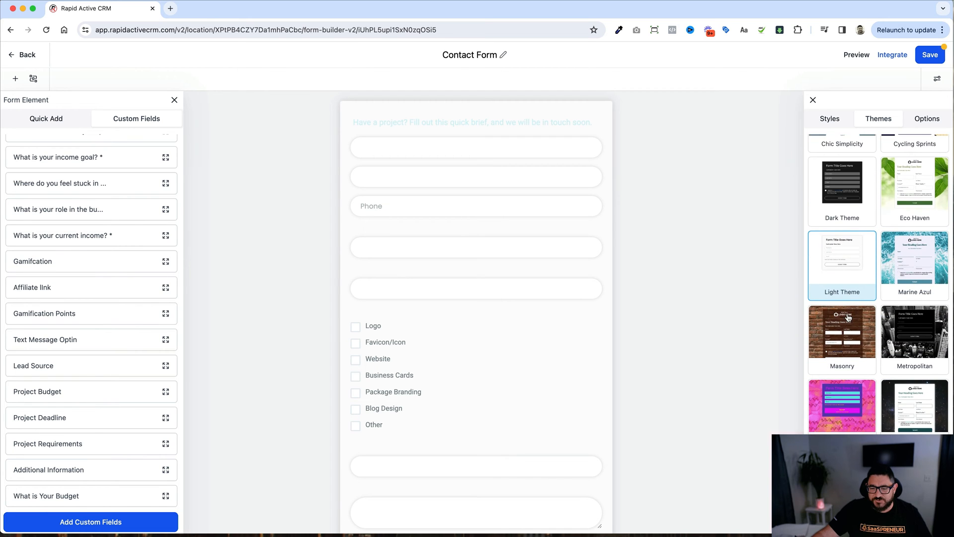
scroll(up, 3)
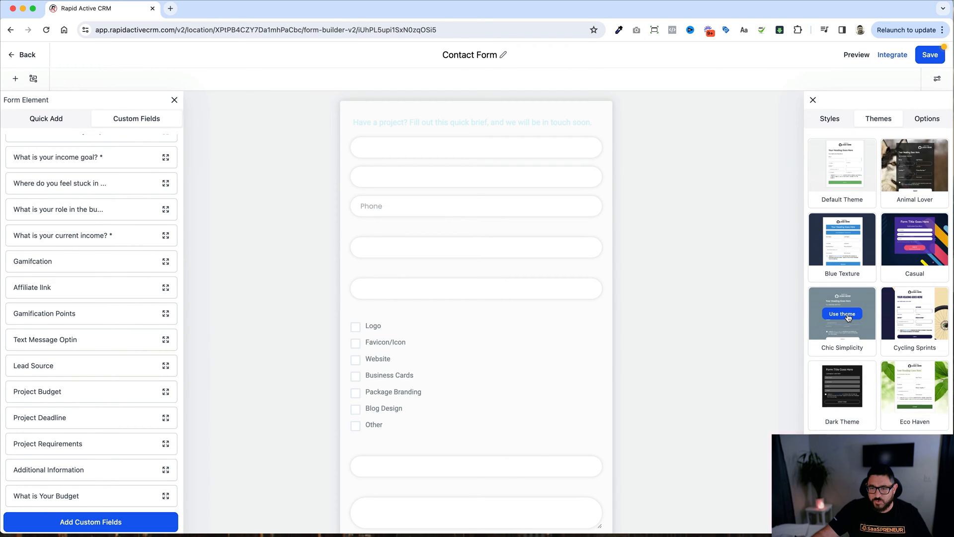
mouse_move(747, 275)
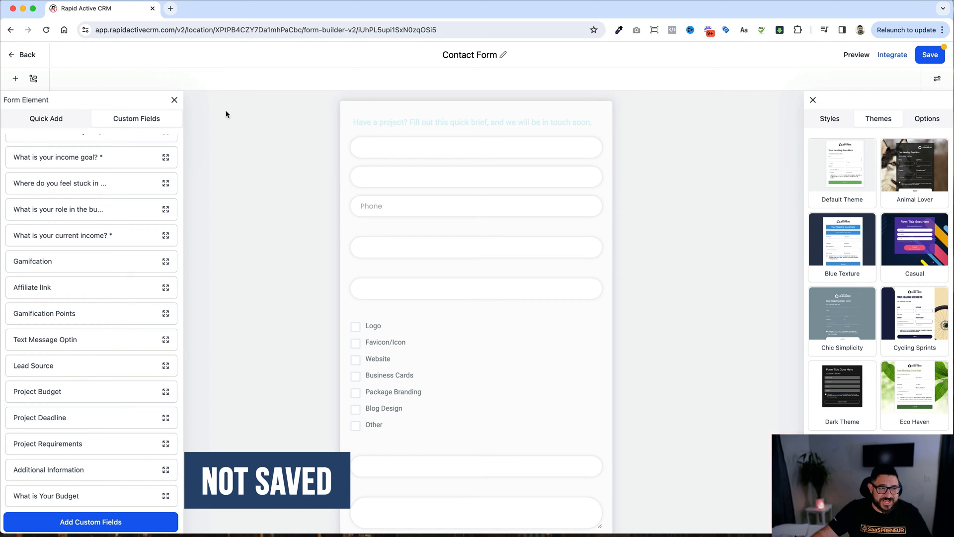
click(22, 55)
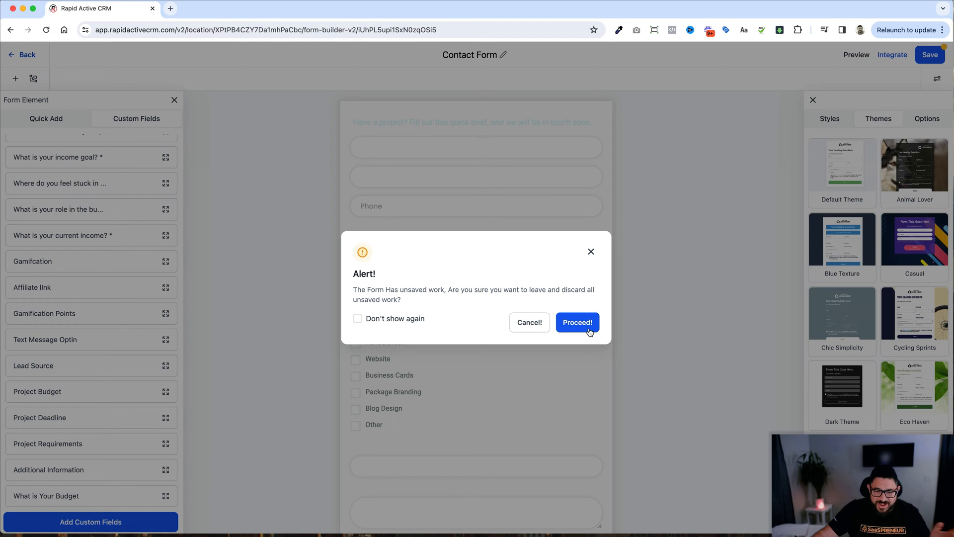
Confirm Proceed! to leave the form builder without saving.
click(577, 322)
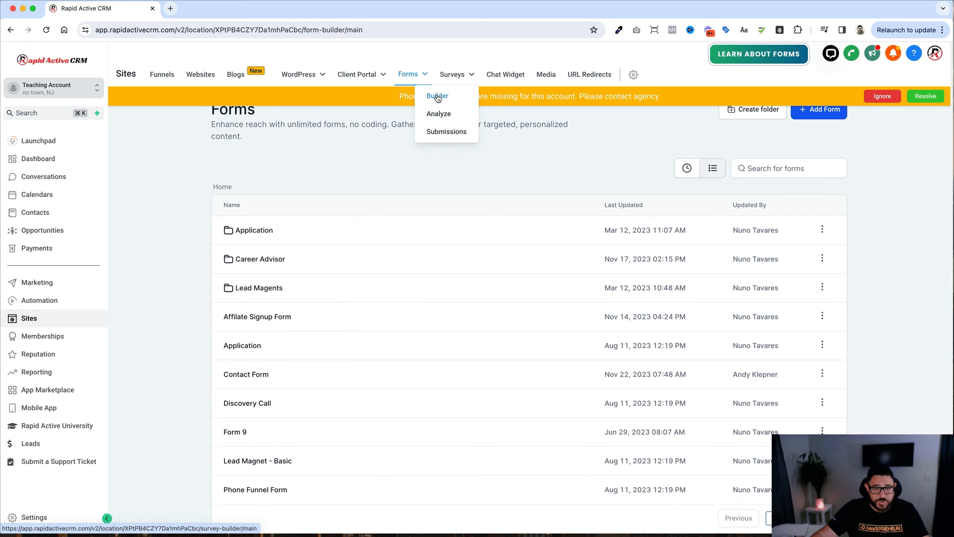
Create a new survey from the Webinar Registration template under Surveys.
click(453, 74)
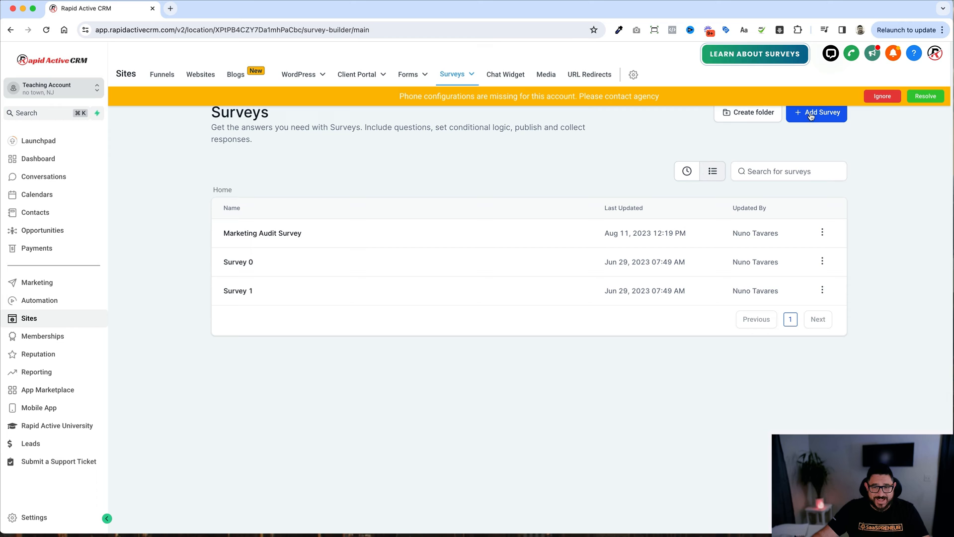
click(821, 112)
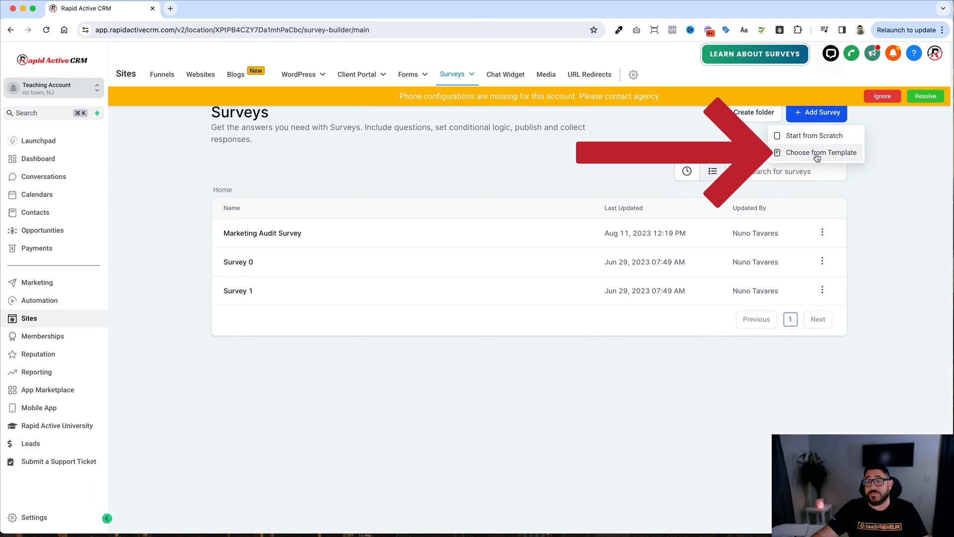
click(821, 152)
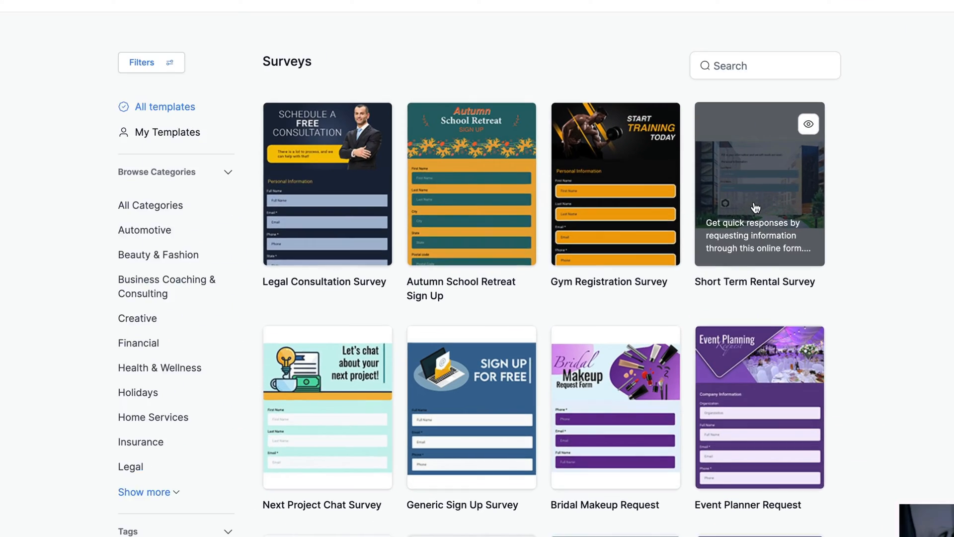
scroll(down, 3)
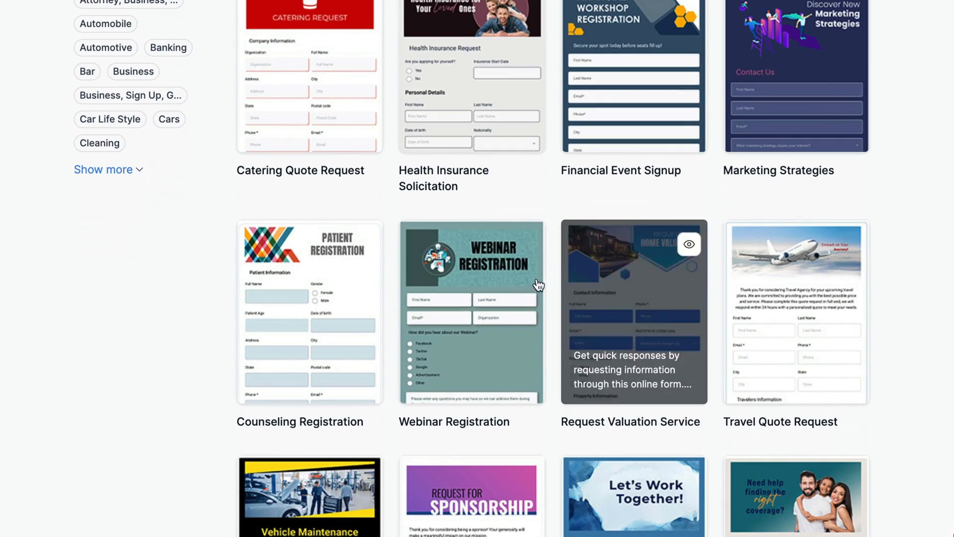
mouse_move(476, 285)
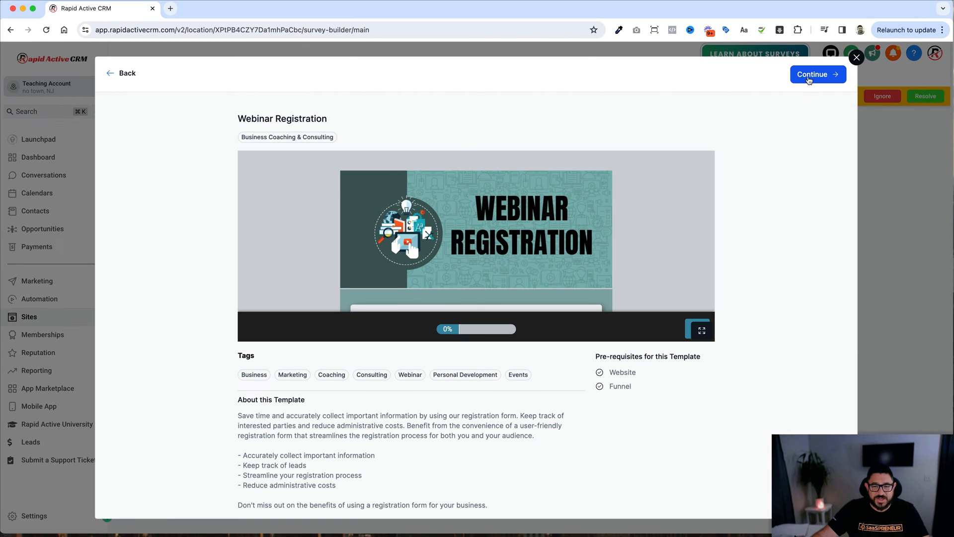
click(814, 74)
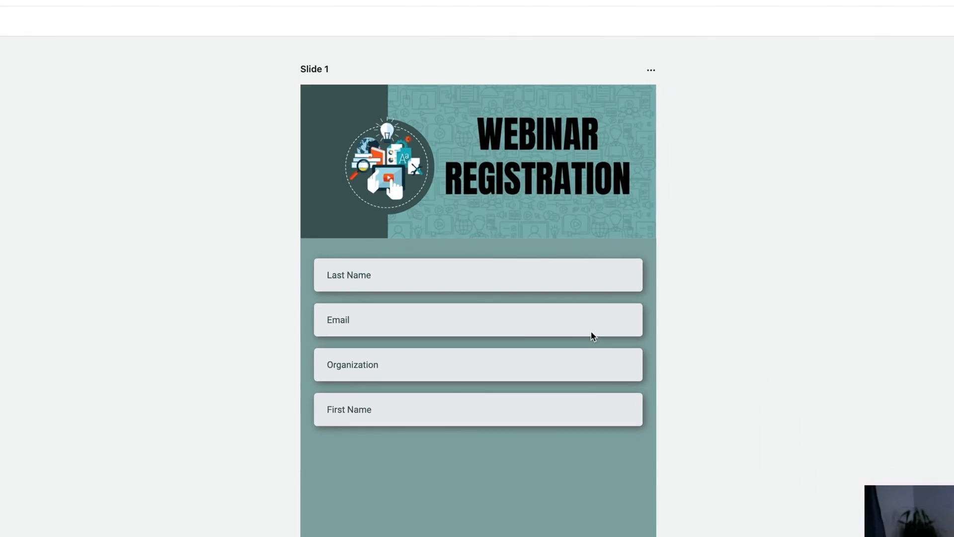
Clear the Header Image in Styles & Options, removing slide 1's webinar banner.
scroll(down, 3)
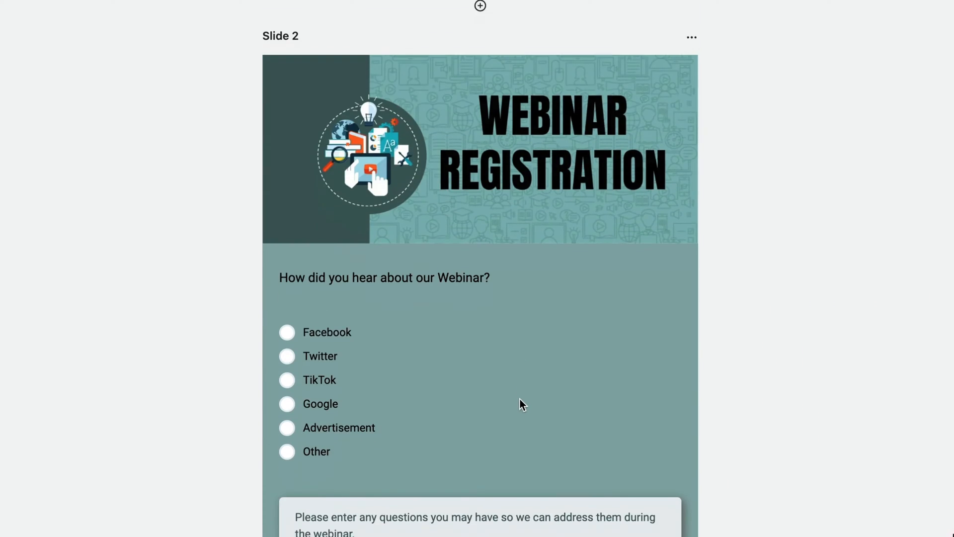
scroll(down, 3)
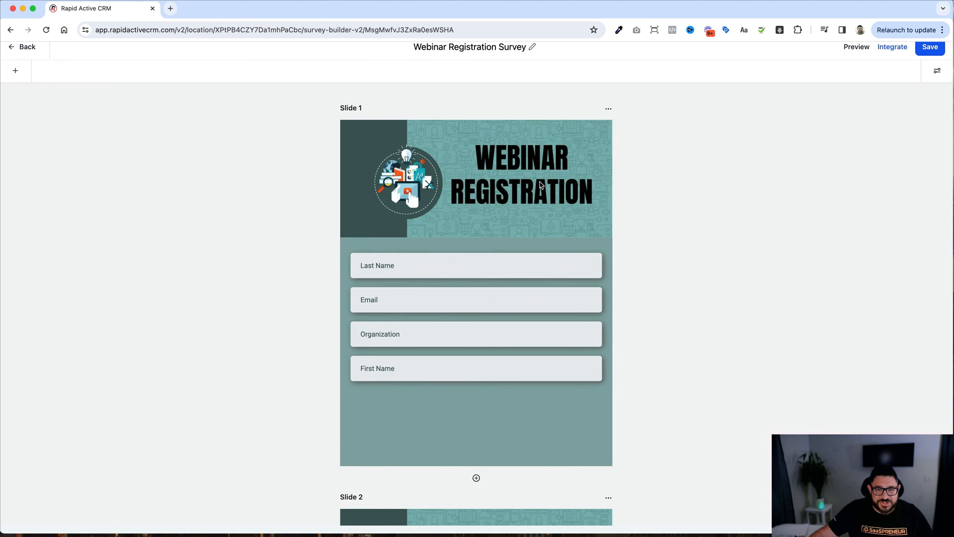
click(476, 265)
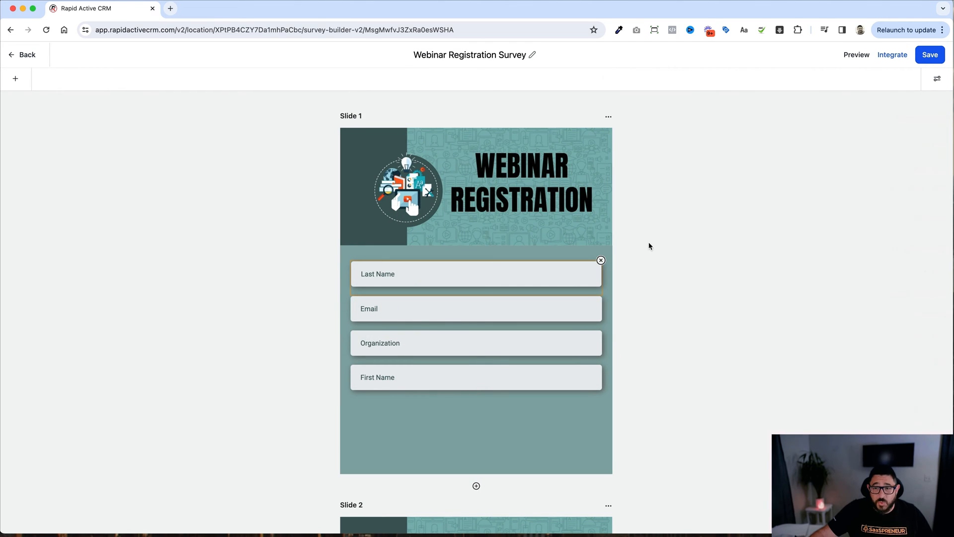
click(944, 79)
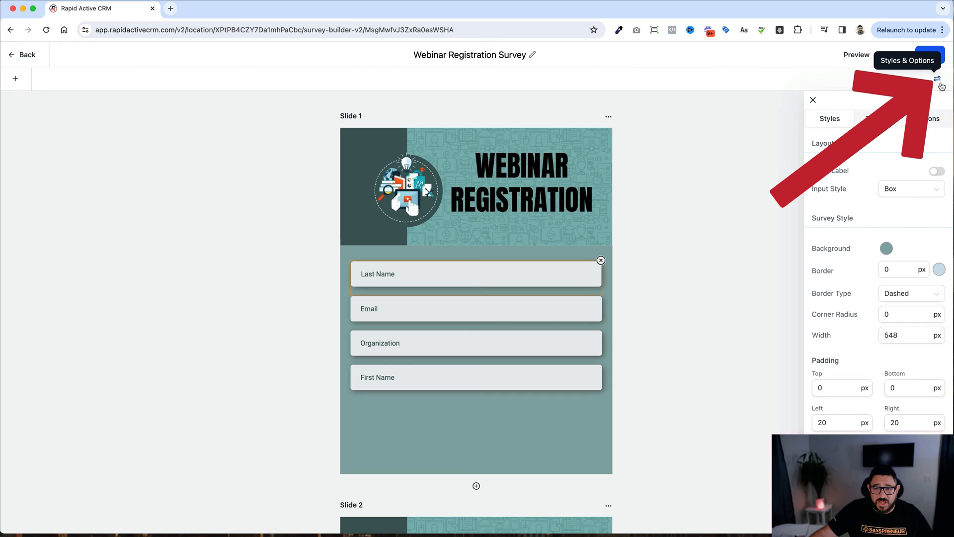
scroll(down, 3)
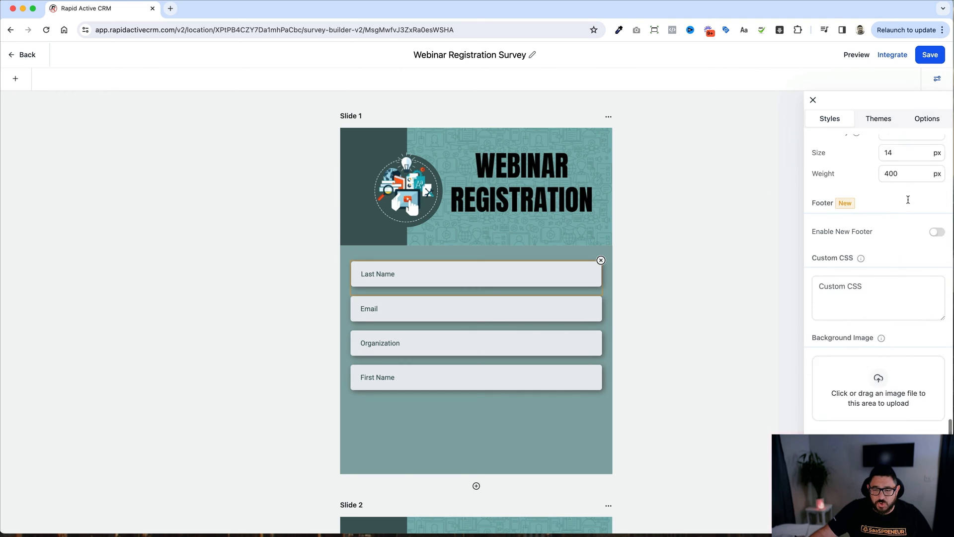
scroll(down, 3)
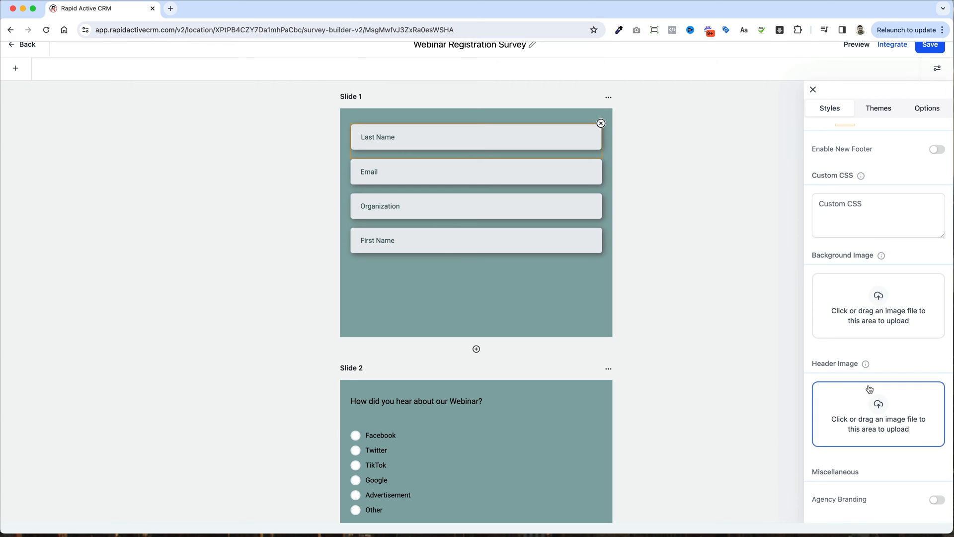
click(878, 414)
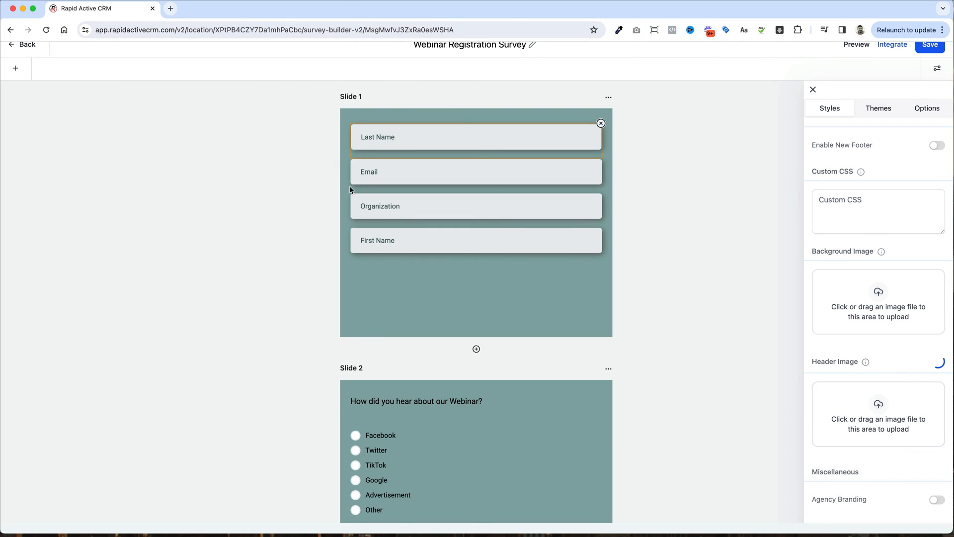
click(856, 44)
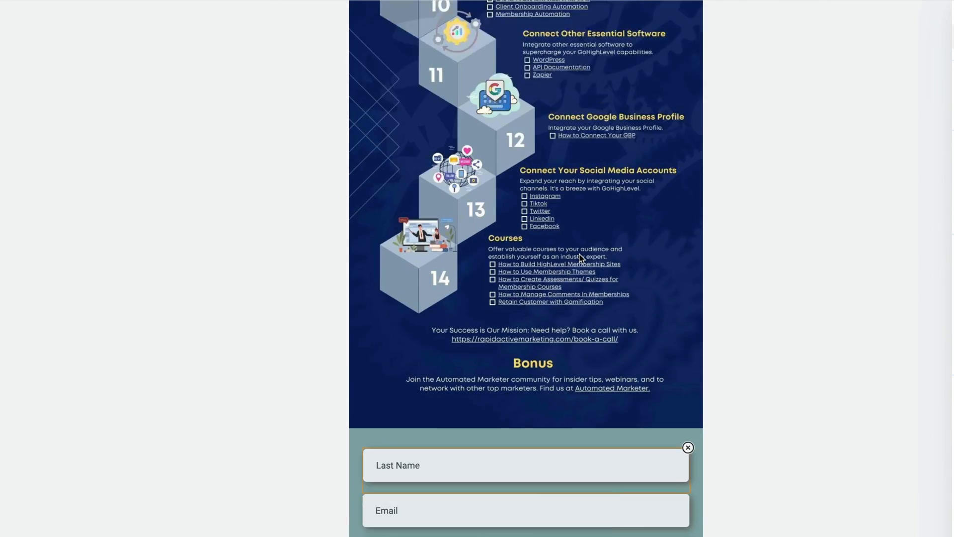
scroll(up, 3)
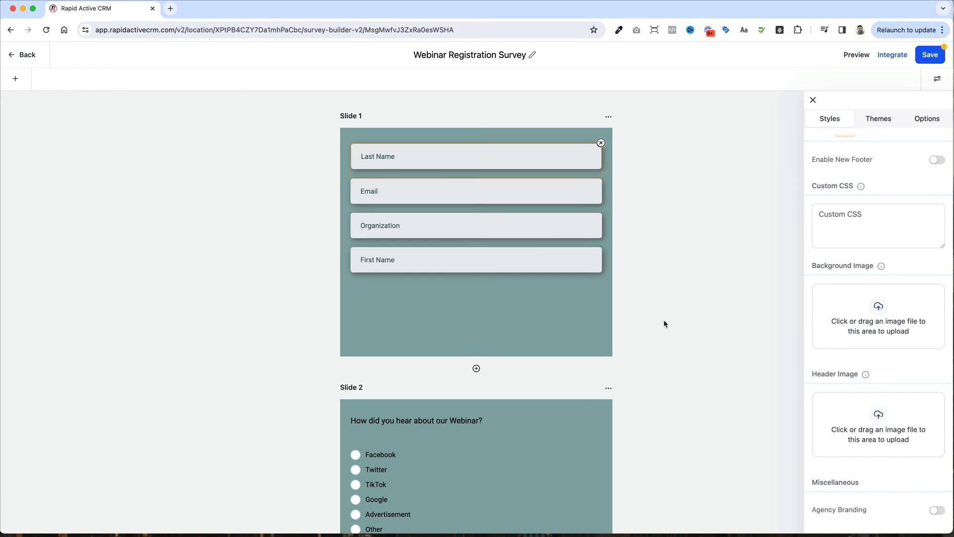
mouse_move(659, 233)
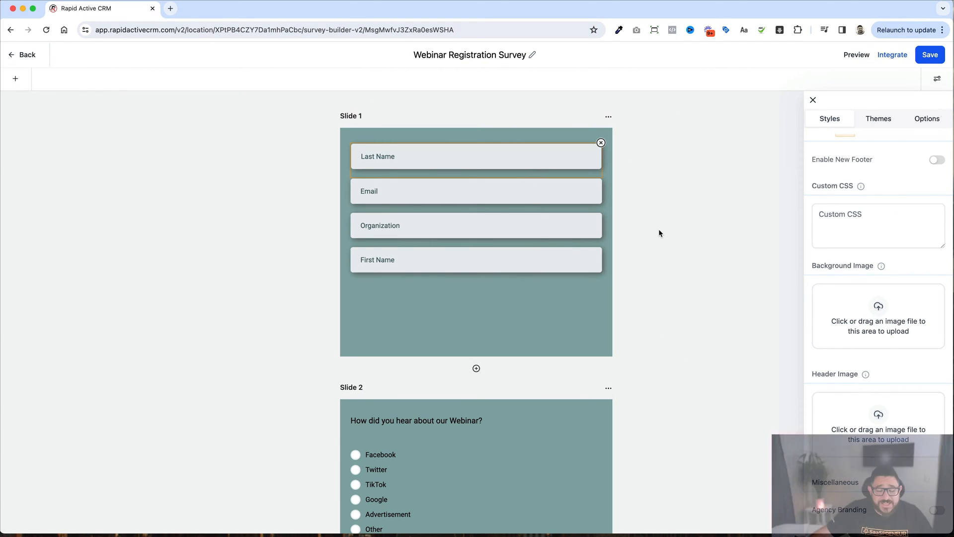
Drag the What is Your Budget custom field onto slide 1 and close the Styles panel.
click(16, 79)
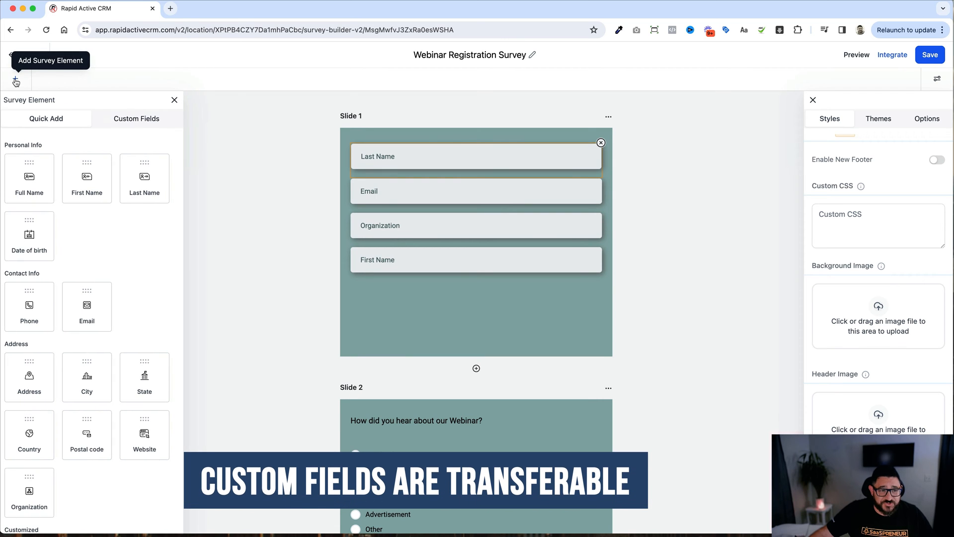
scroll(down, 3)
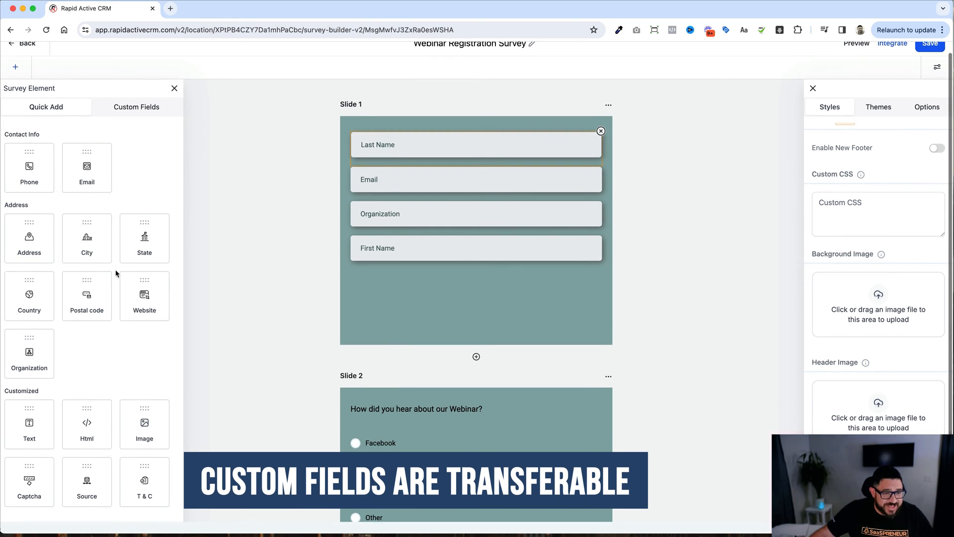
click(136, 107)
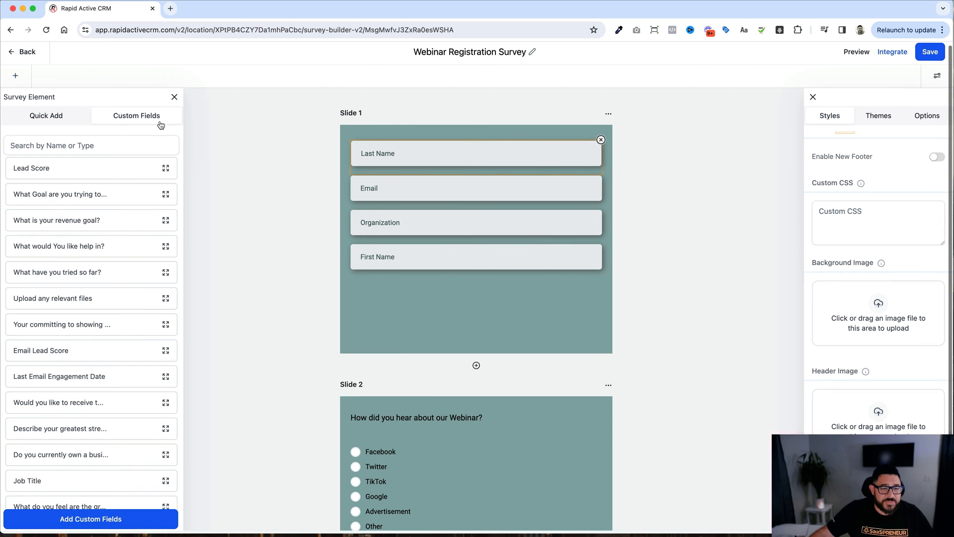
scroll(down, 3)
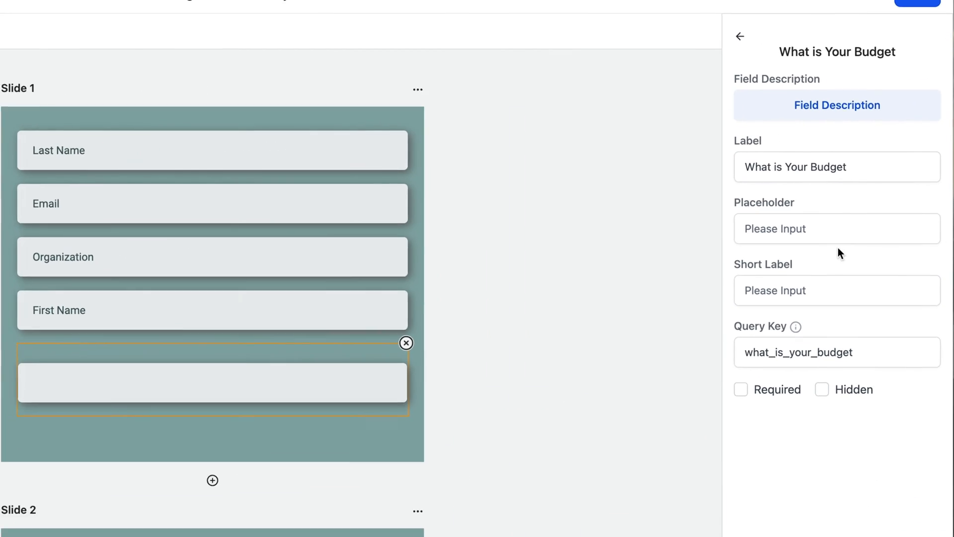
triple_click(837, 167)
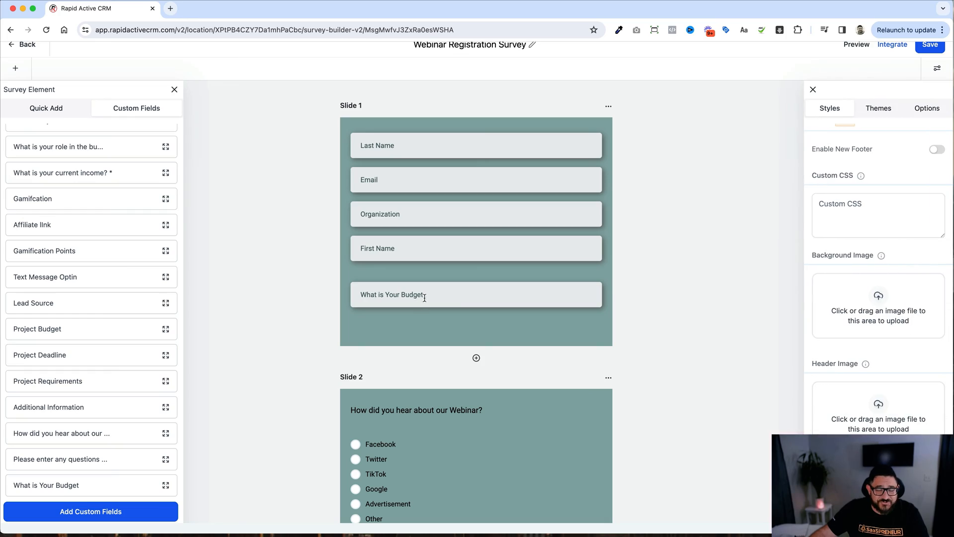
mouse_move(813, 90)
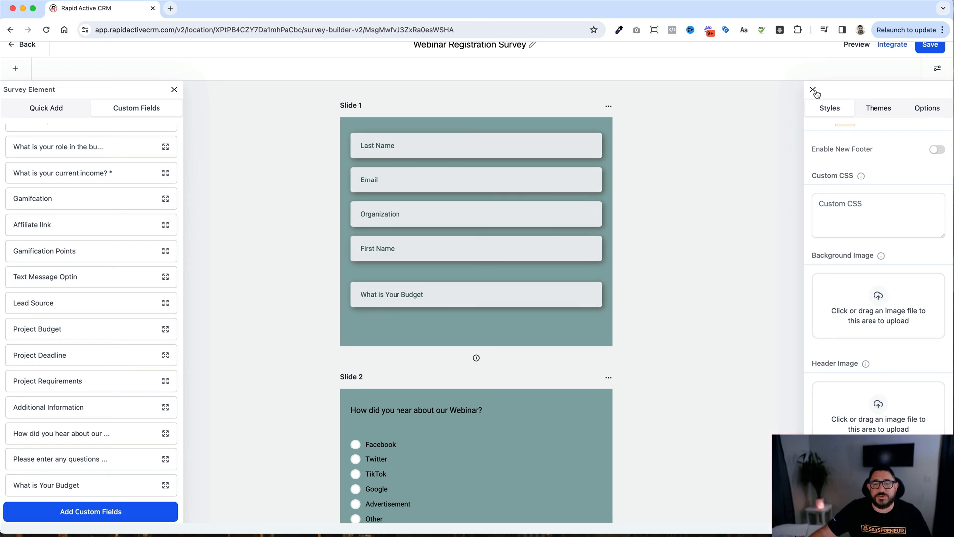
click(814, 90)
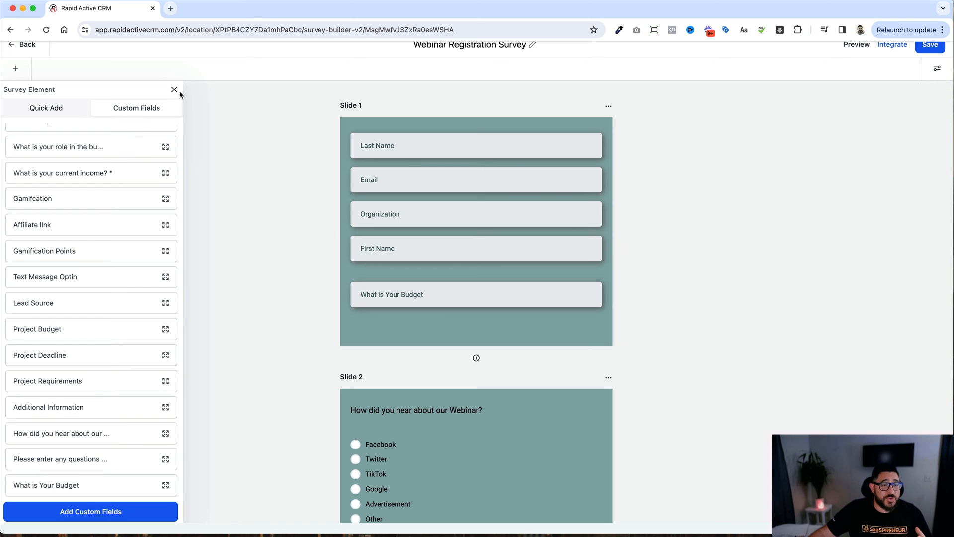
Set a lavender survey background and a field shadow offset 3 px horizontally and vertically with 10 px blur.
click(174, 89)
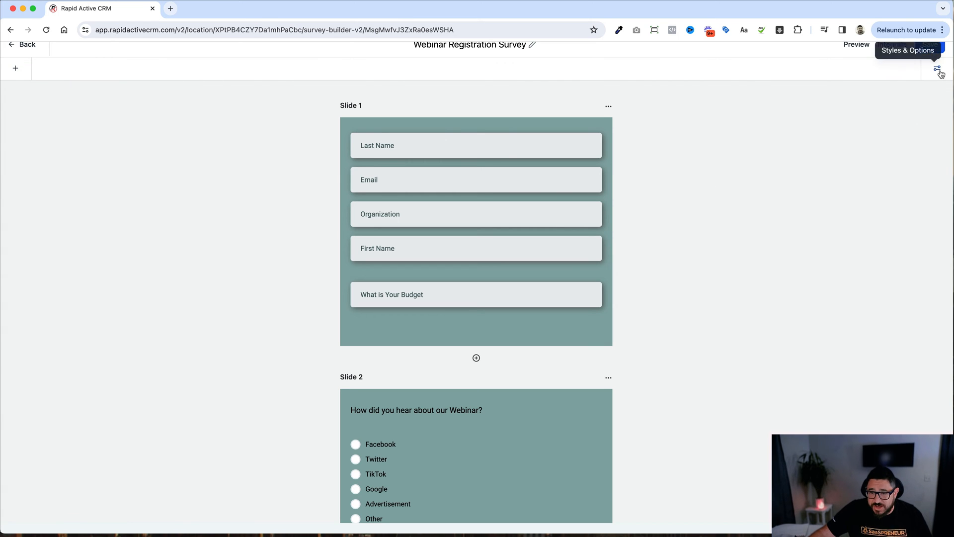
click(937, 68)
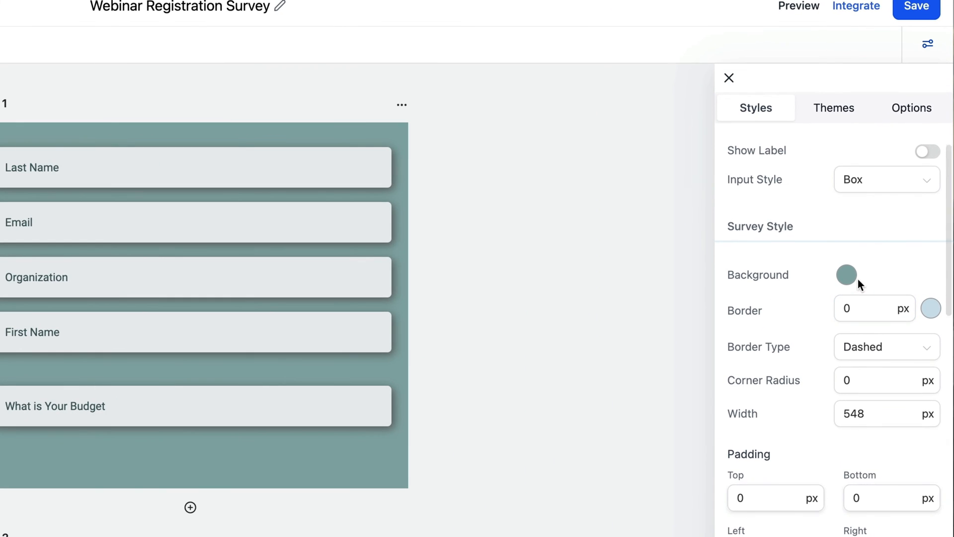
click(846, 274)
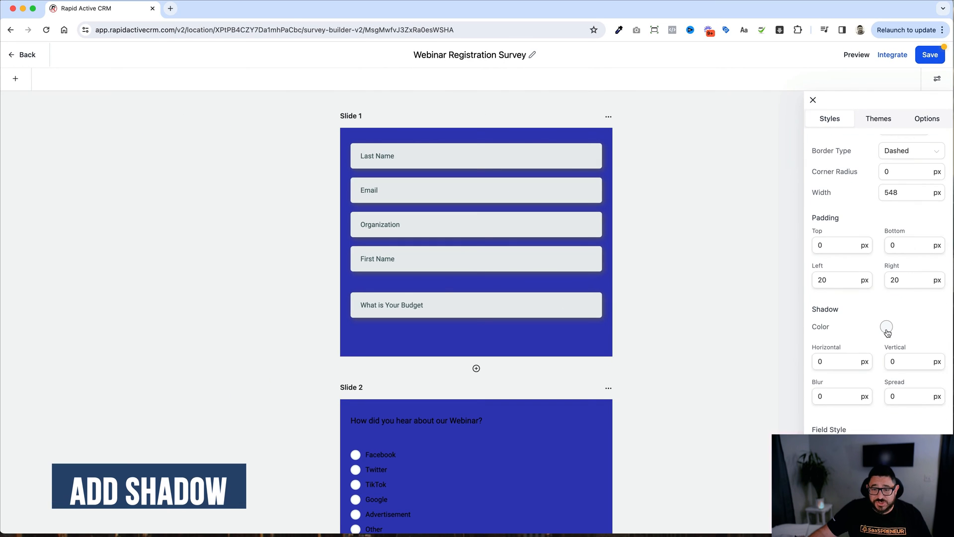
click(887, 327)
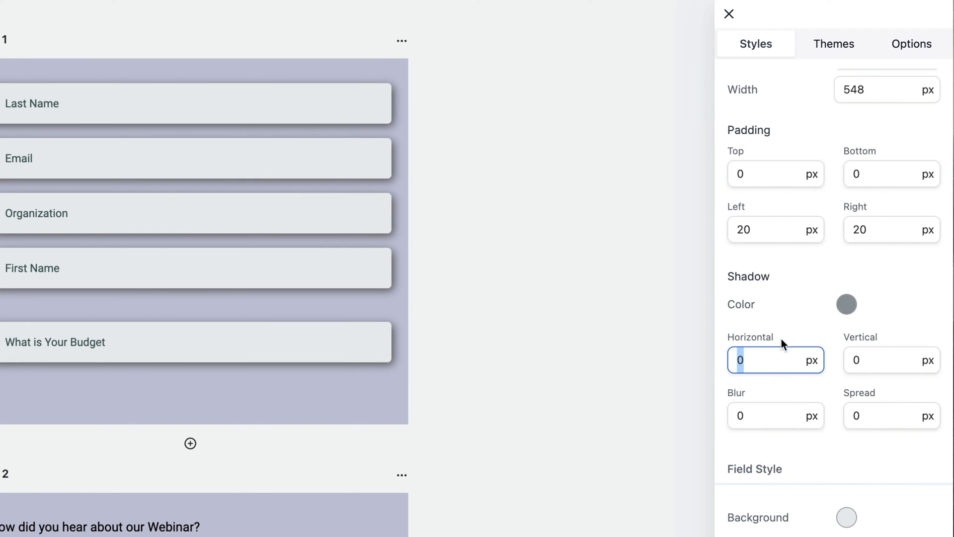
click(891, 360)
text(10)
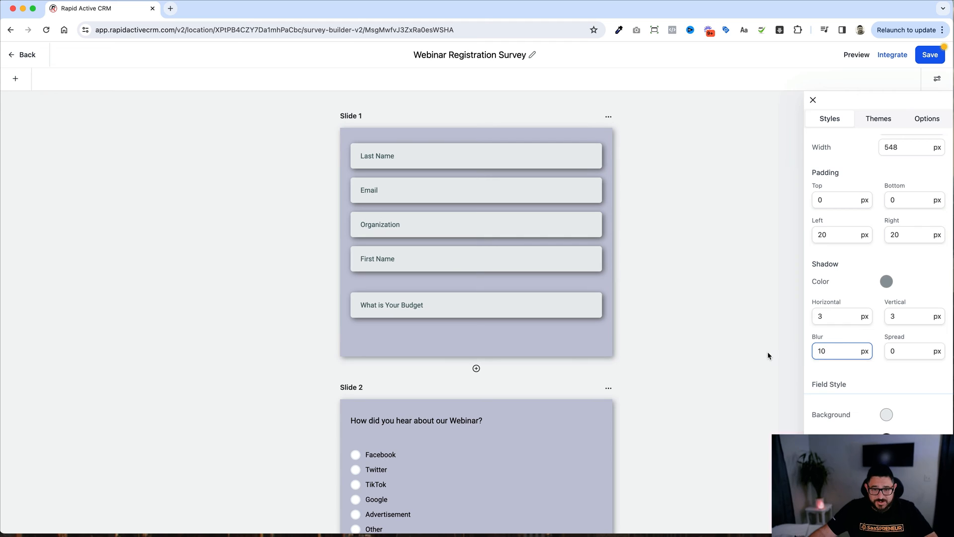
scroll(down, 3)
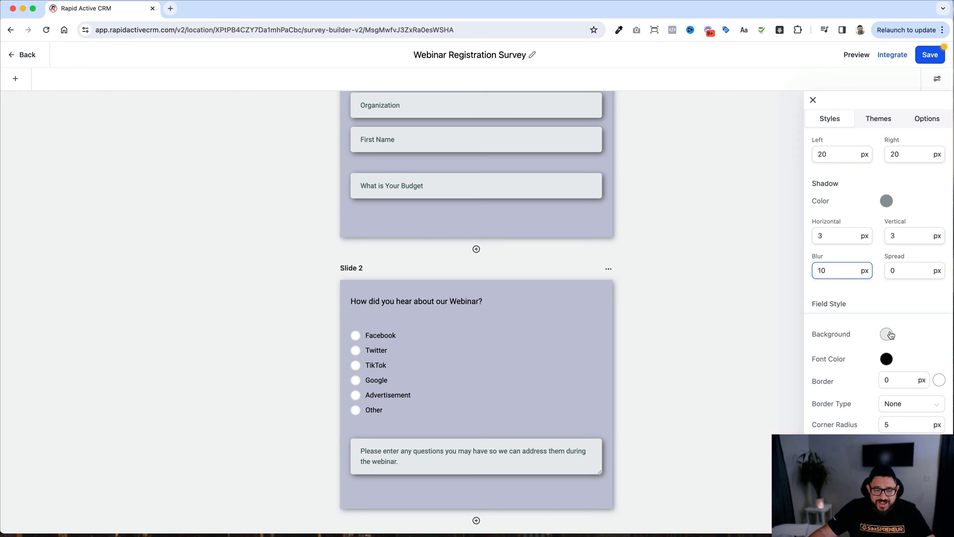
Set field corner radius 50, top/bottom padding 15, a softer shadow and magenta placeholder colour.
scroll(down, 3)
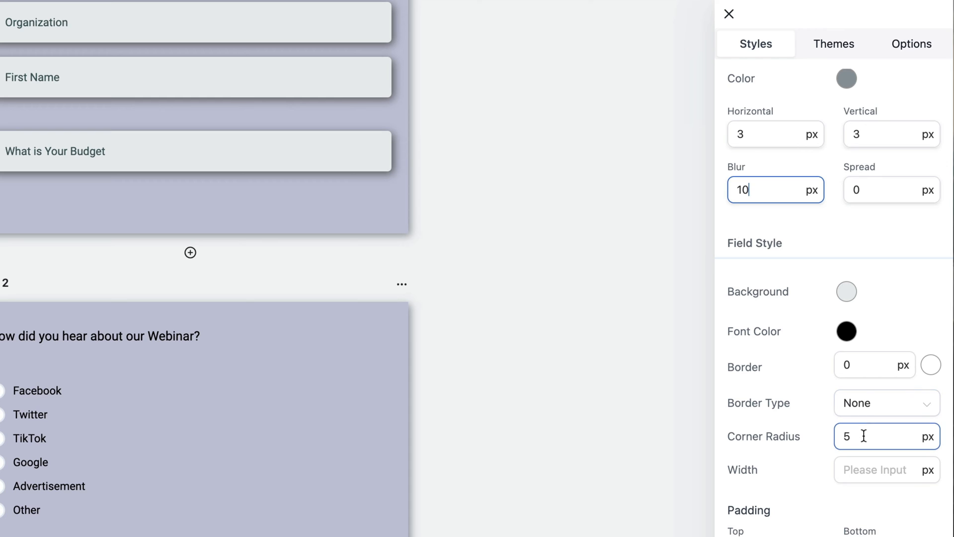
mouse_move(394, 150)
text(0)
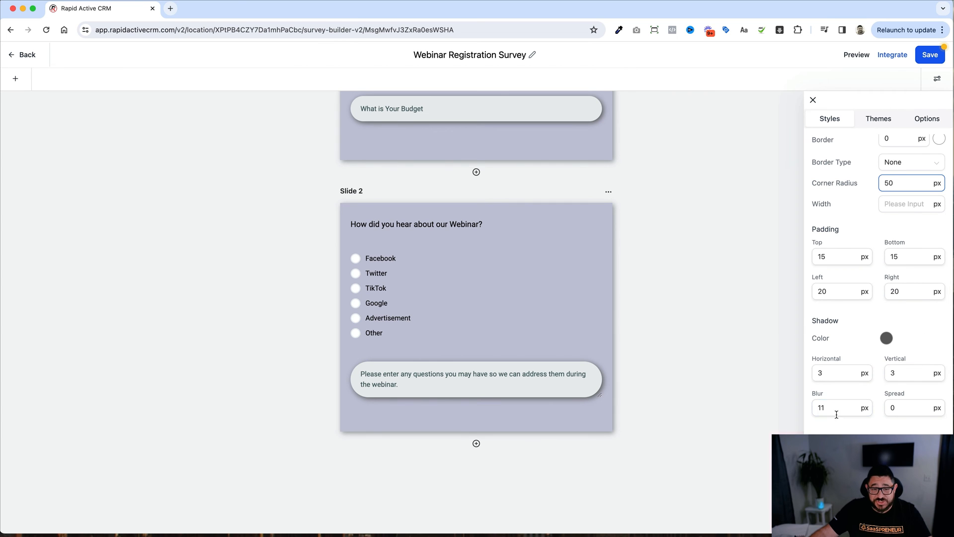
scroll(down, 3)
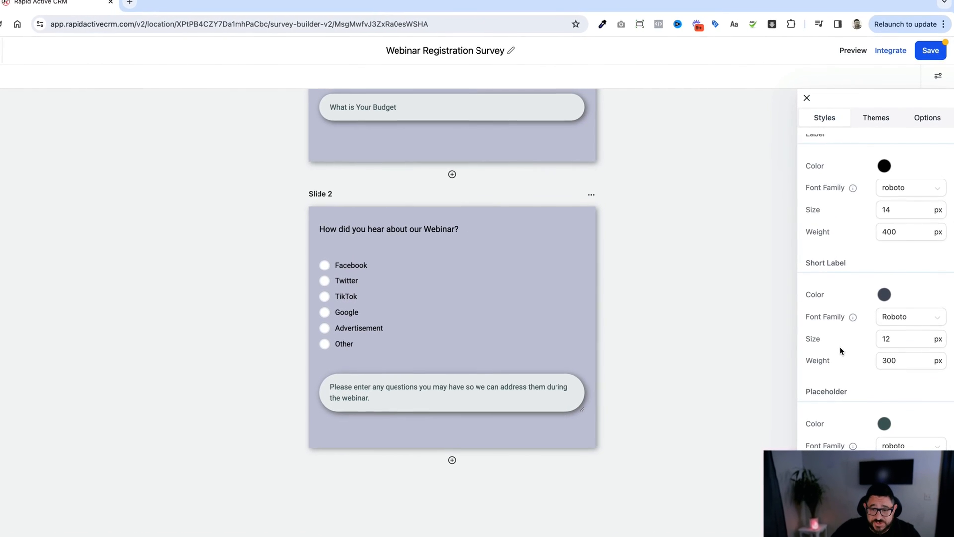
scroll(down, 3)
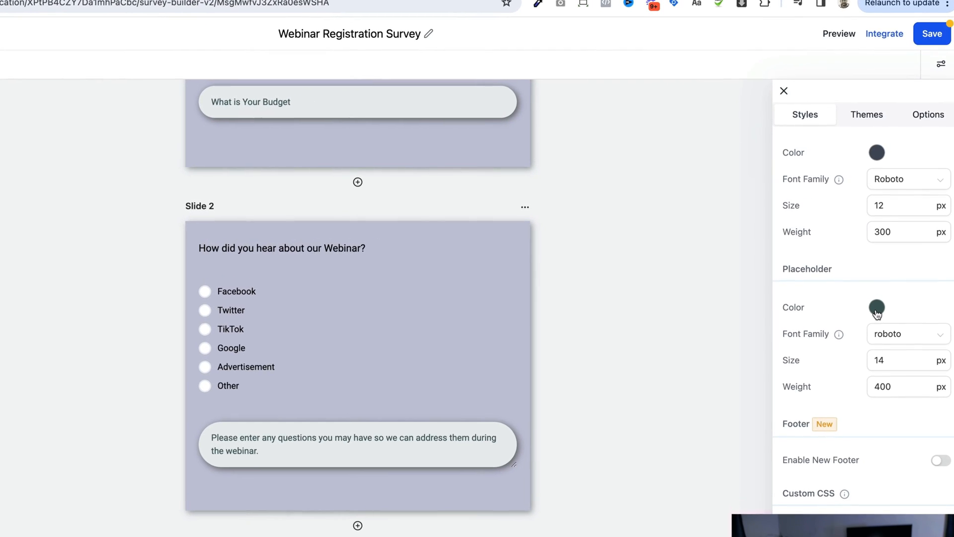
click(877, 307)
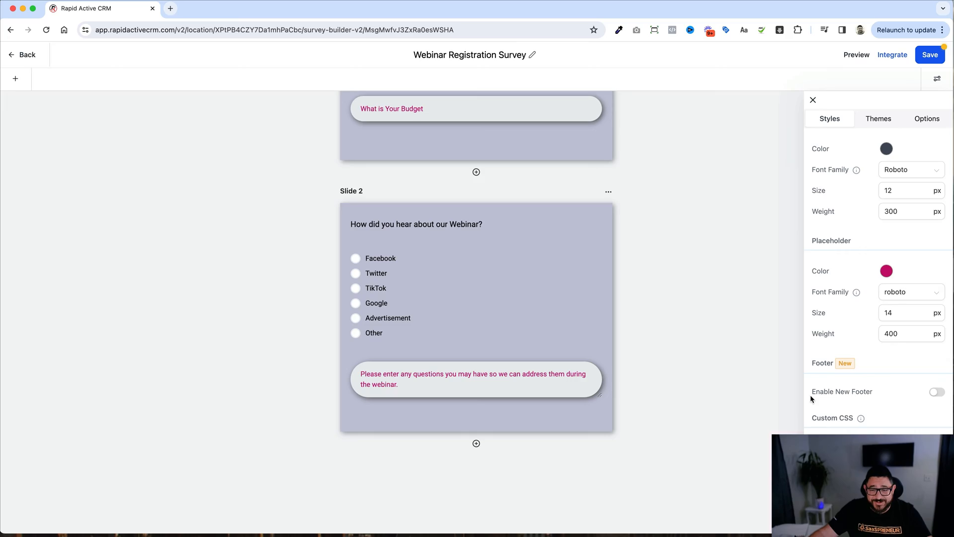
scroll(up, 3)
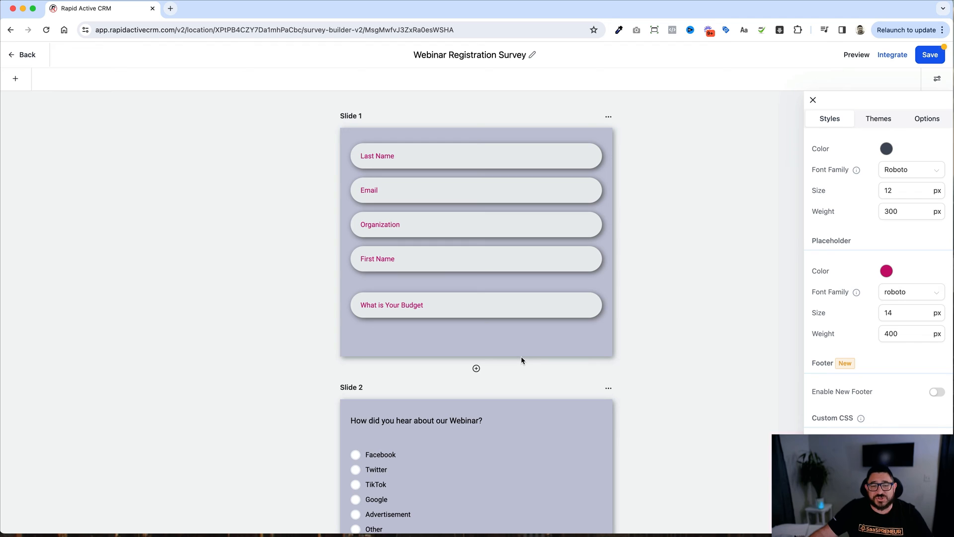
scroll(down, 3)
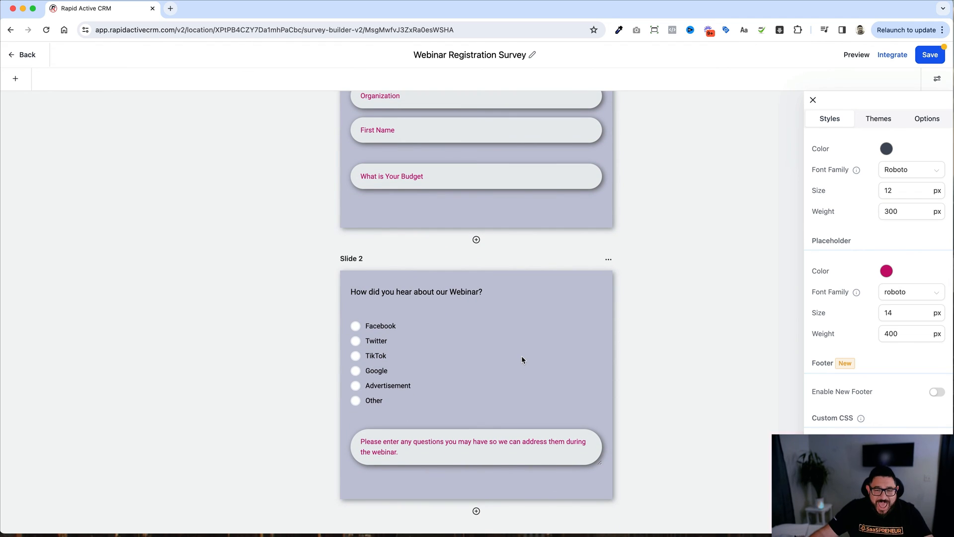
mouse_move(857, 390)
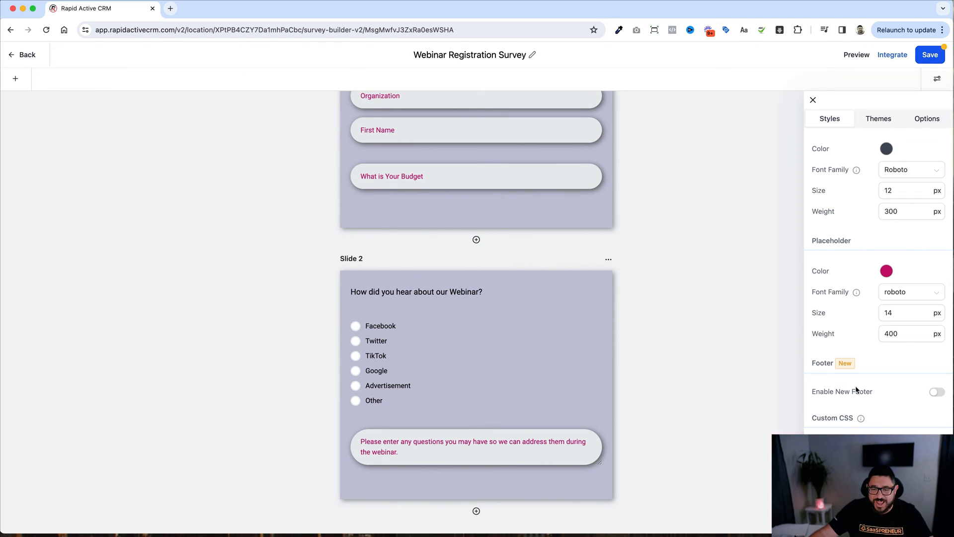
Switch on Enable New Footer in the Styles footer settings.
click(936, 391)
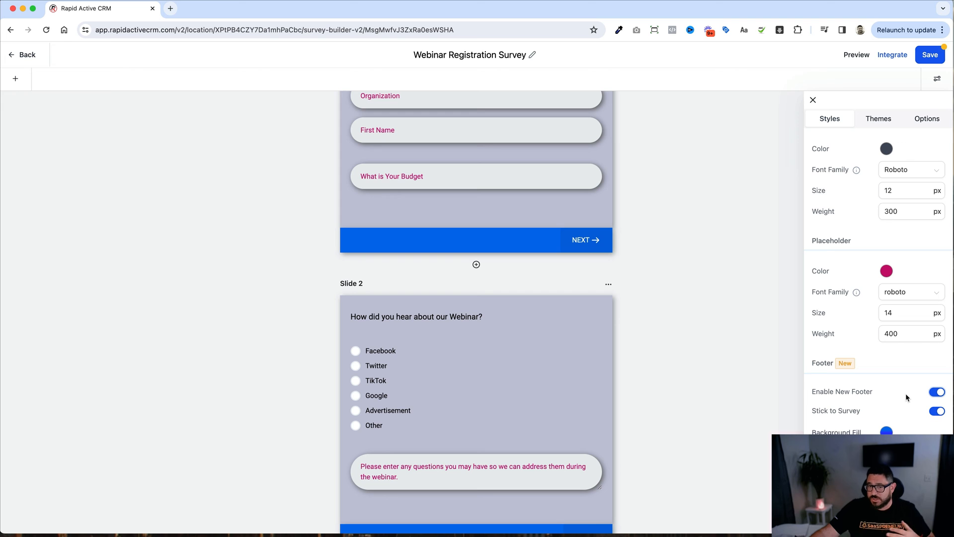
scroll(down, 3)
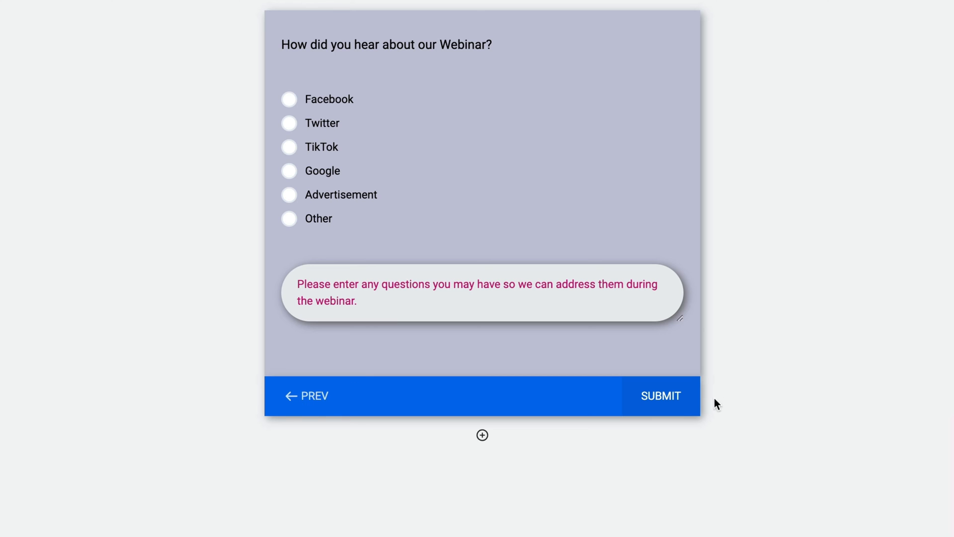
mouse_move(92, 437)
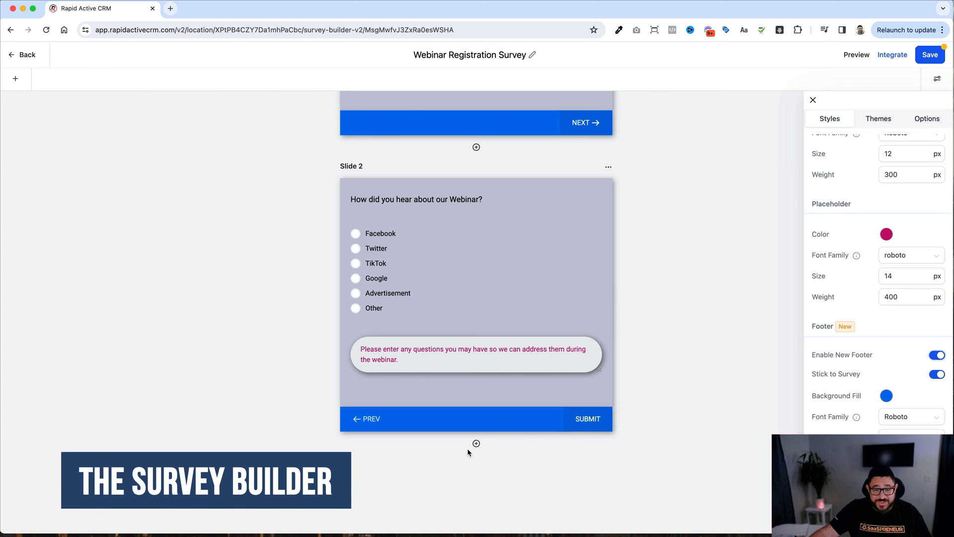
mouse_move(477, 443)
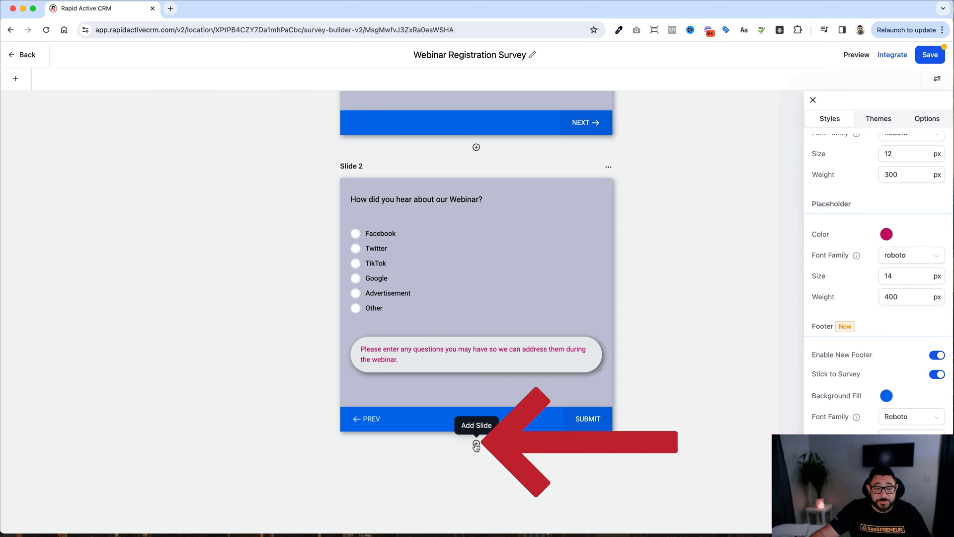
Add Slide 3 and drag Phone, T & C and Website from Quick Add onto it.
click(477, 444)
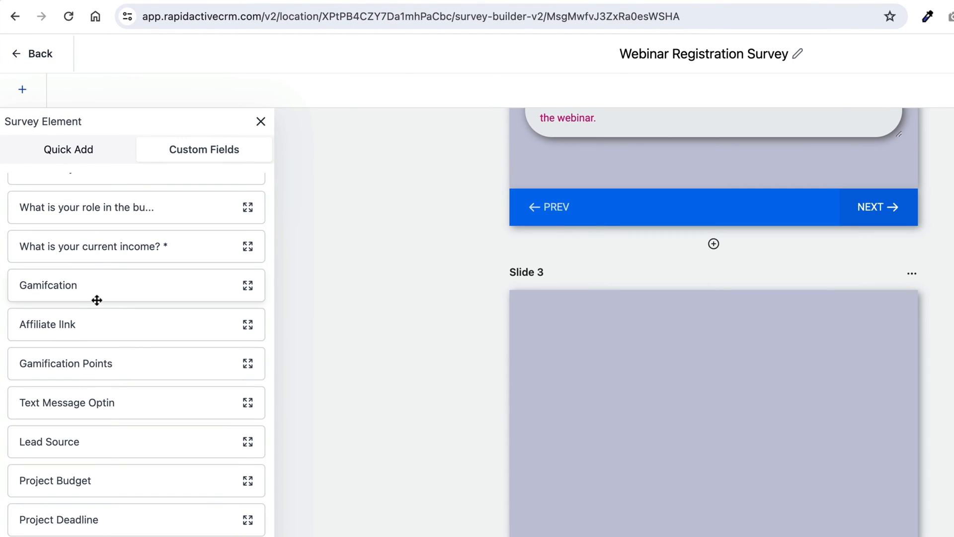
click(67, 149)
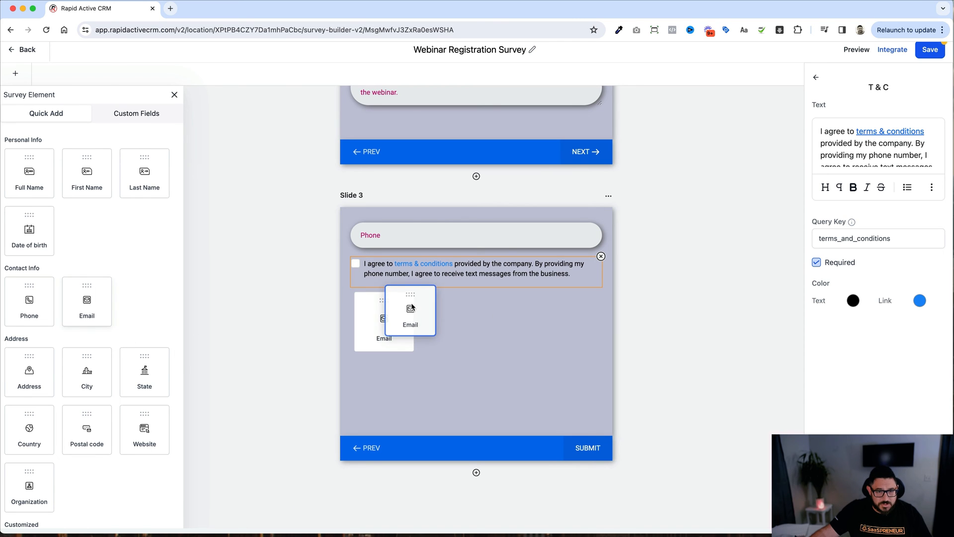
scroll(up, 3)
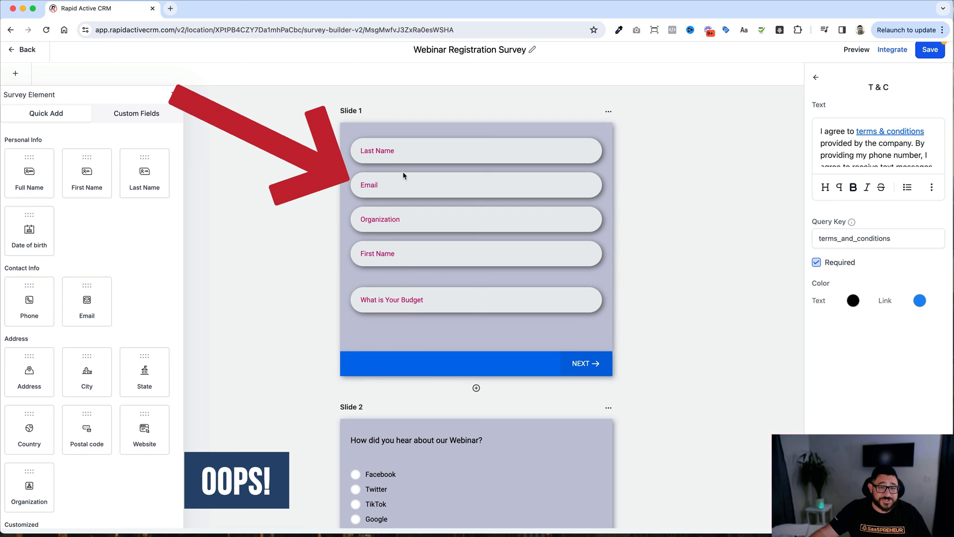
scroll(down, 3)
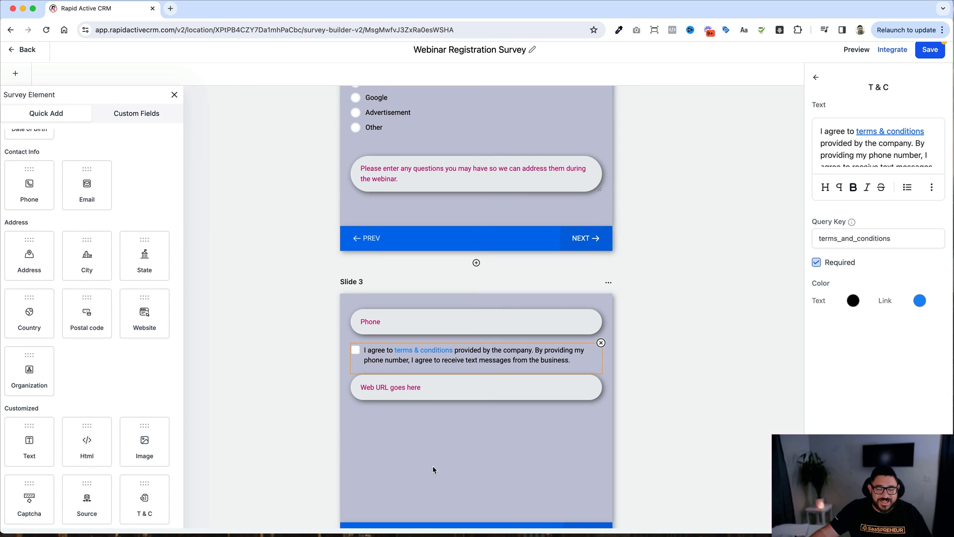
scroll(down, 3)
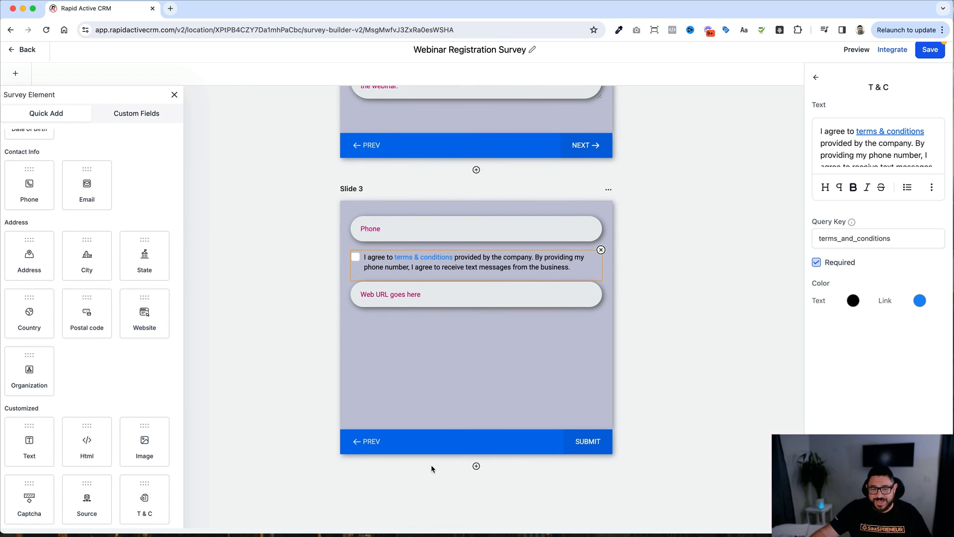
scroll(up, 3)
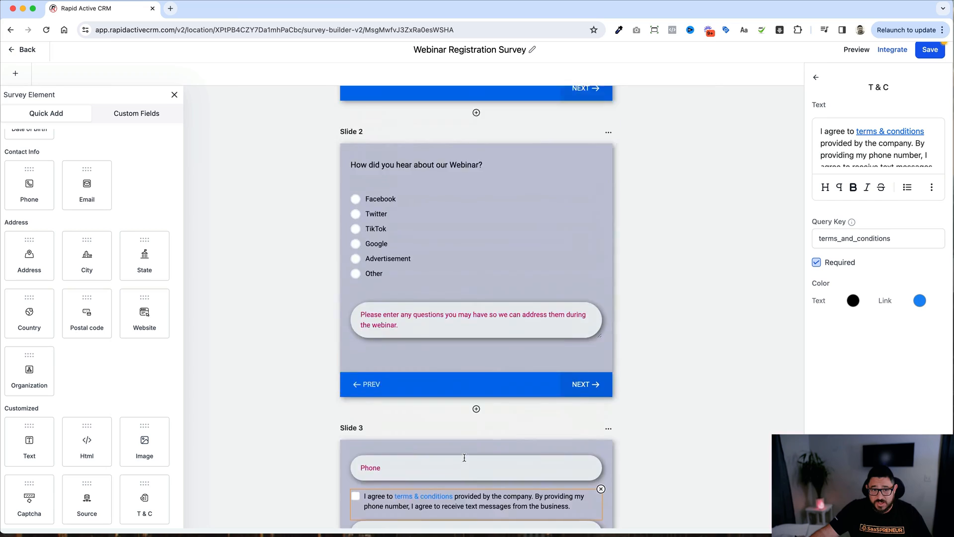
scroll(up, 3)
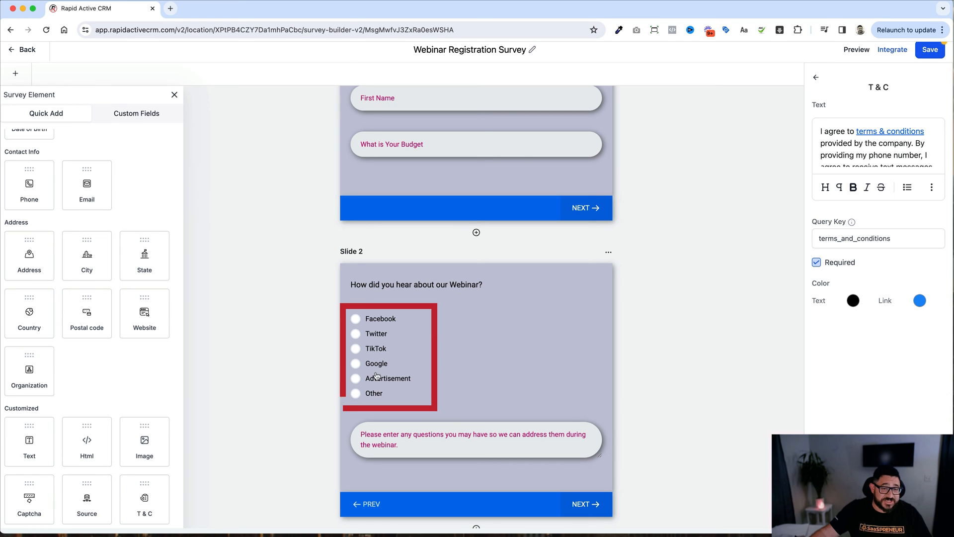
mouse_move(407, 336)
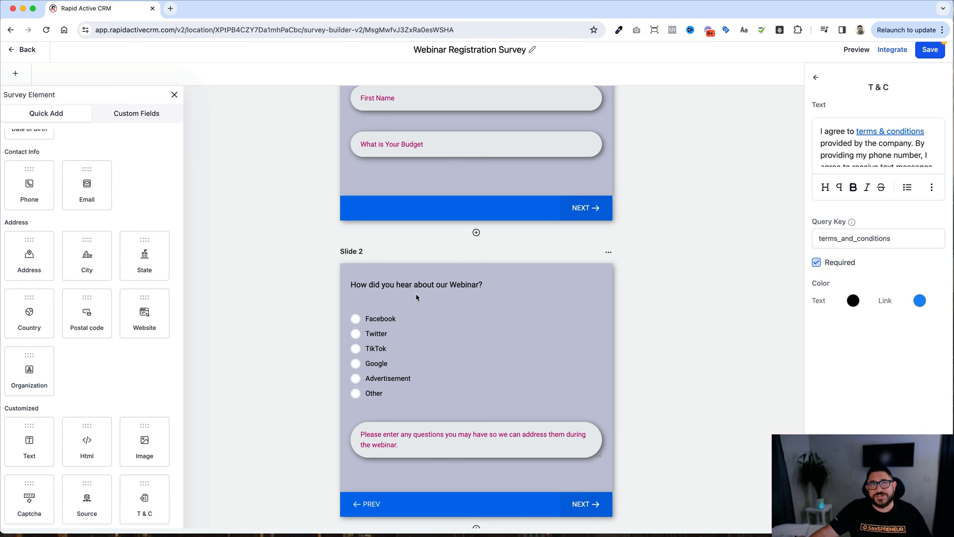
mouse_move(495, 345)
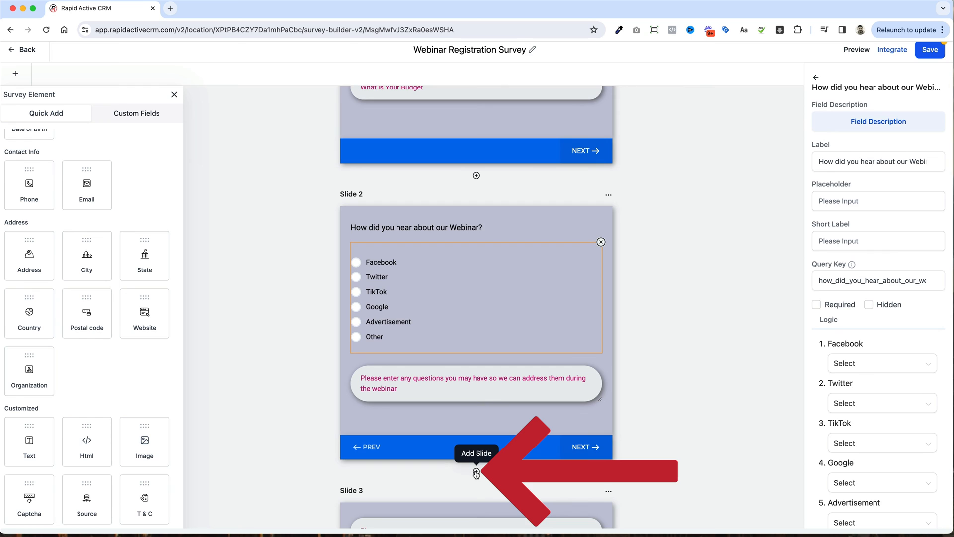
Insert a new empty slide directly after Slide 2.
click(476, 474)
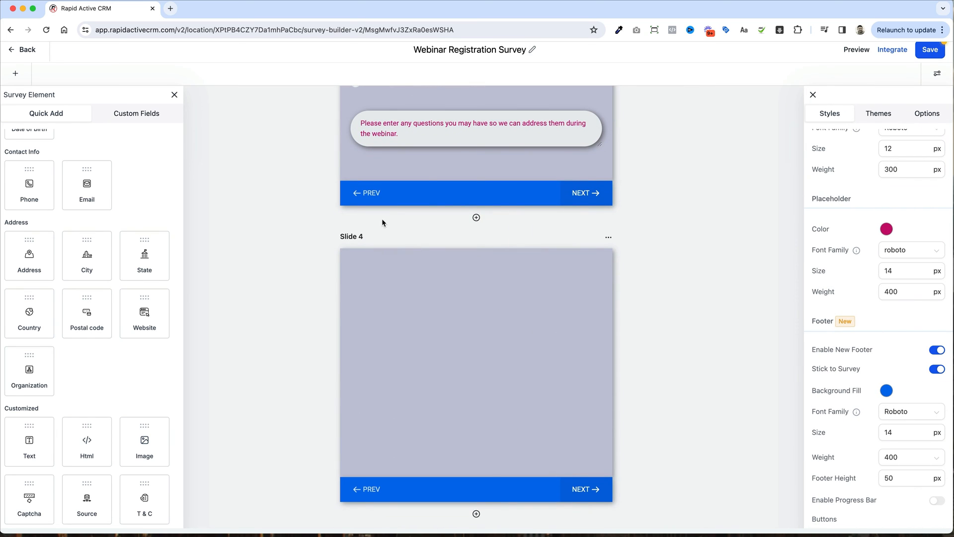
Set the new slide's name to 'Ask For the Users Facebook Business Page'.
click(608, 237)
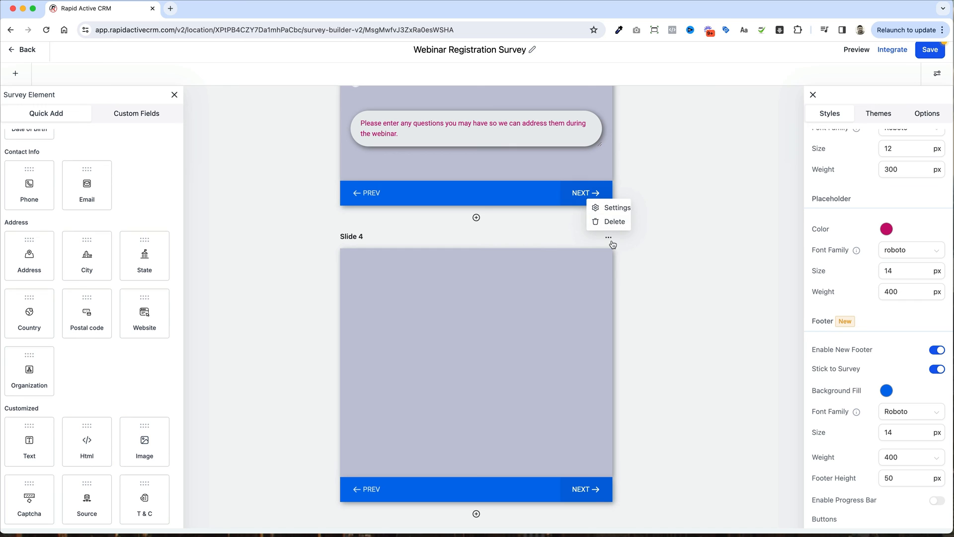
mouse_move(617, 208)
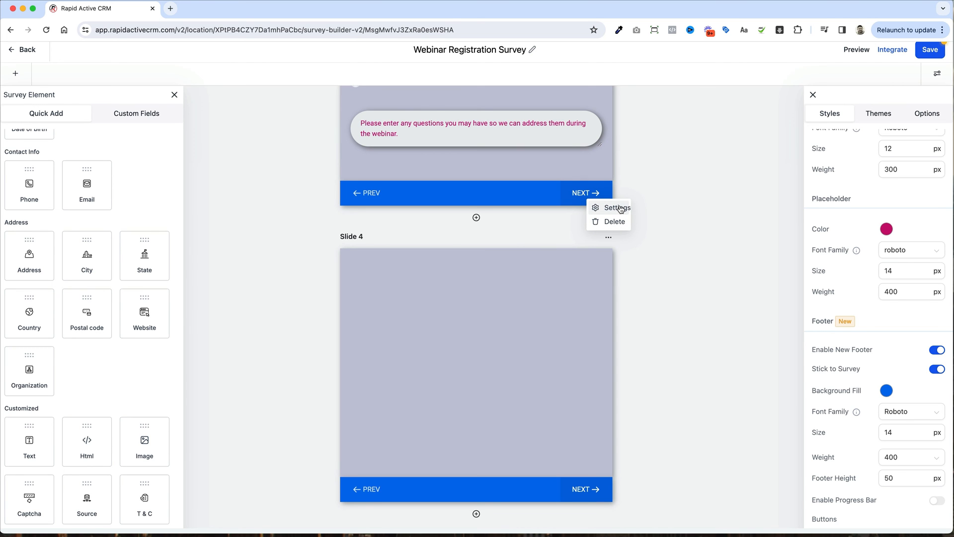
click(617, 208)
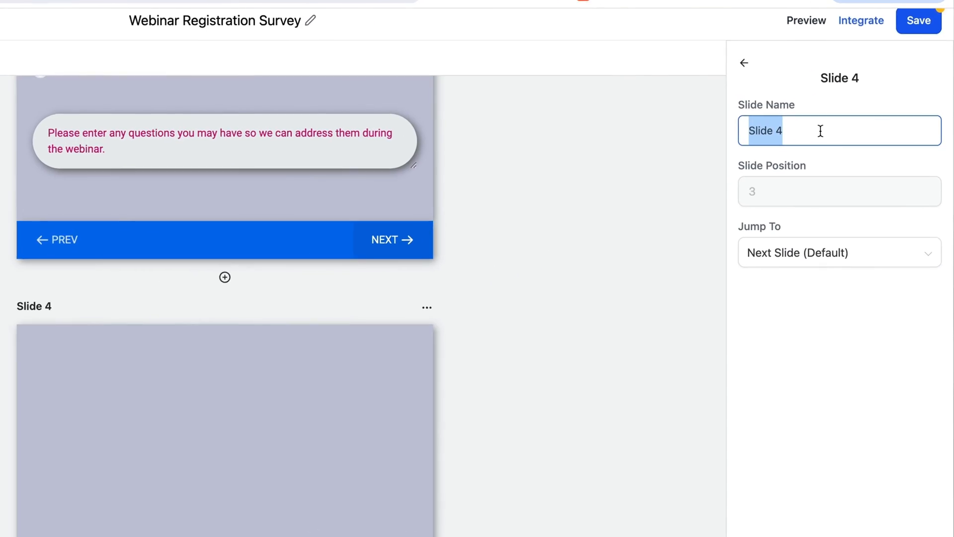
text(Ask For the)
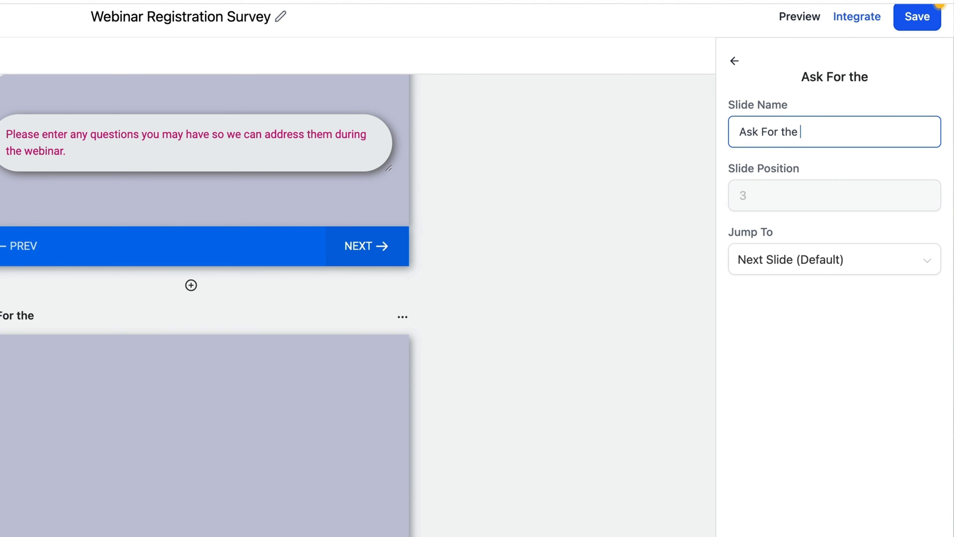
text(Users Faceb)
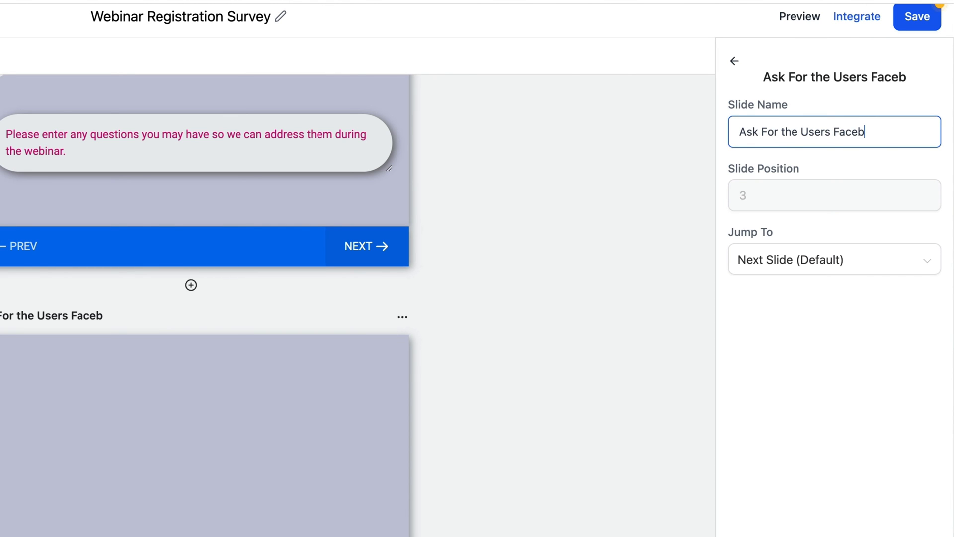
text(ook Business Page)
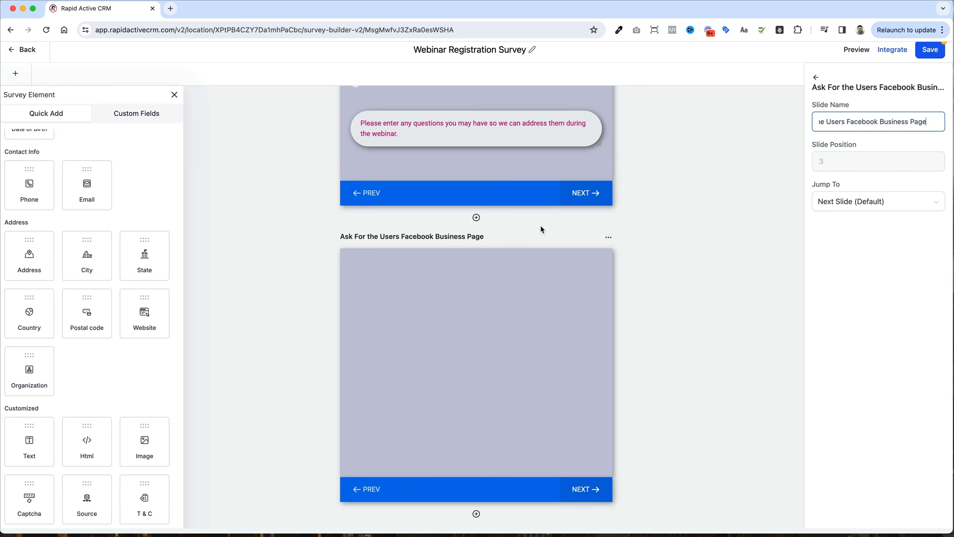
mouse_move(492, 255)
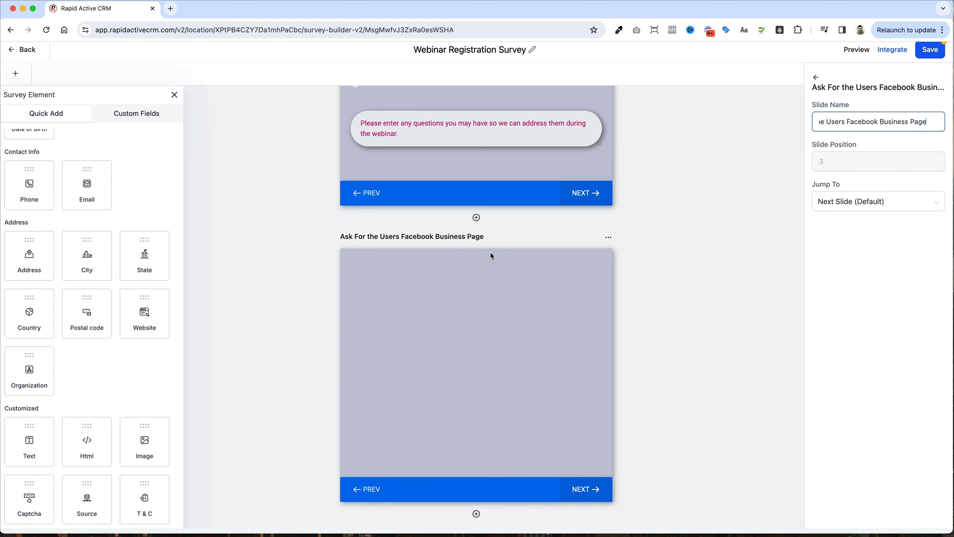
mouse_move(482, 298)
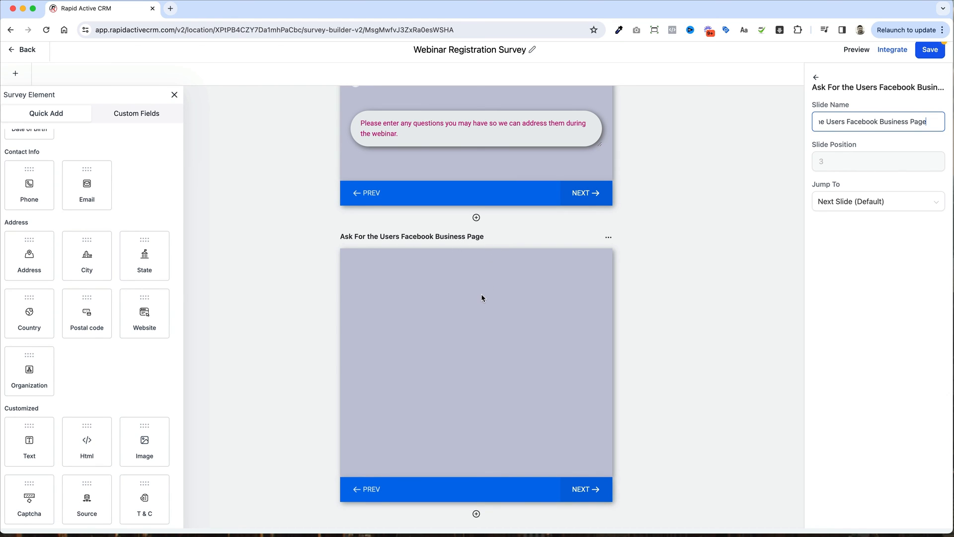
scroll(down, 3)
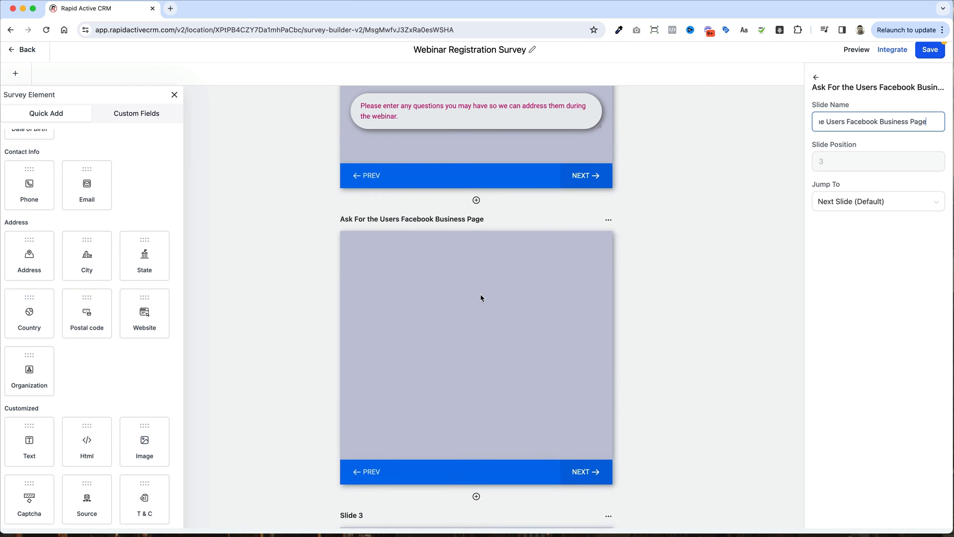
mouse_move(178, 176)
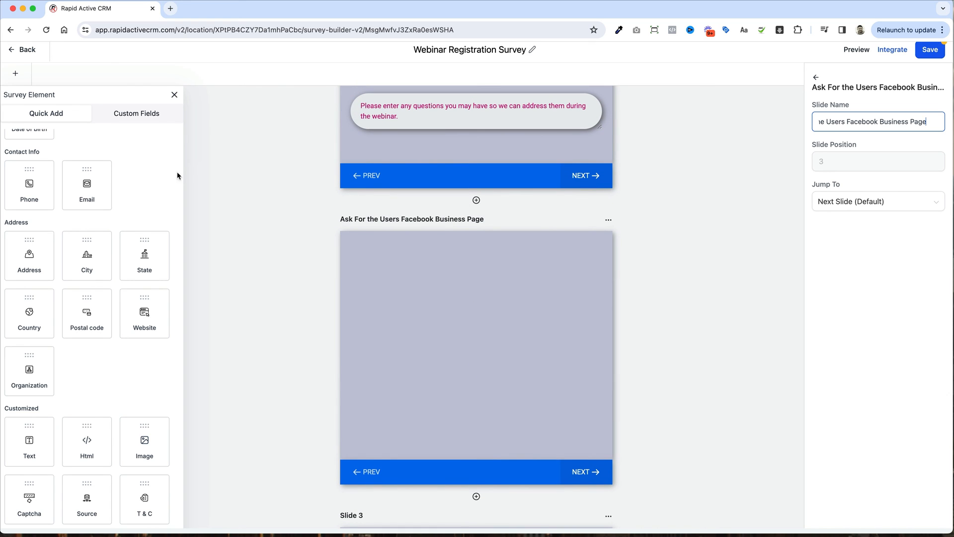
Create and save a 'Your Facebook Business Page' custom field in the Additional Info group.
click(137, 114)
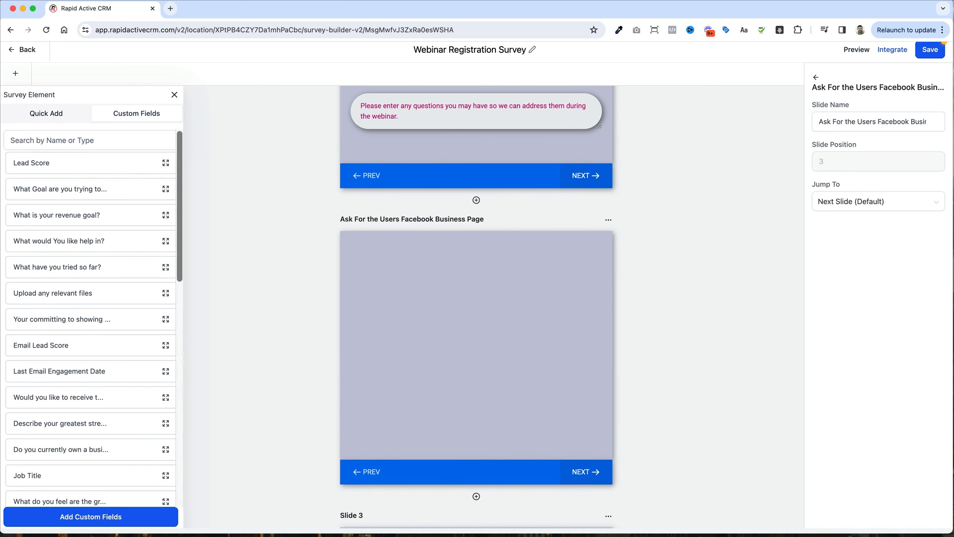
click(90, 517)
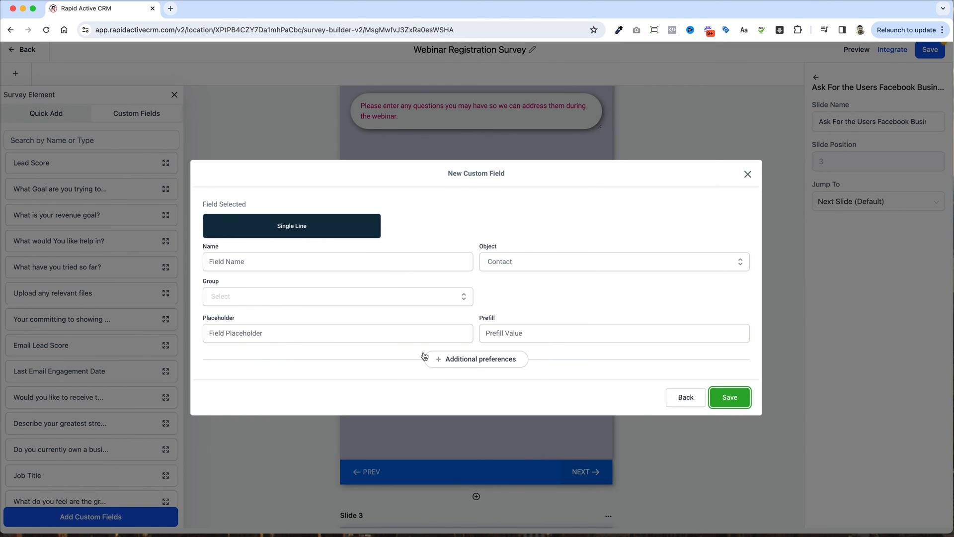
text(Your)
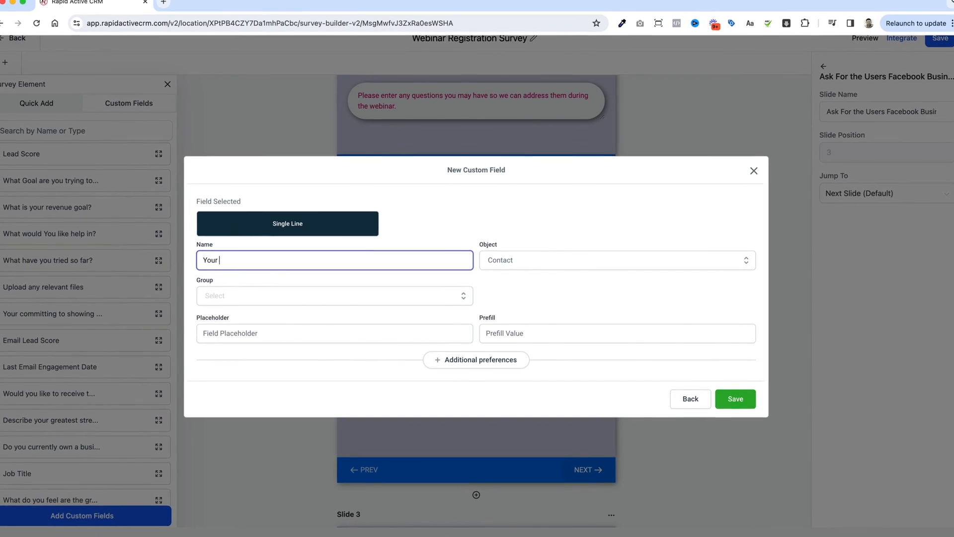
text(Facebook Business)
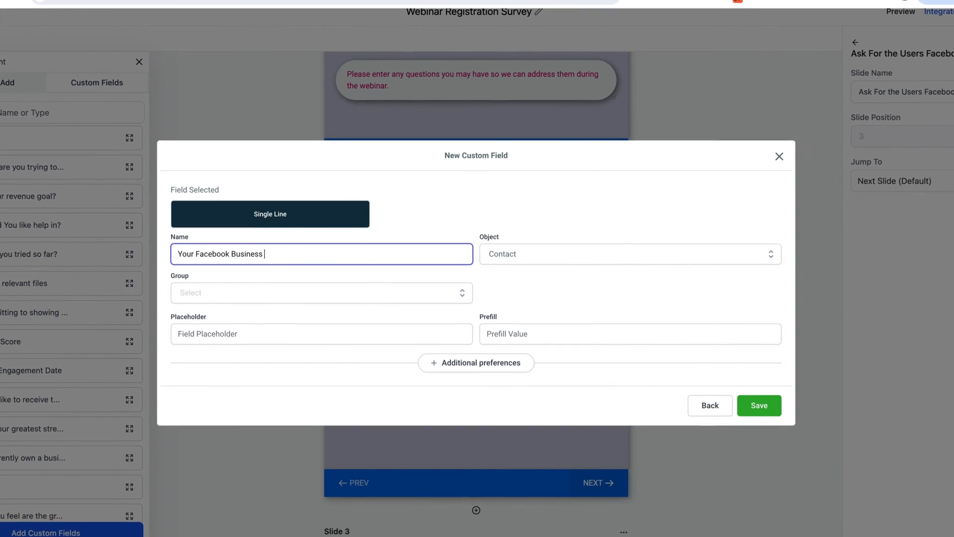
click(321, 293)
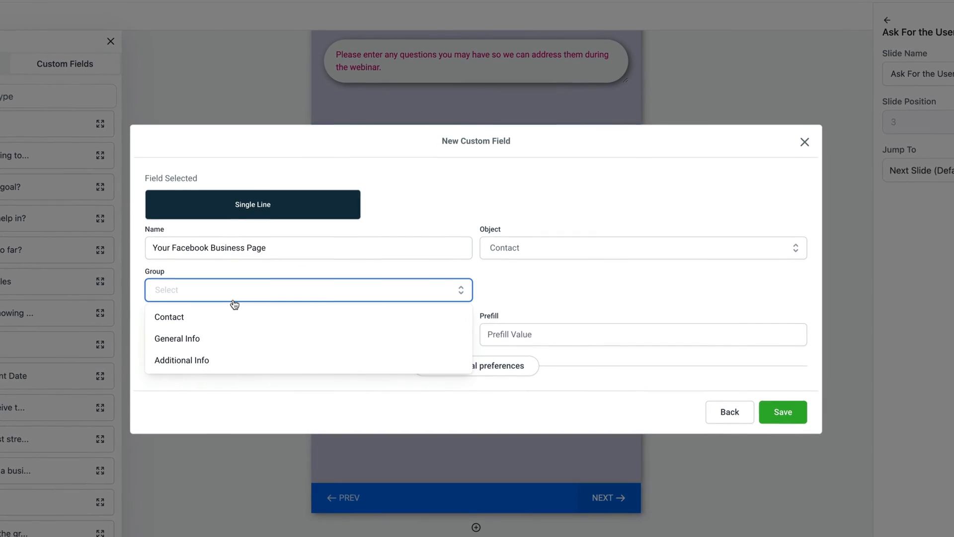
click(181, 360)
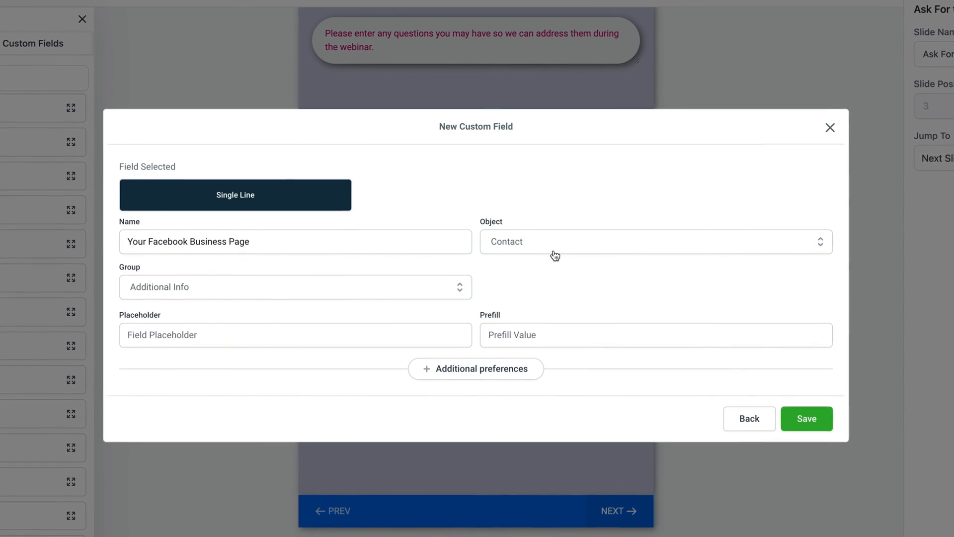
click(806, 419)
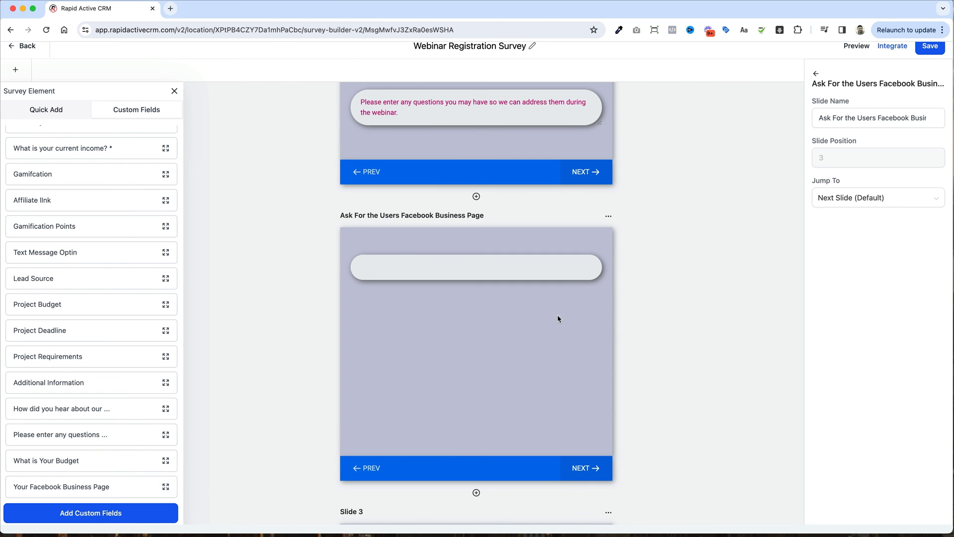
Give the Facebook page field the placeholder 'Your Facebook Business Page'.
click(476, 267)
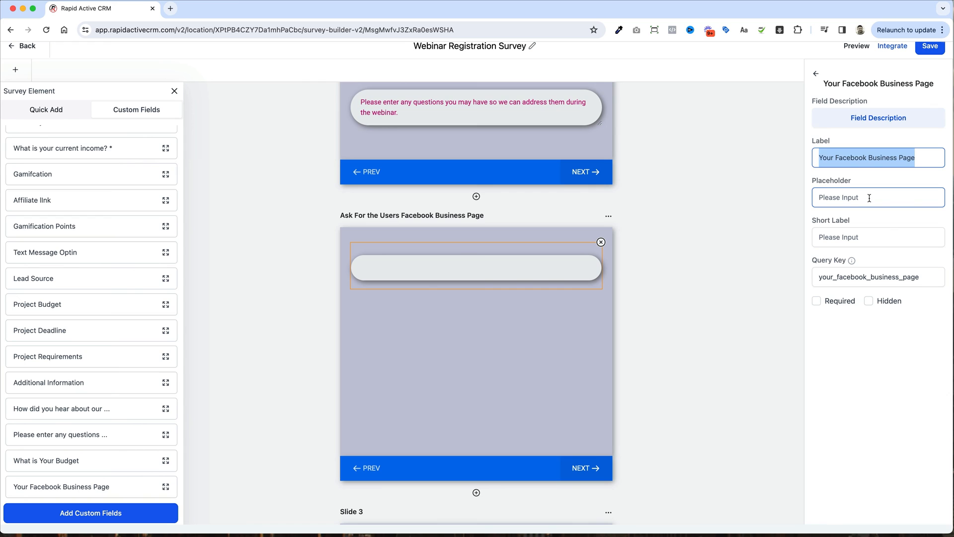
text(Your Facebook Business Page)
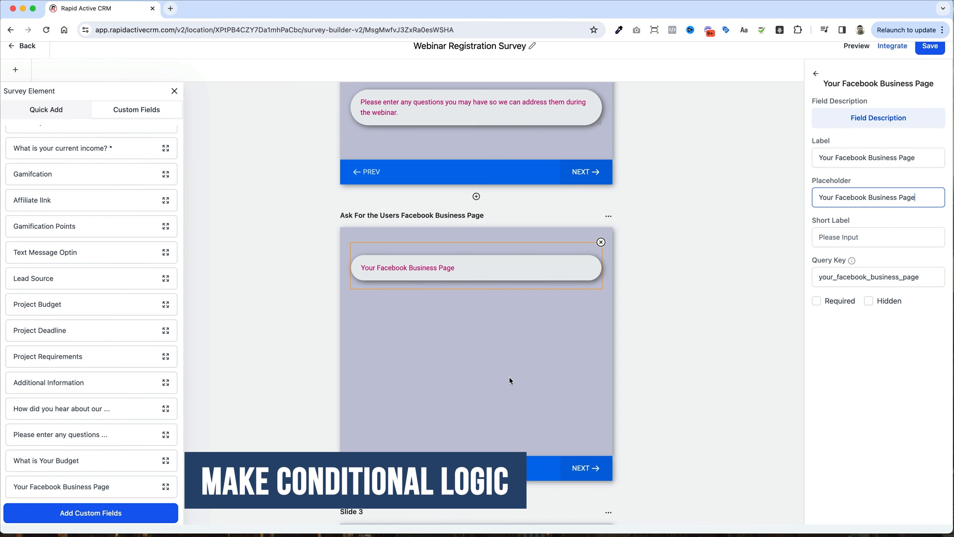
mouse_move(550, 272)
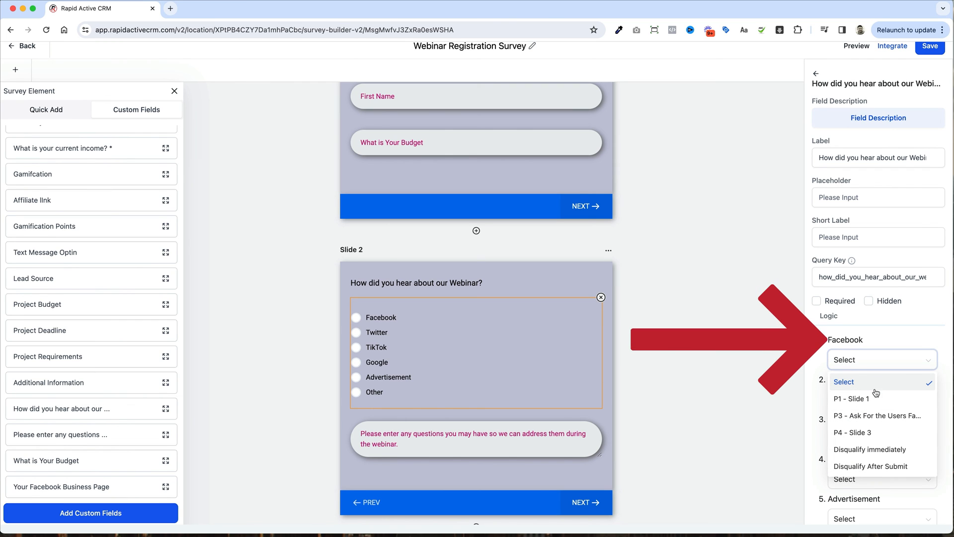
mouse_move(868, 371)
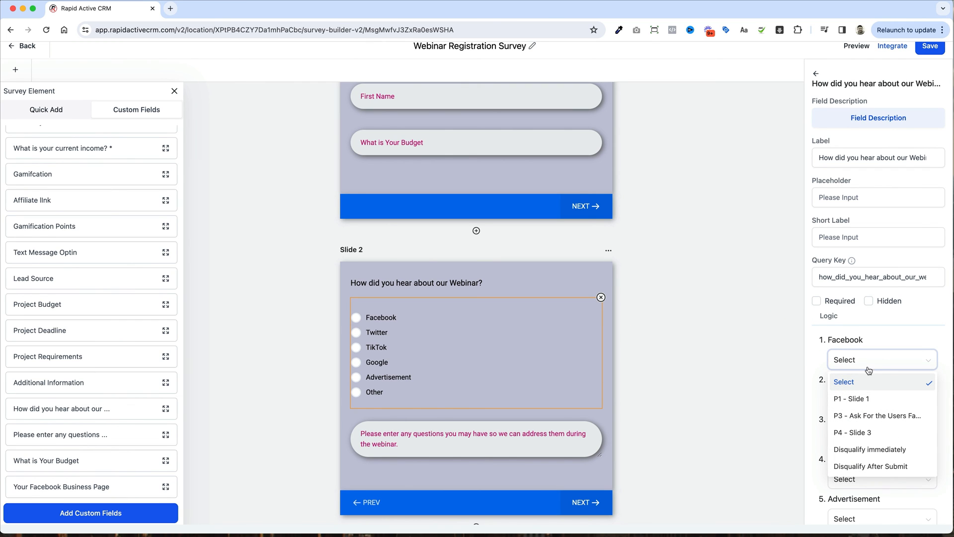
mouse_move(878, 419)
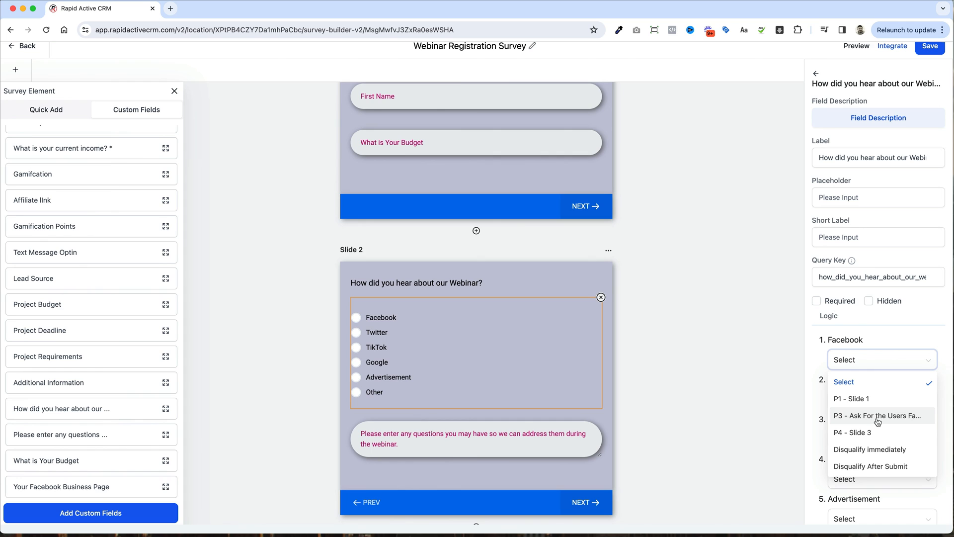
Route Facebook answers to the Facebook page slide and Twitter answers to Slide 3.
click(877, 415)
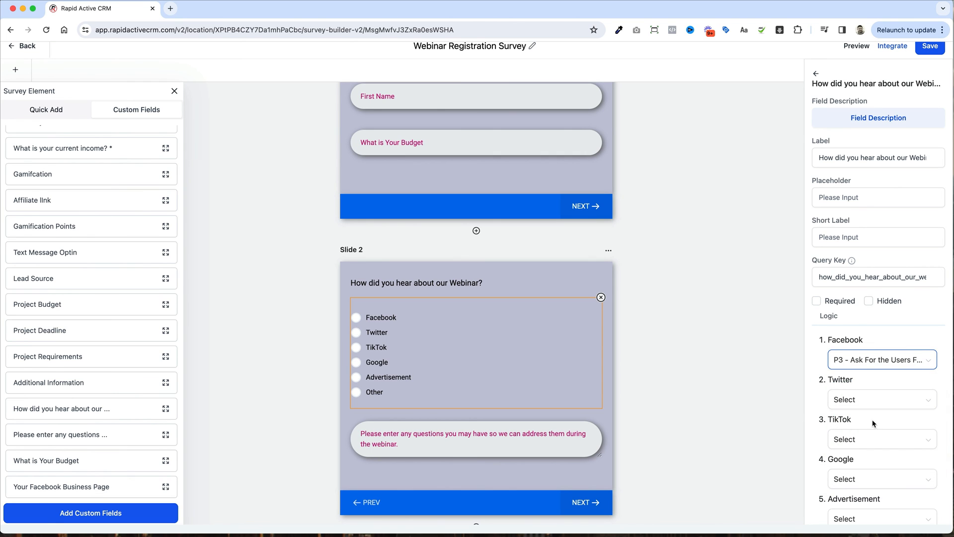
click(880, 325)
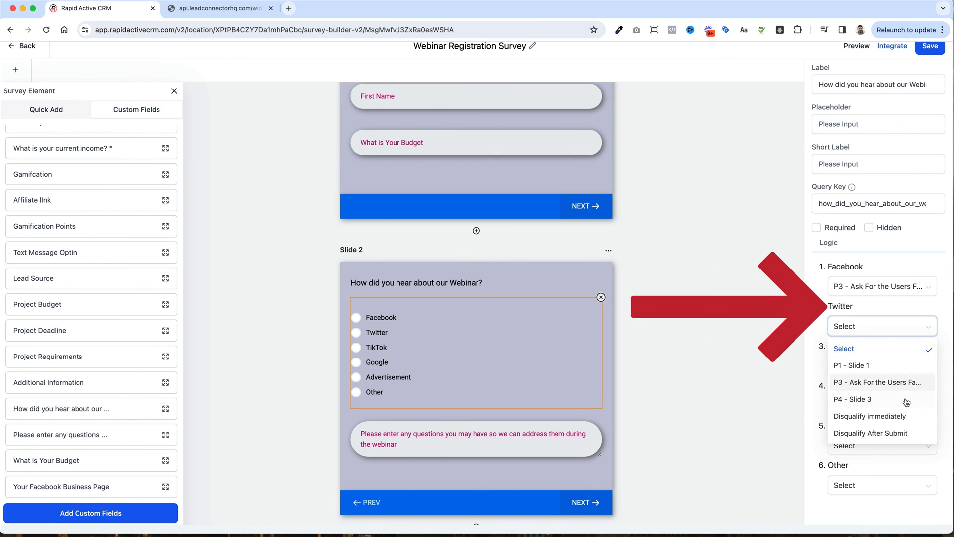
click(852, 399)
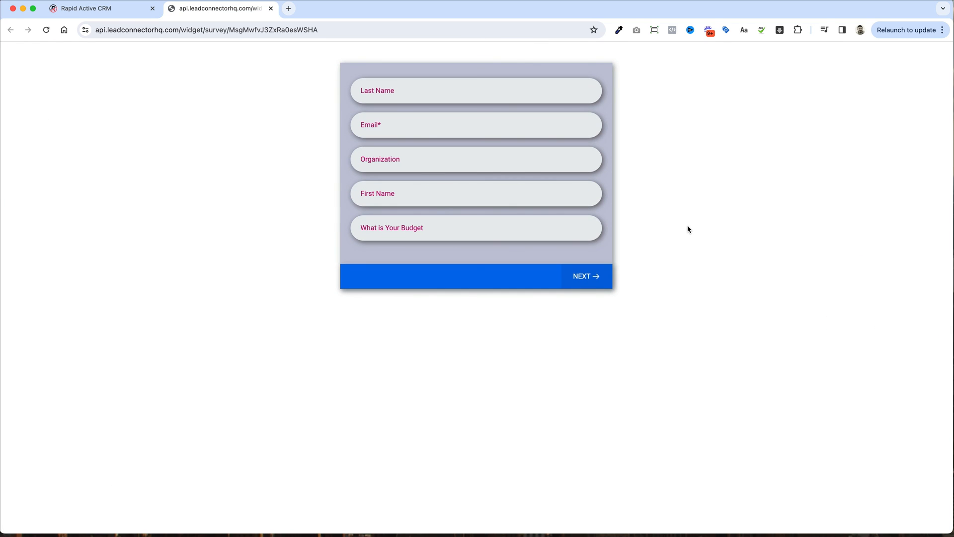
Enter '1234' on the first slide, then test the Facebook and Twitter branches in preview.
click(477, 90)
text(Klepner)
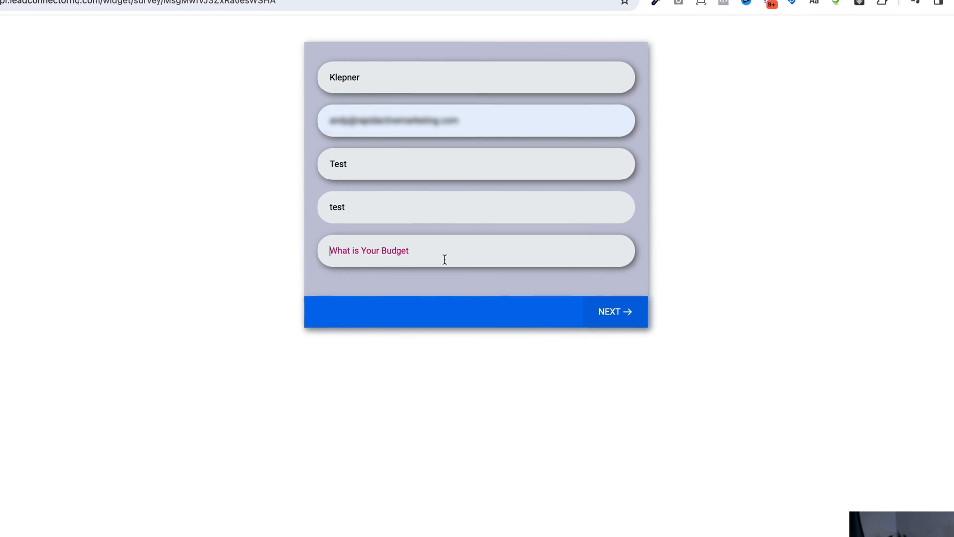
text(1234)
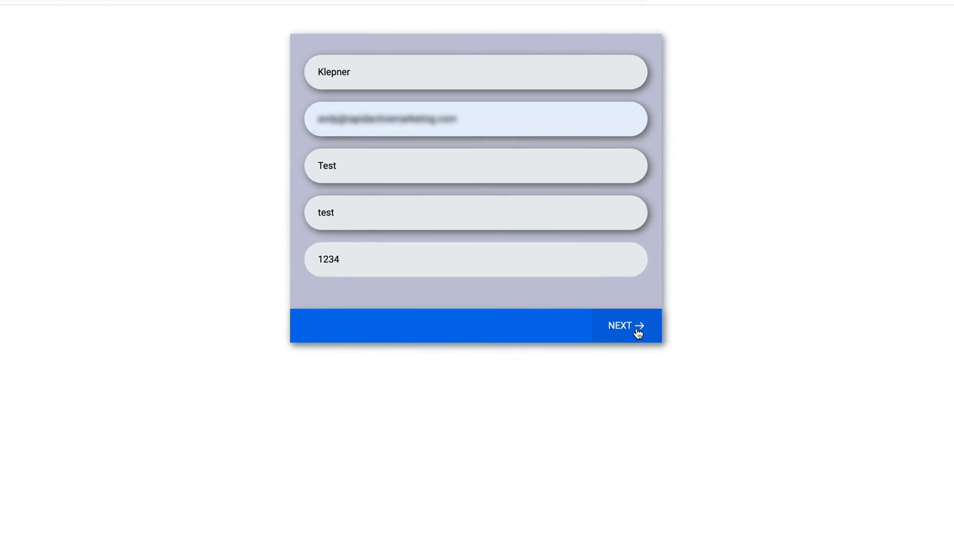
click(626, 325)
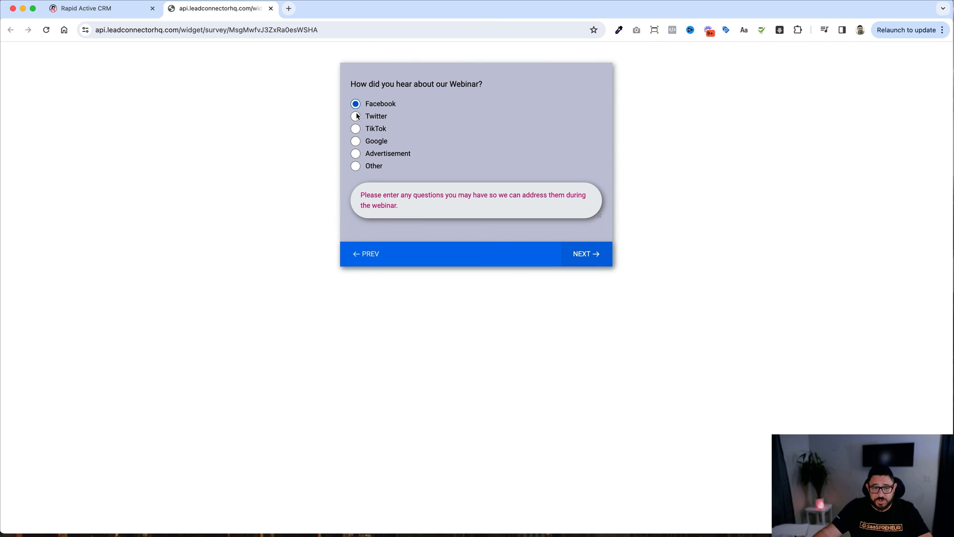
click(585, 254)
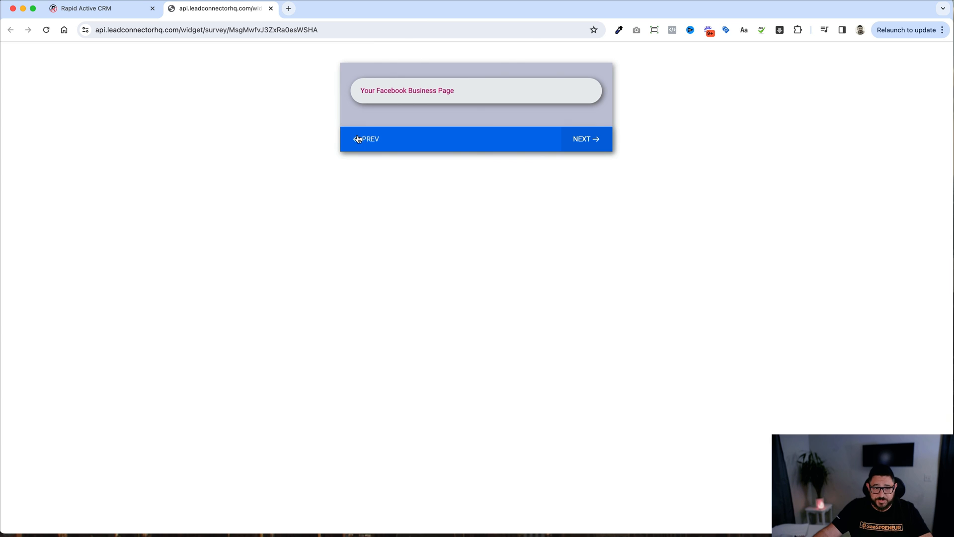
click(367, 139)
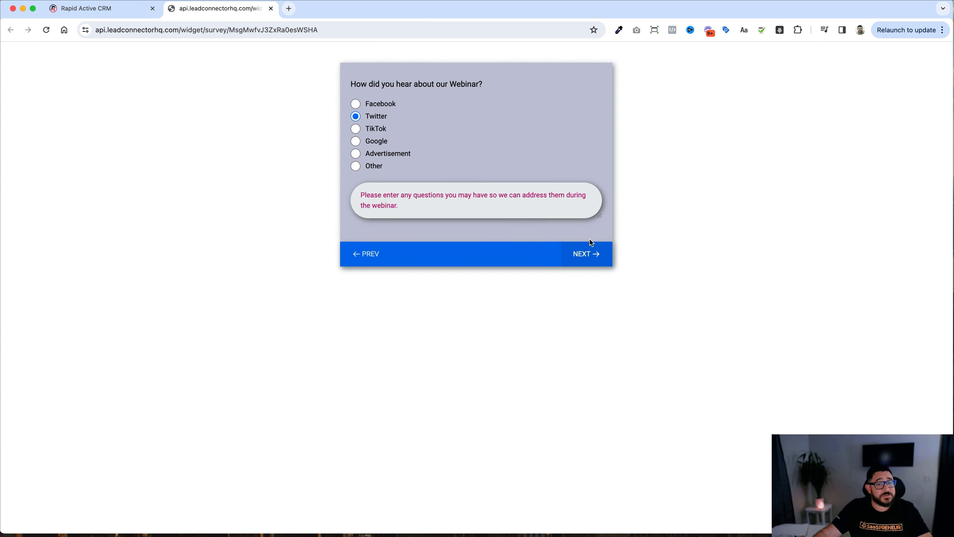
click(586, 254)
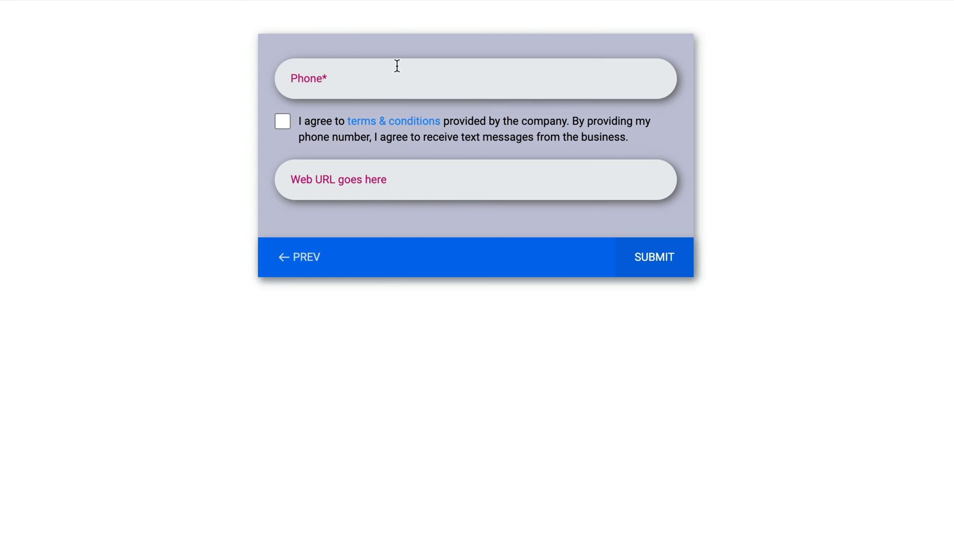
mouse_move(602, 161)
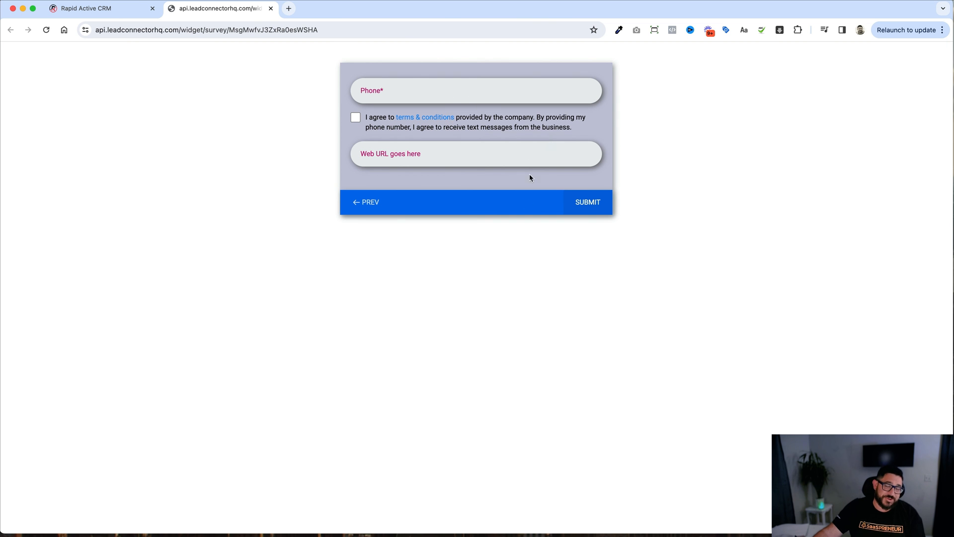
mouse_move(301, 68)
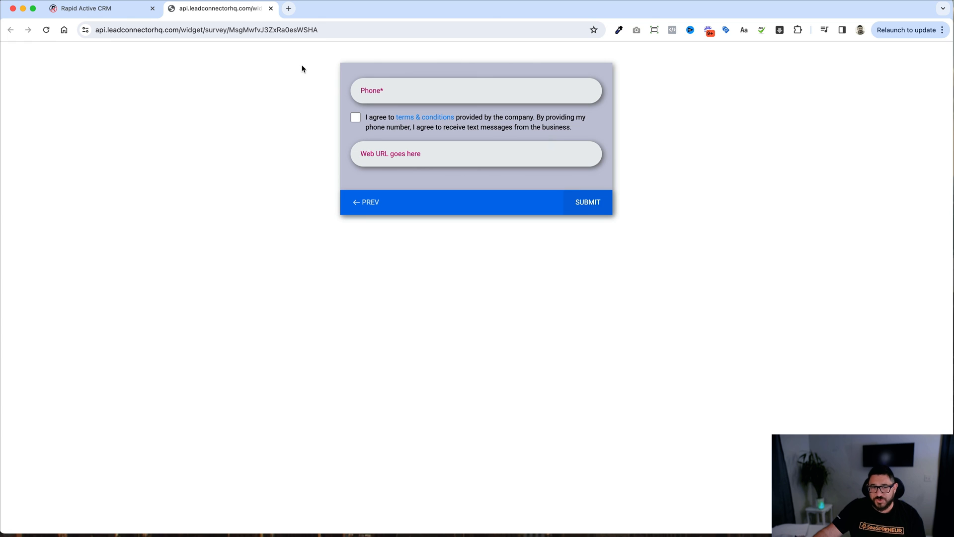